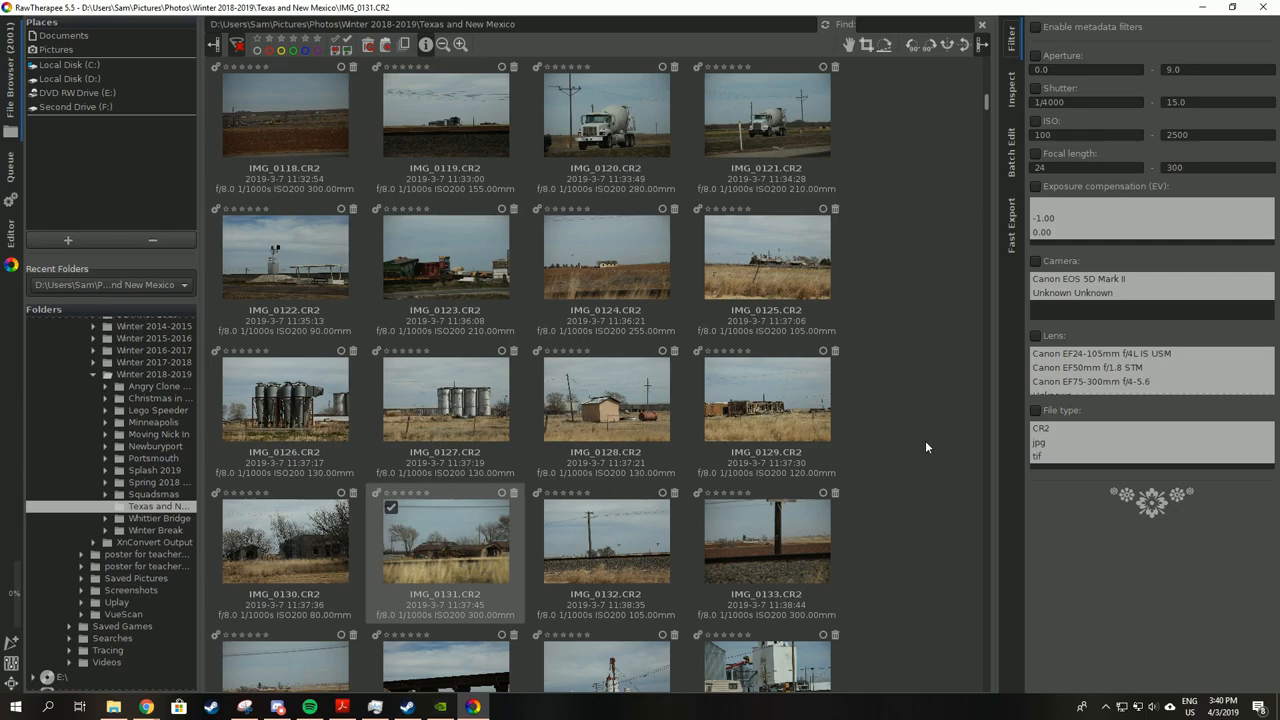
pyautogui.moveTo(938, 399)
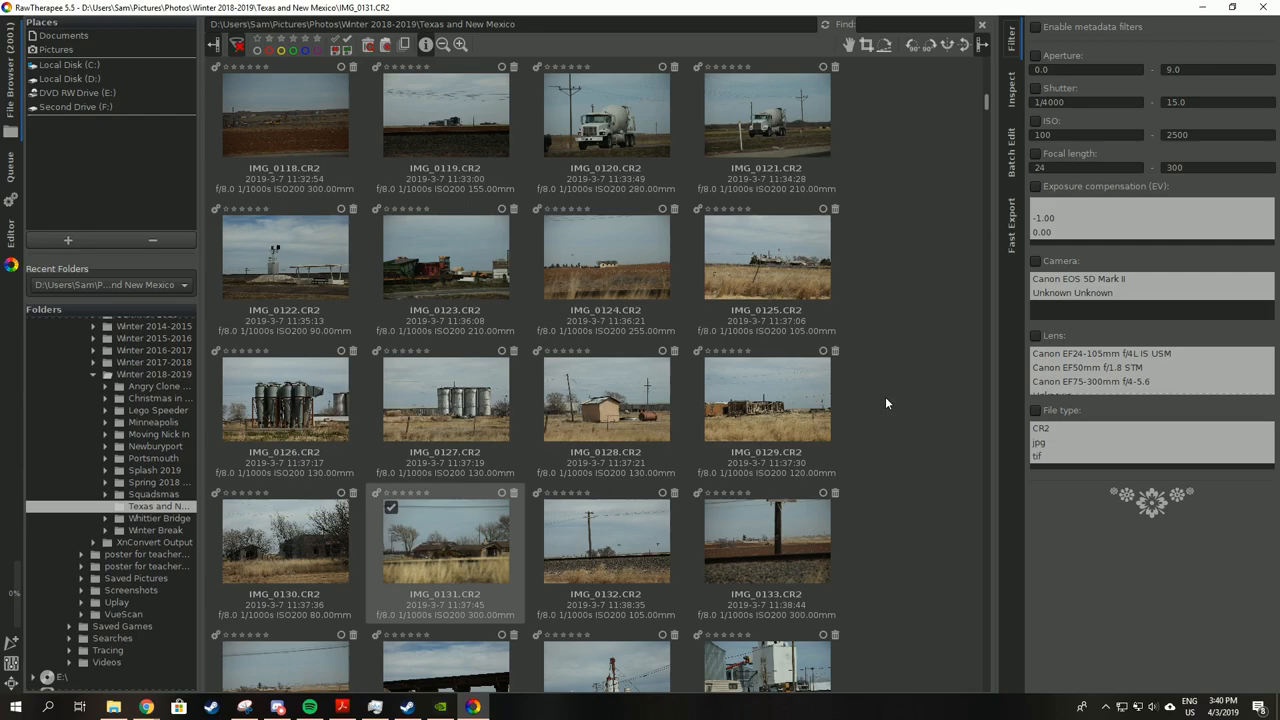
pyautogui.moveTo(310, 532)
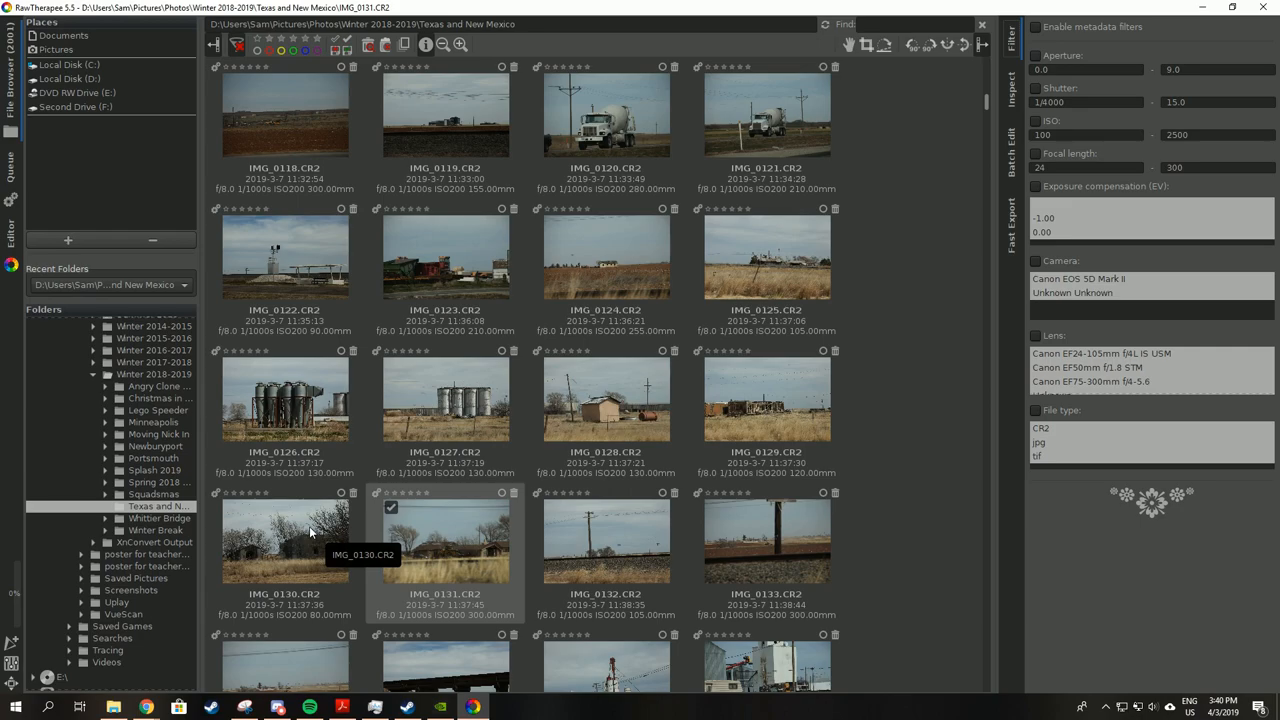
pyautogui.moveTo(323, 562)
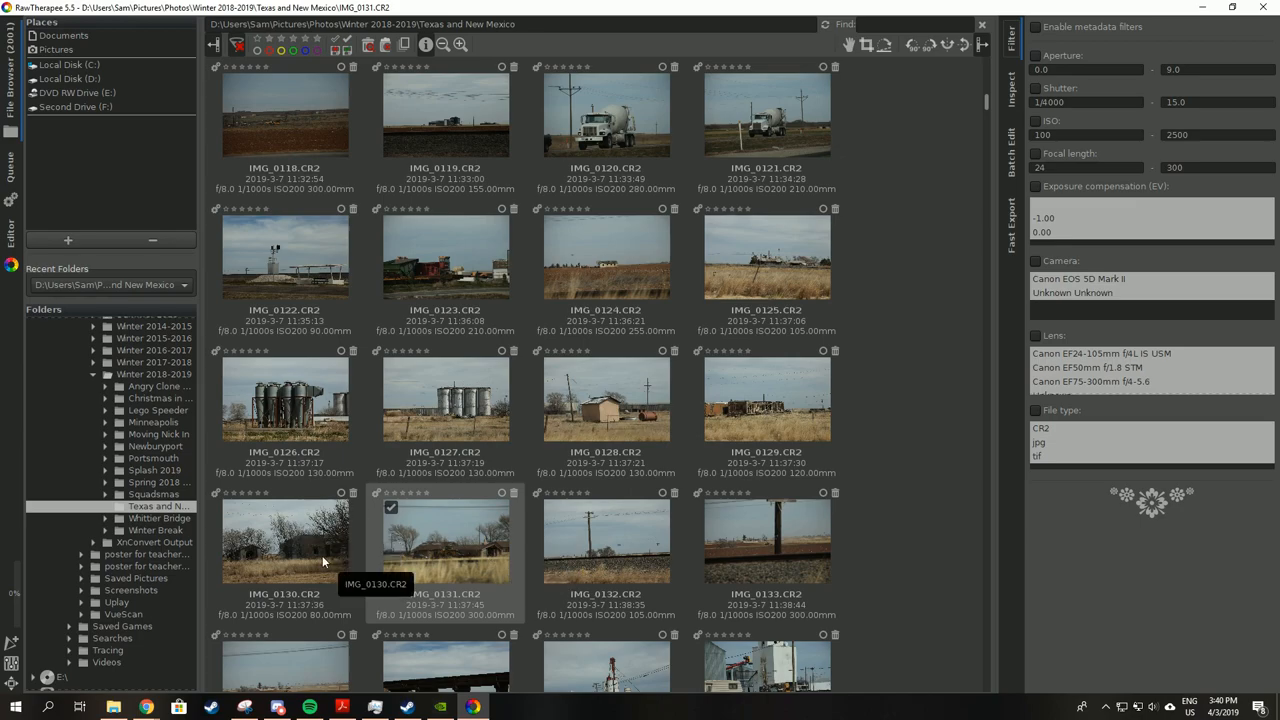
# Open IMG_0130 from the Texas and New Mexico folder in the Editor.
pyautogui.click(284, 540)
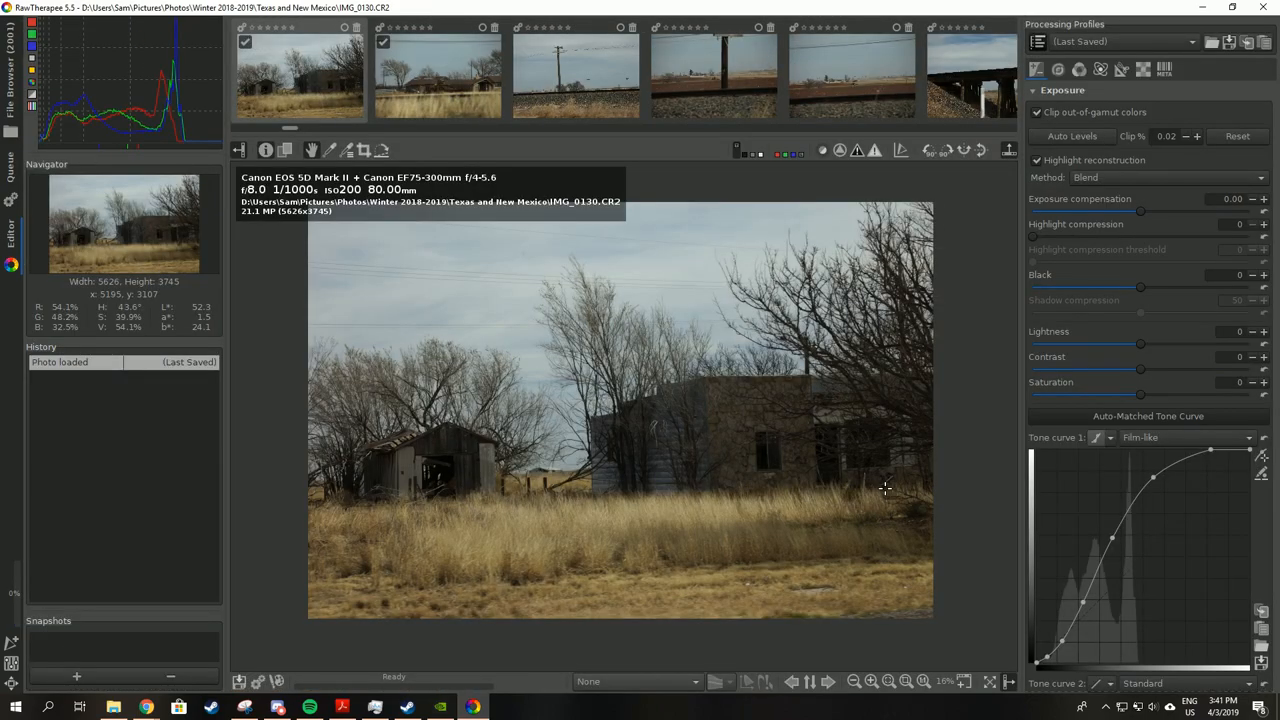
pyautogui.moveTo(987, 330)
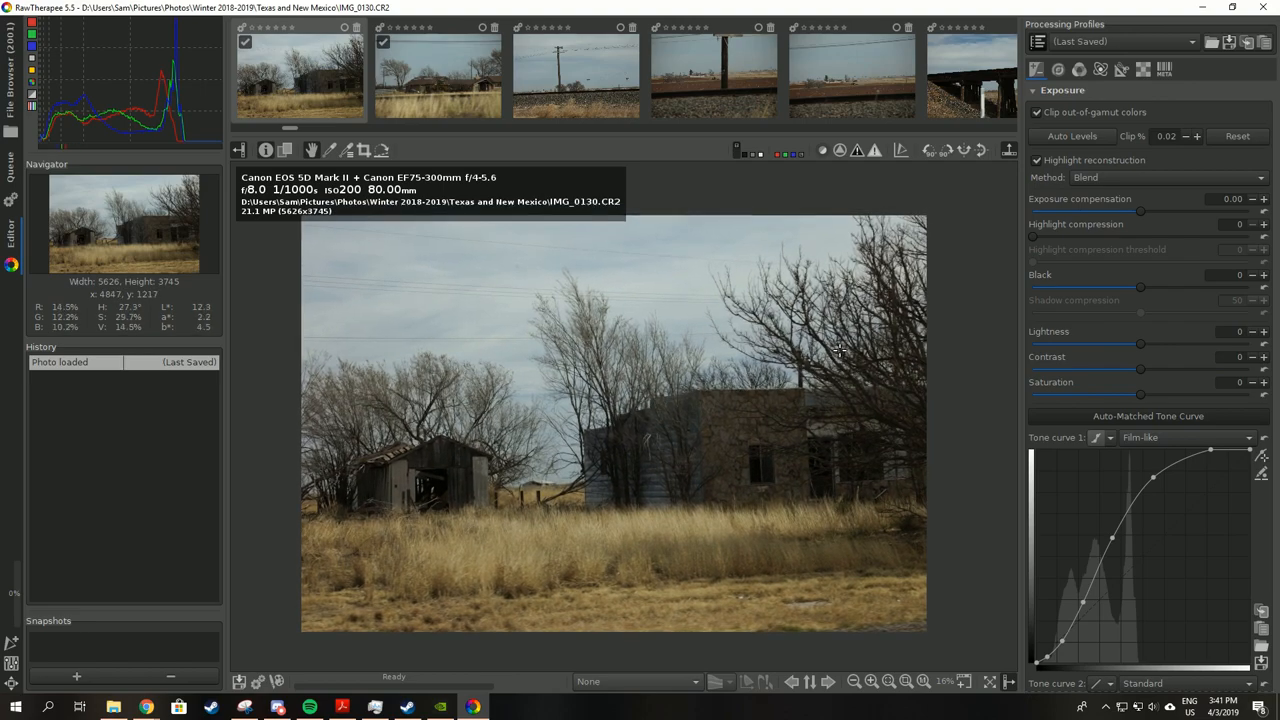
pyautogui.moveTo(752, 396)
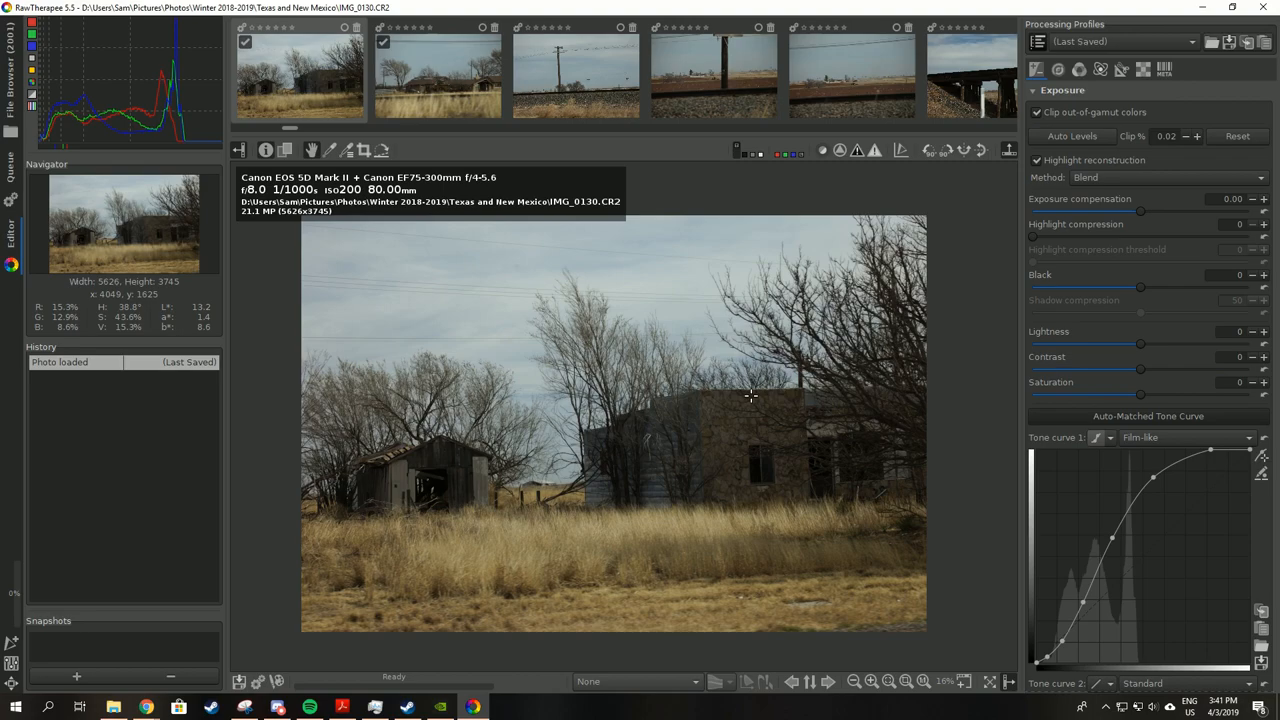
pyautogui.moveTo(805, 375)
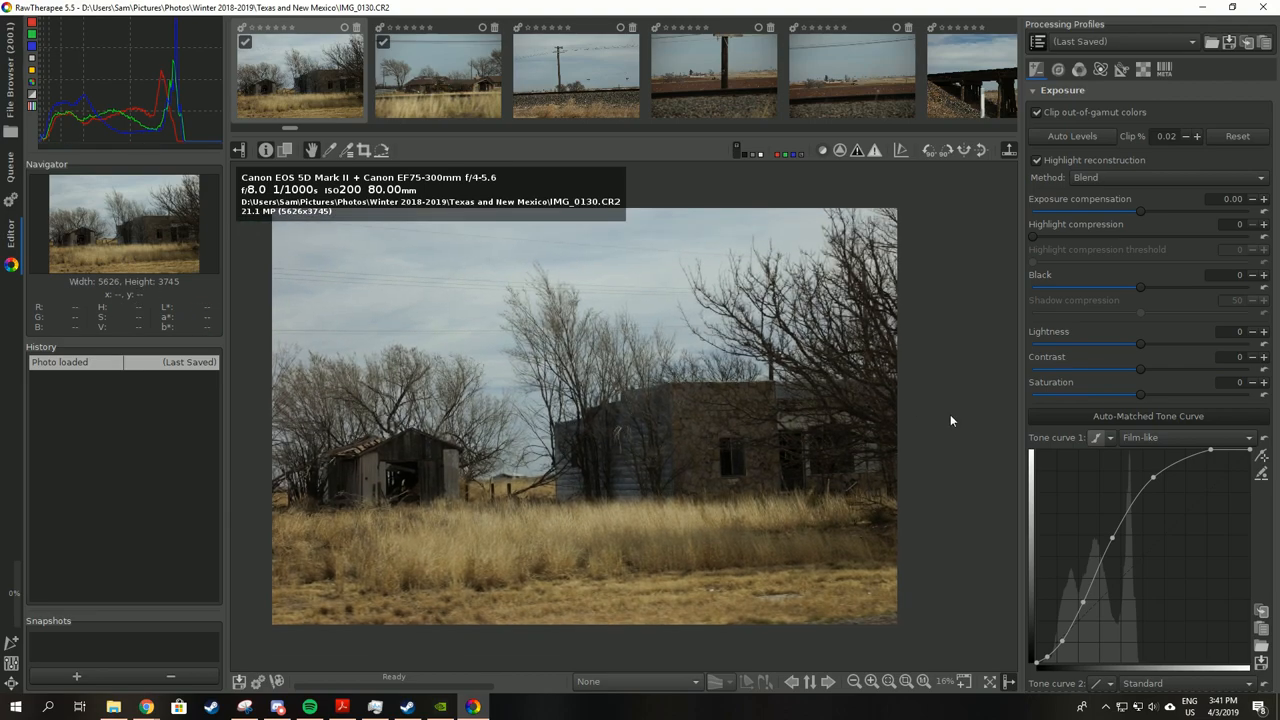
pyautogui.moveTo(1186, 450)
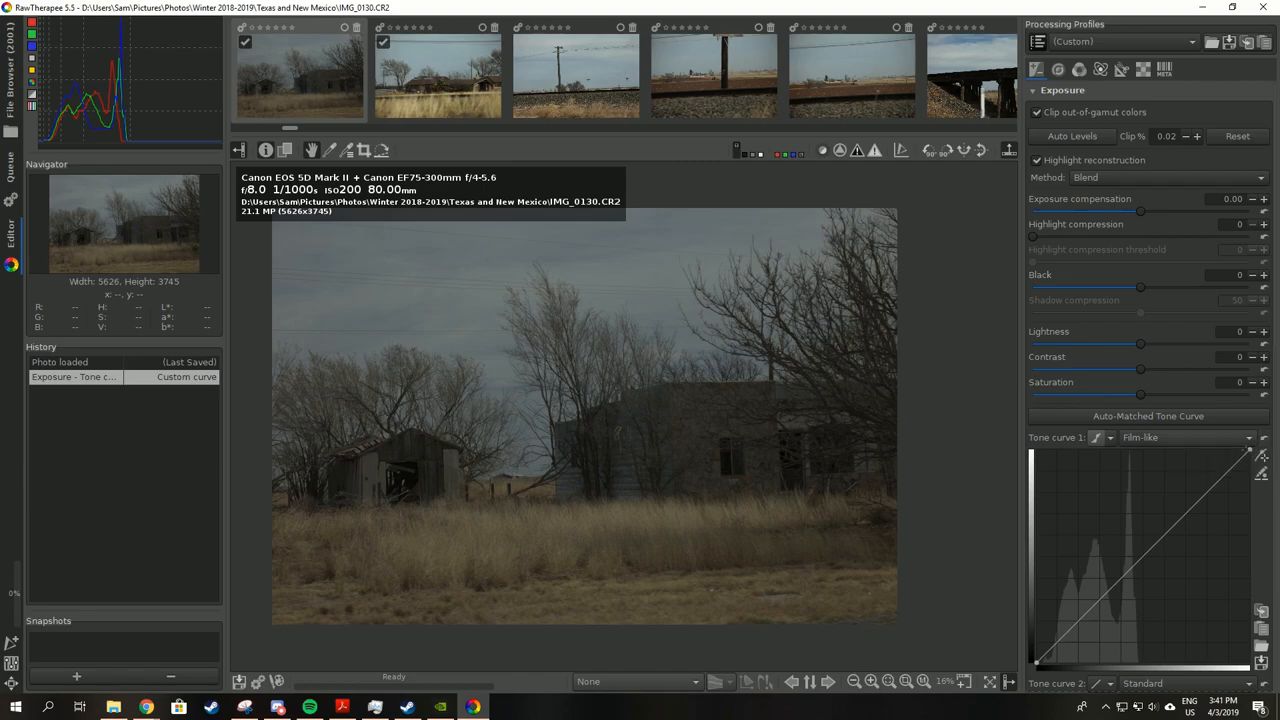
# Apply the (Neutral) processing profile and make Tone curve 1 an editable Standard curve.
pyautogui.click(1150, 41)
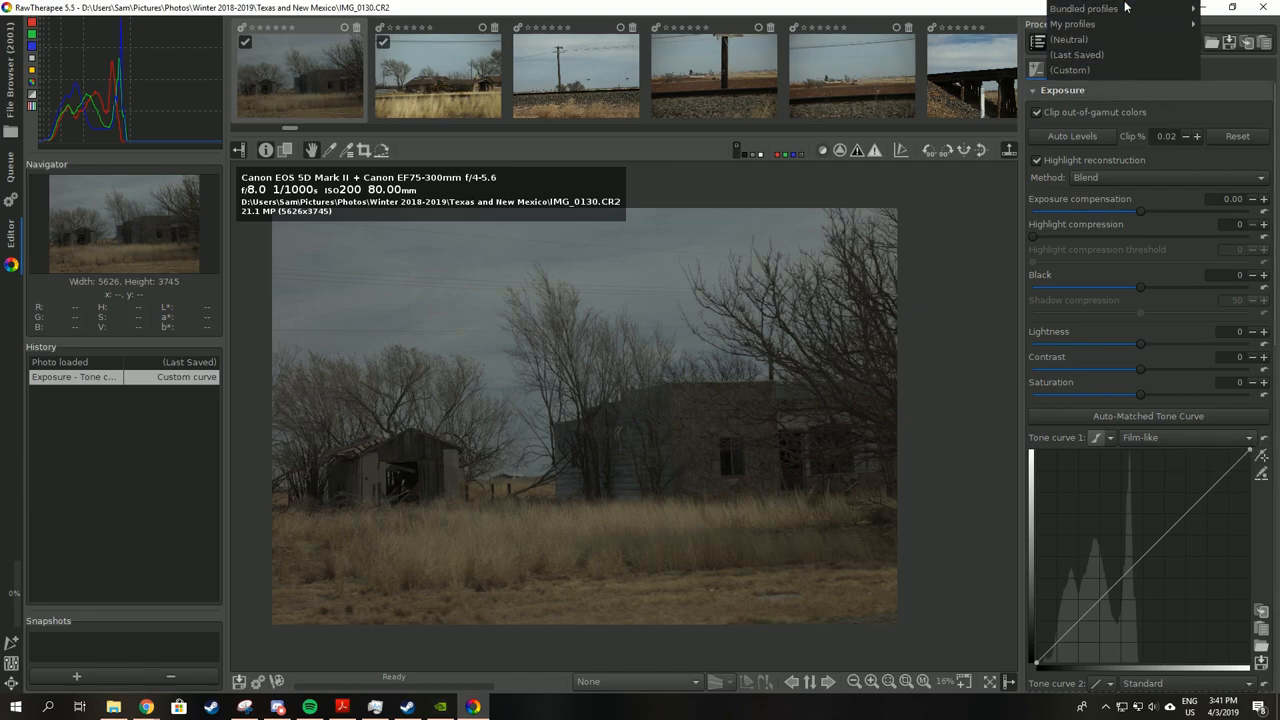
pyautogui.click(1069, 39)
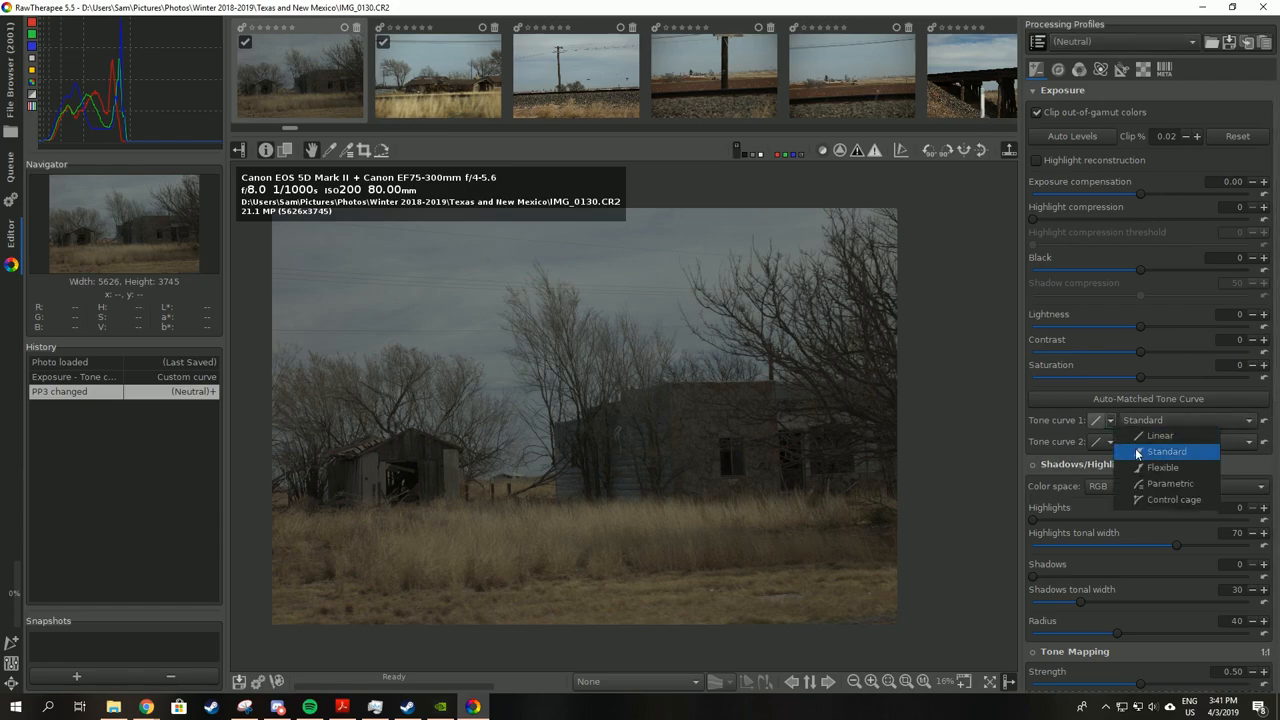
pyautogui.click(1166, 451)
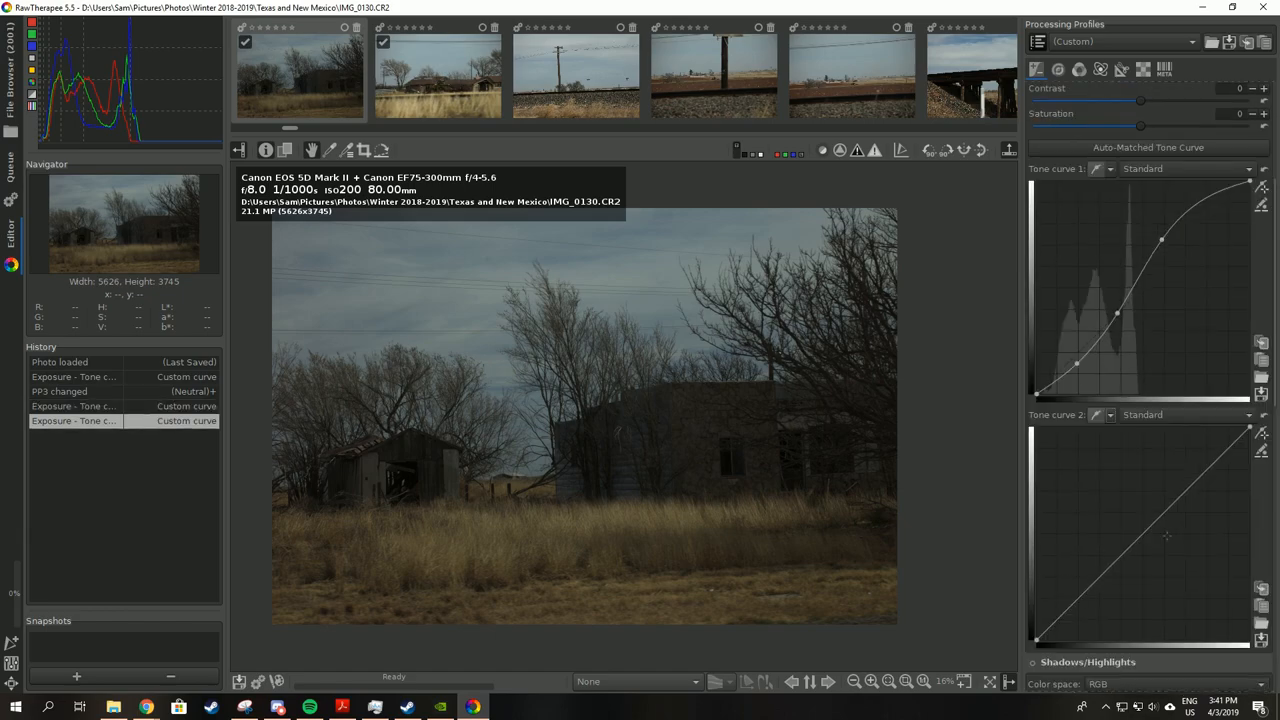
pyautogui.moveTo(1158, 425)
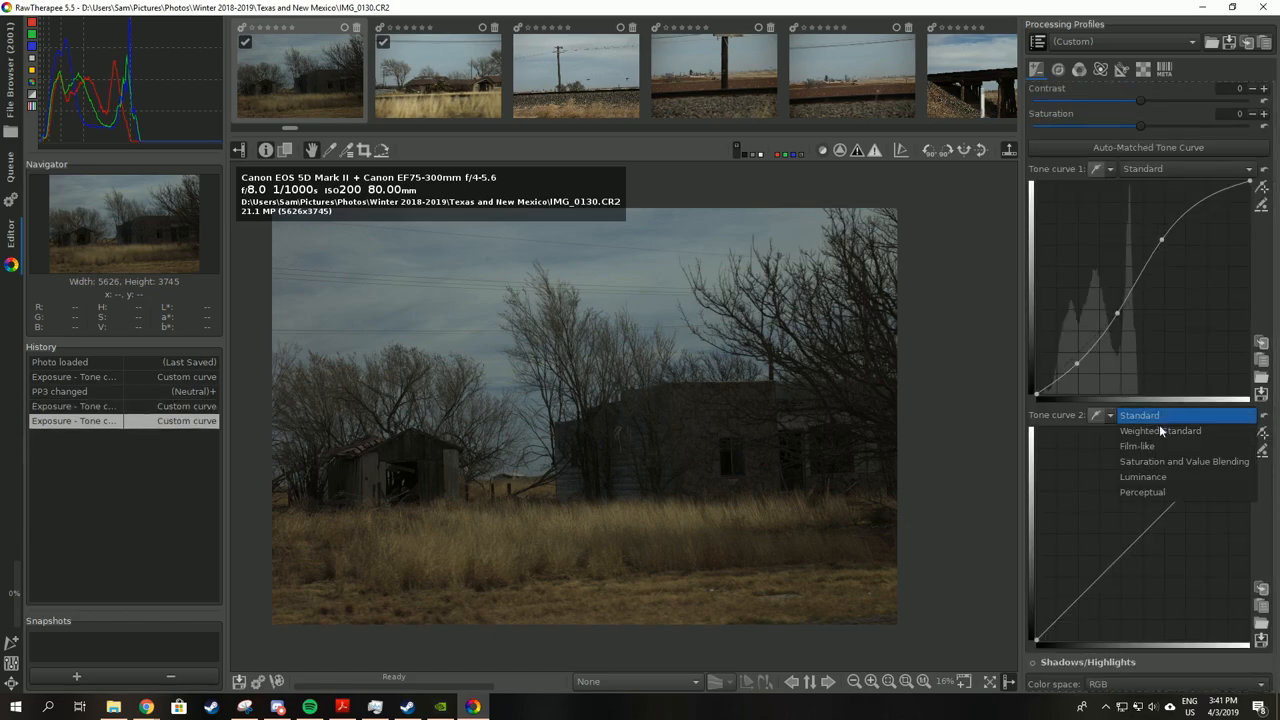
# Set Tone curve 2 to Film-like and add points forming a contrast S-curve.
pyautogui.click(1137, 446)
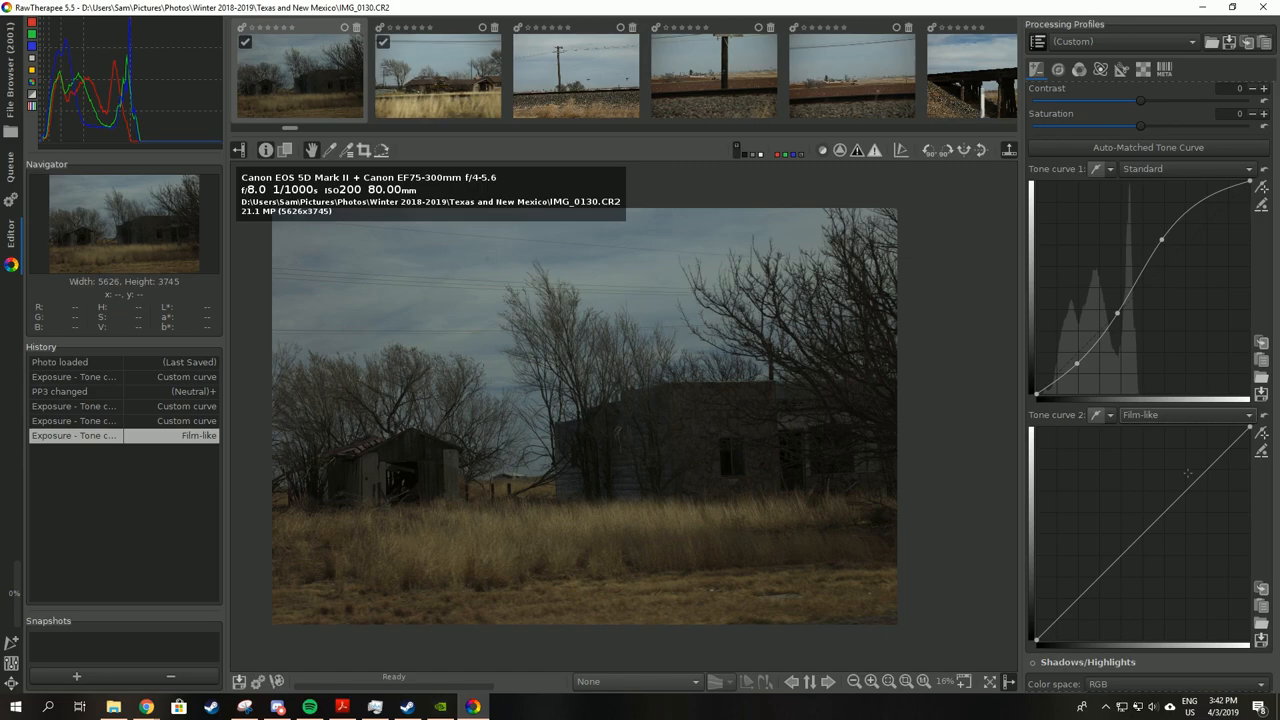
pyautogui.click(1189, 475)
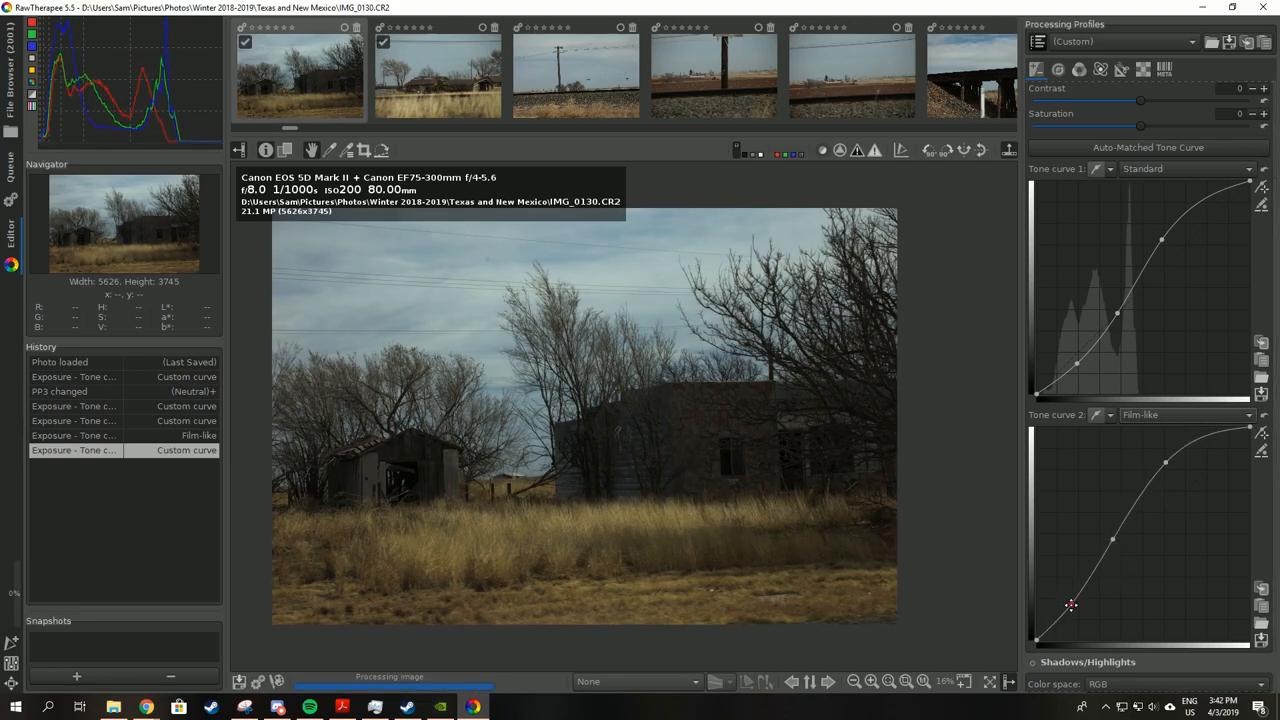
pyautogui.click(1185, 414)
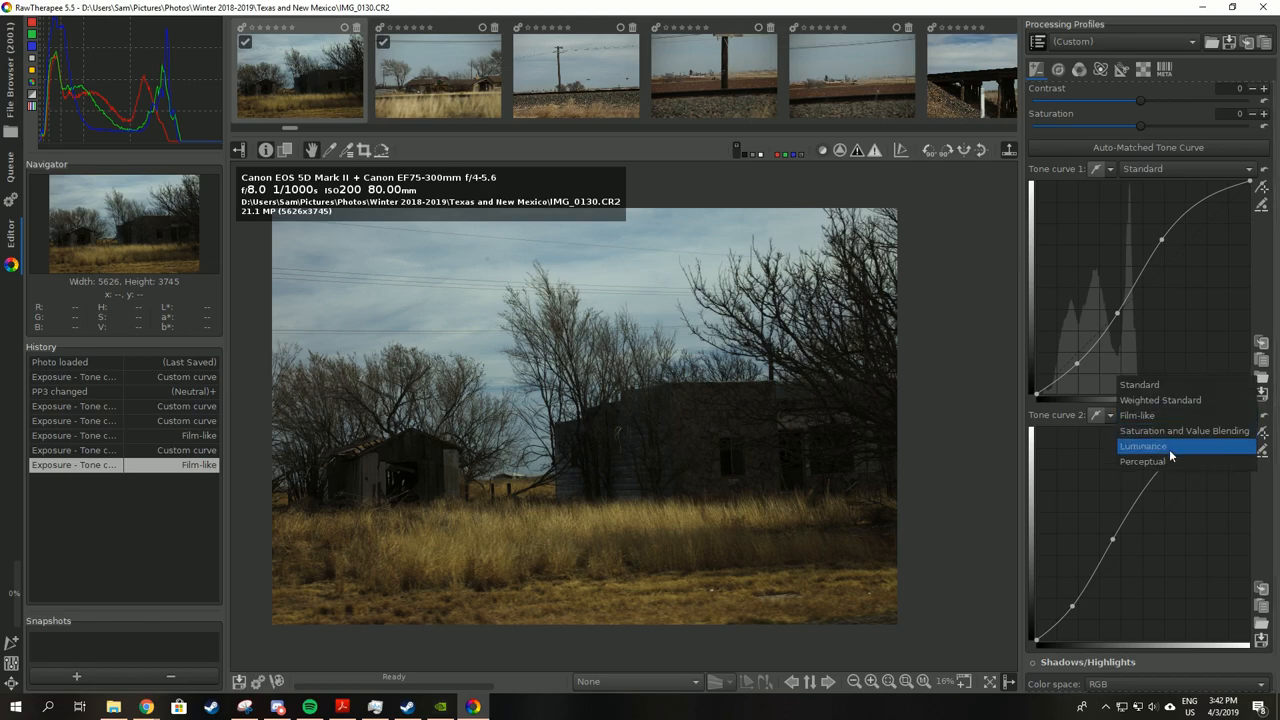
pyautogui.click(1143, 445)
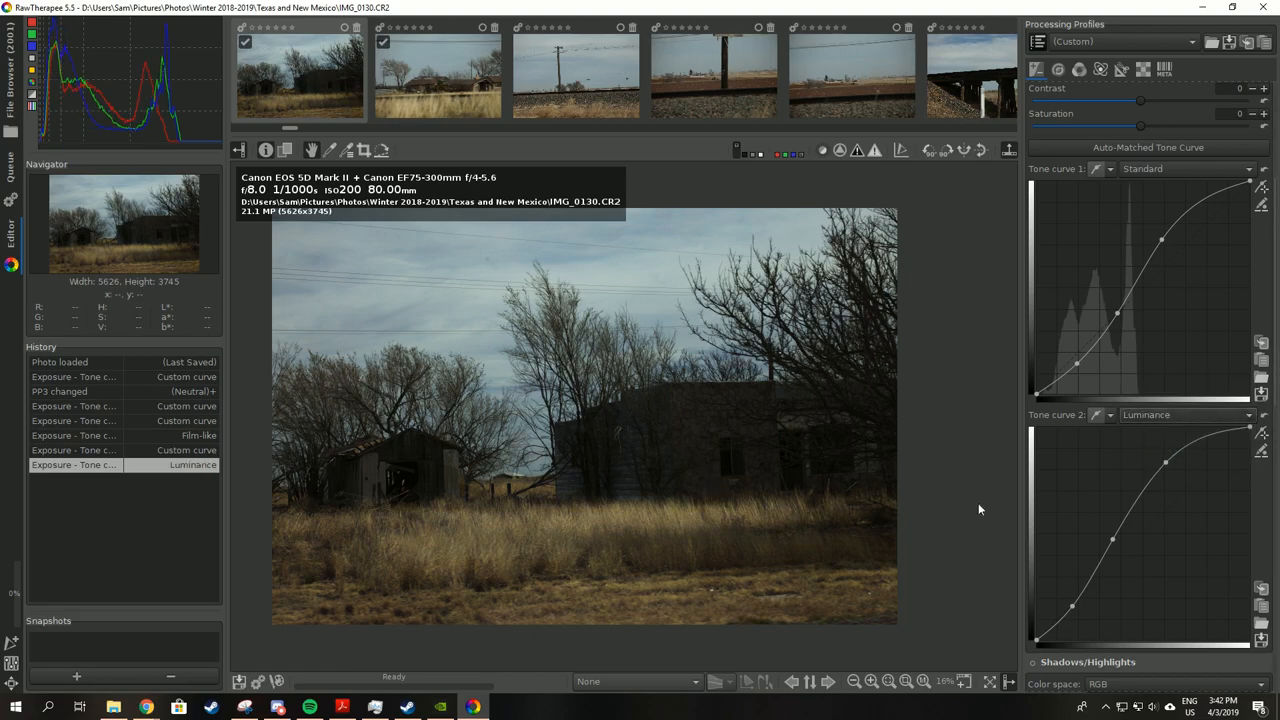
pyautogui.moveTo(1150, 414)
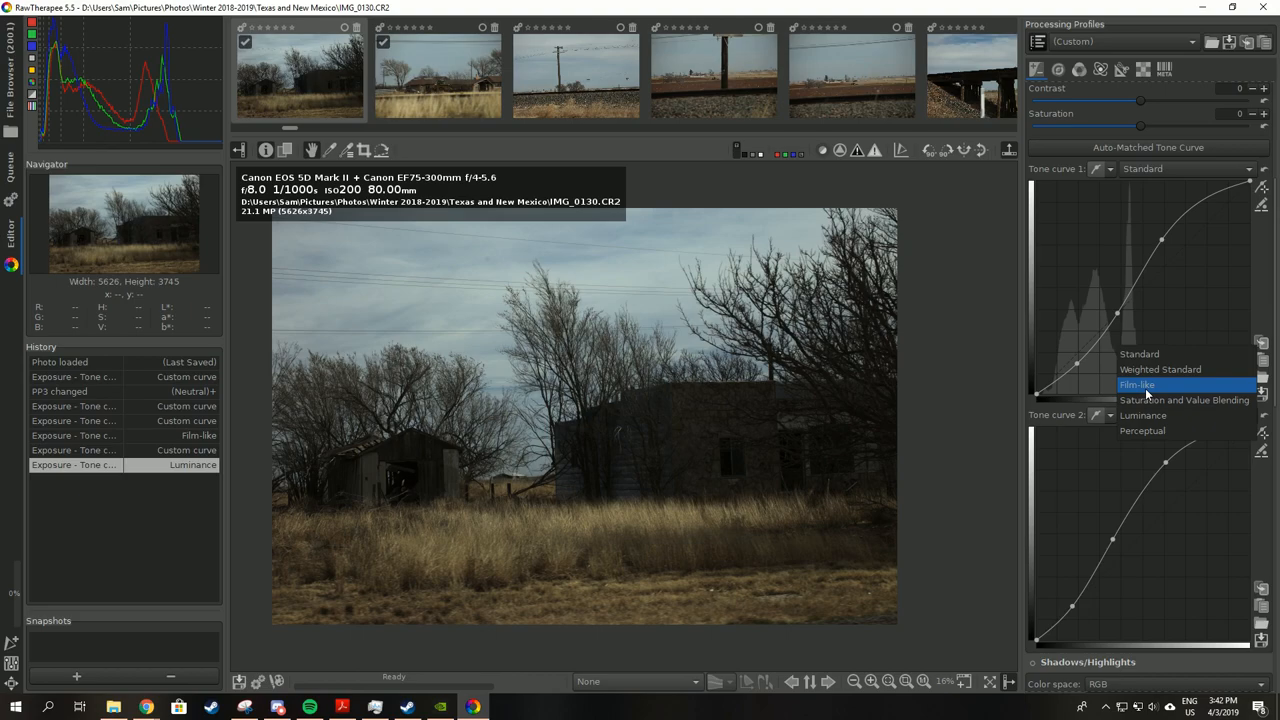
pyautogui.click(1137, 385)
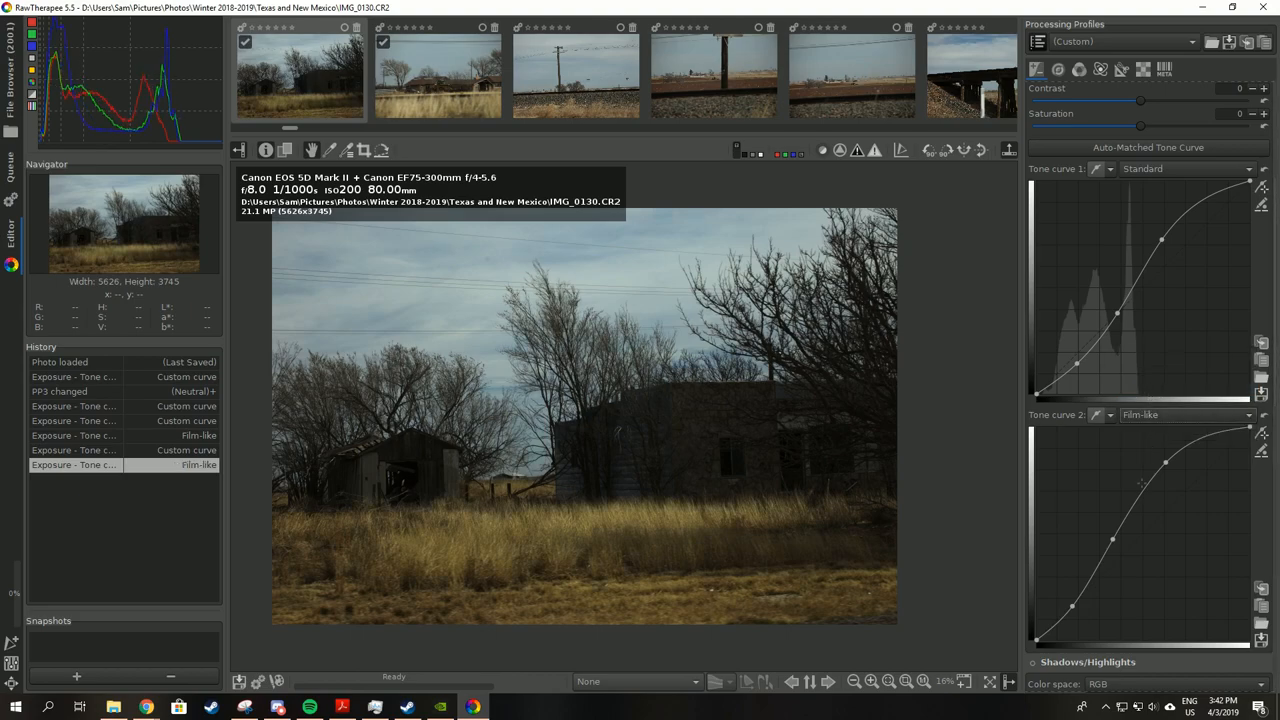
pyautogui.moveTo(1165, 461); pyautogui.dragTo(1160, 457)
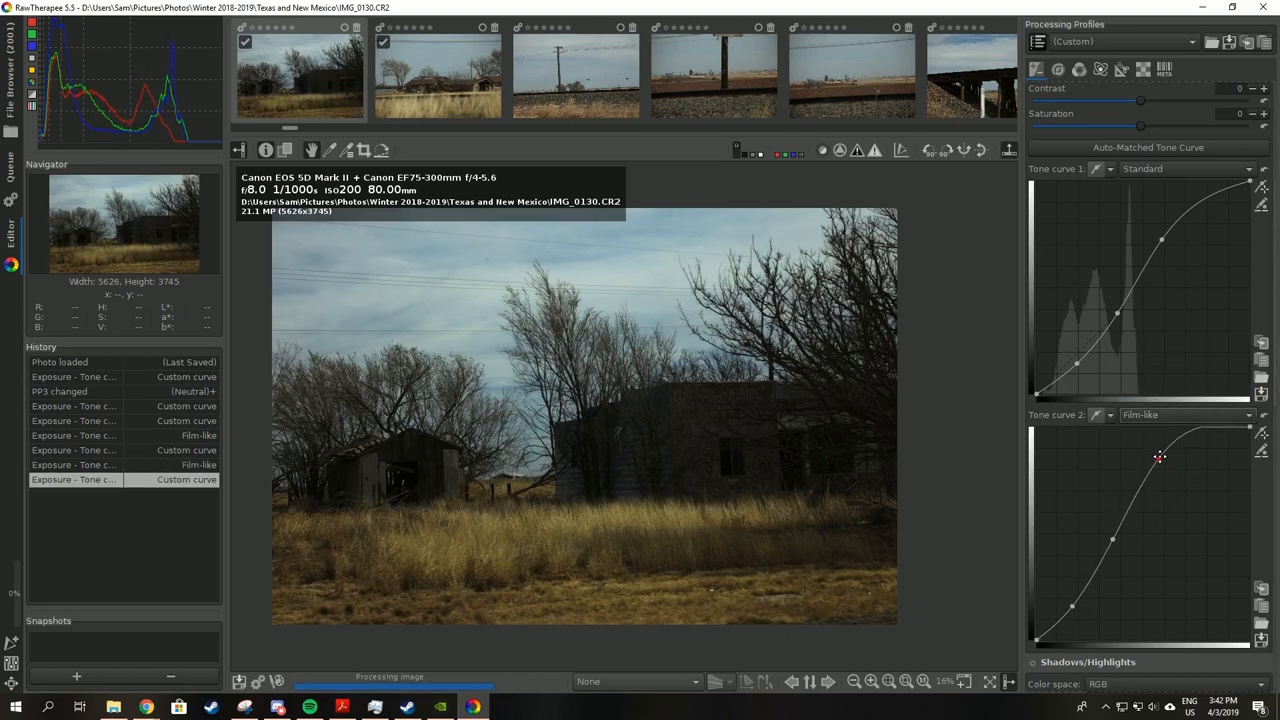
pyautogui.moveTo(1160, 458); pyautogui.dragTo(1160, 465)
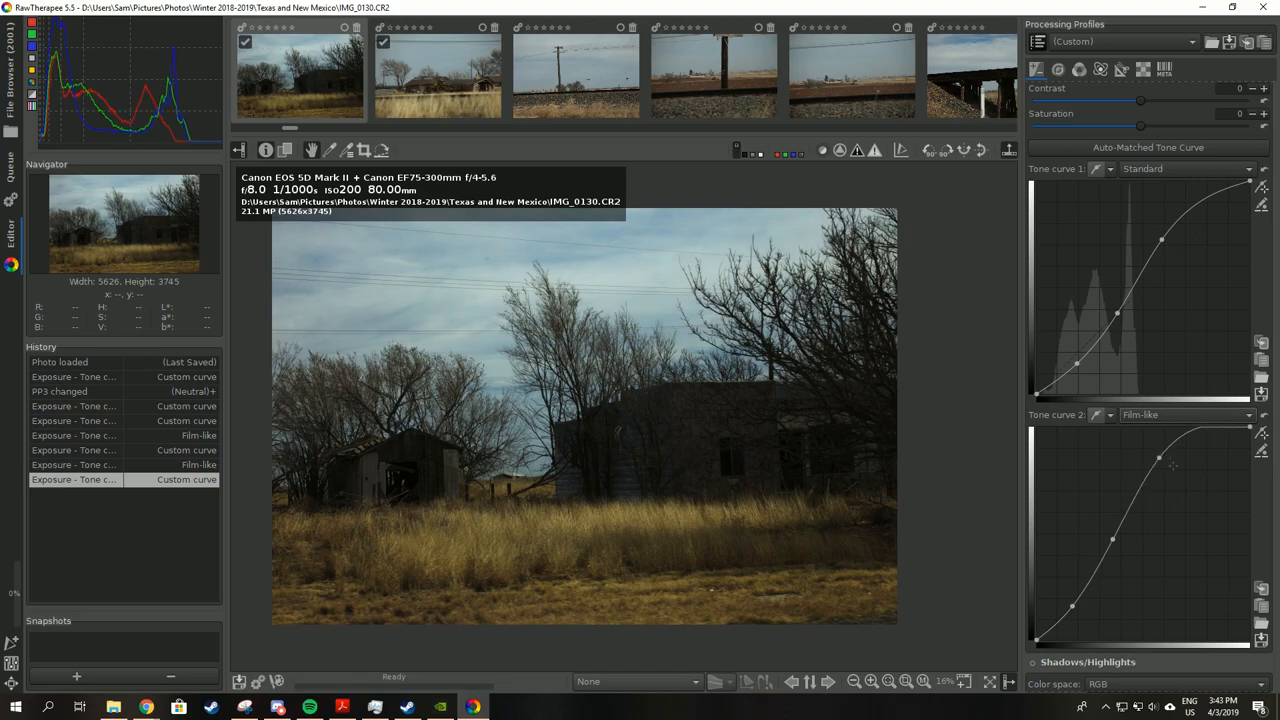
pyautogui.scroll(-3)
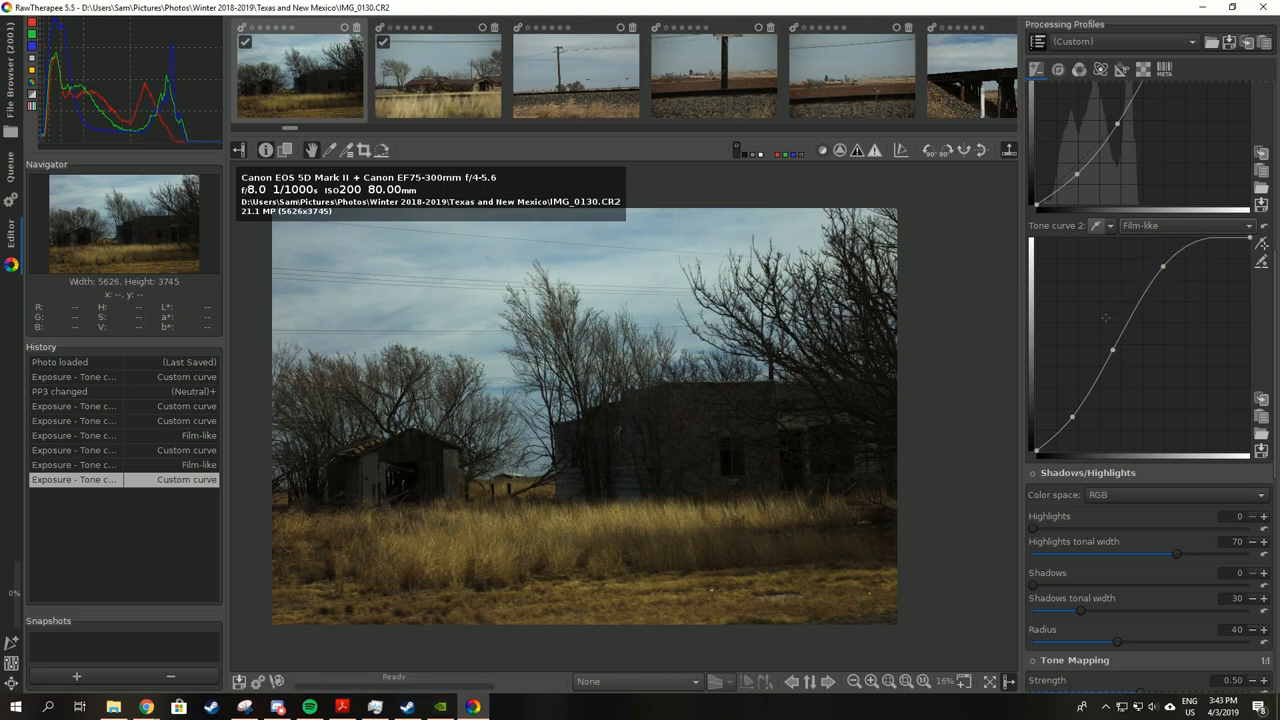
pyautogui.moveTo(574, 258)
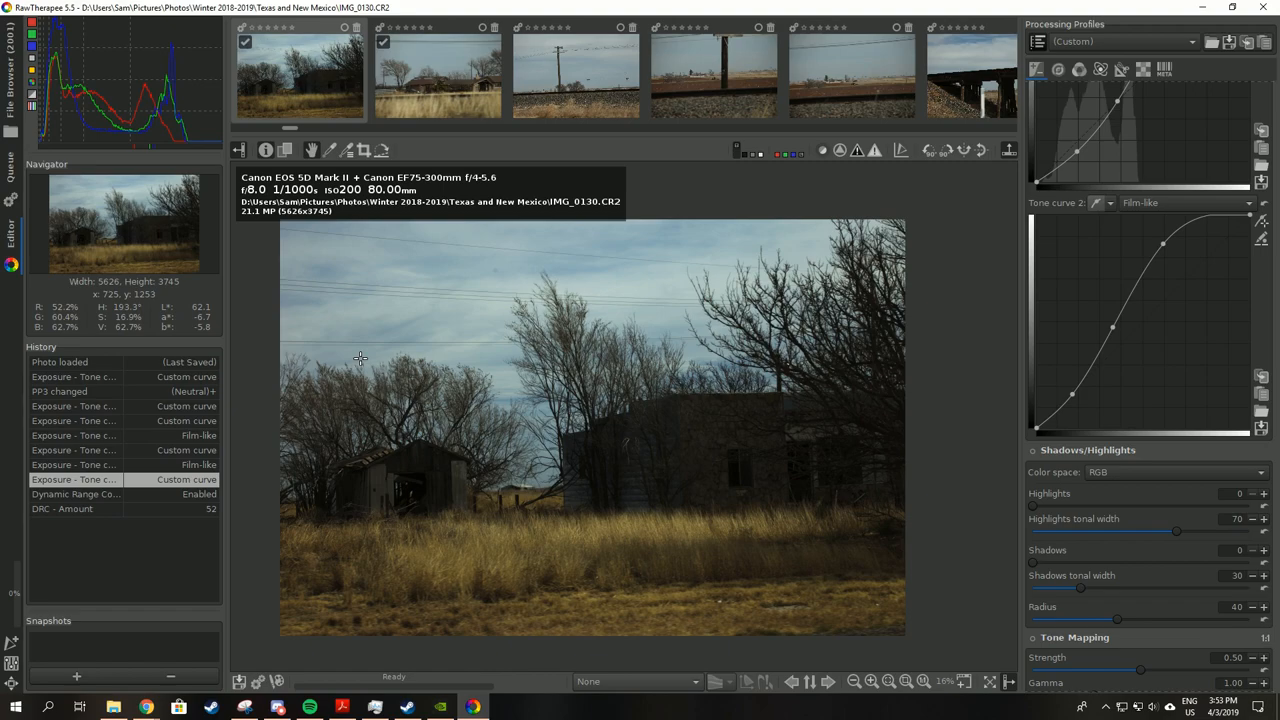
pyautogui.moveTo(866, 315)
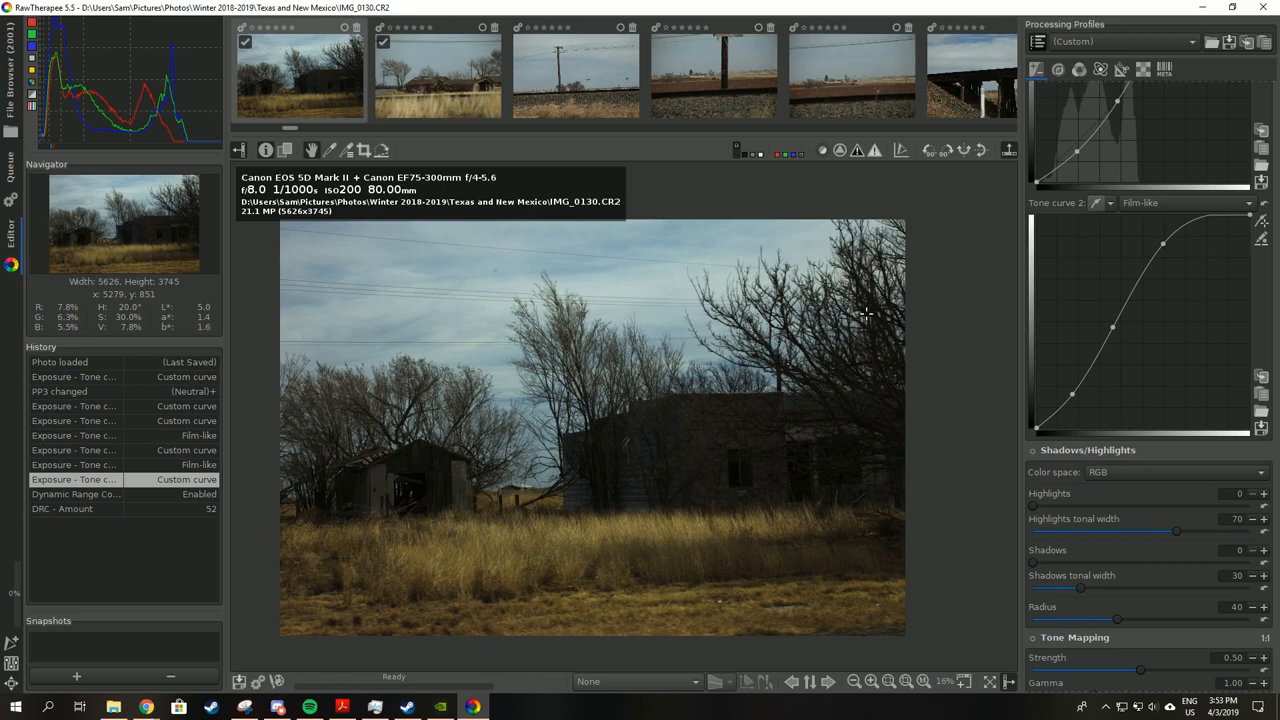
pyautogui.moveTo(1101, 69)
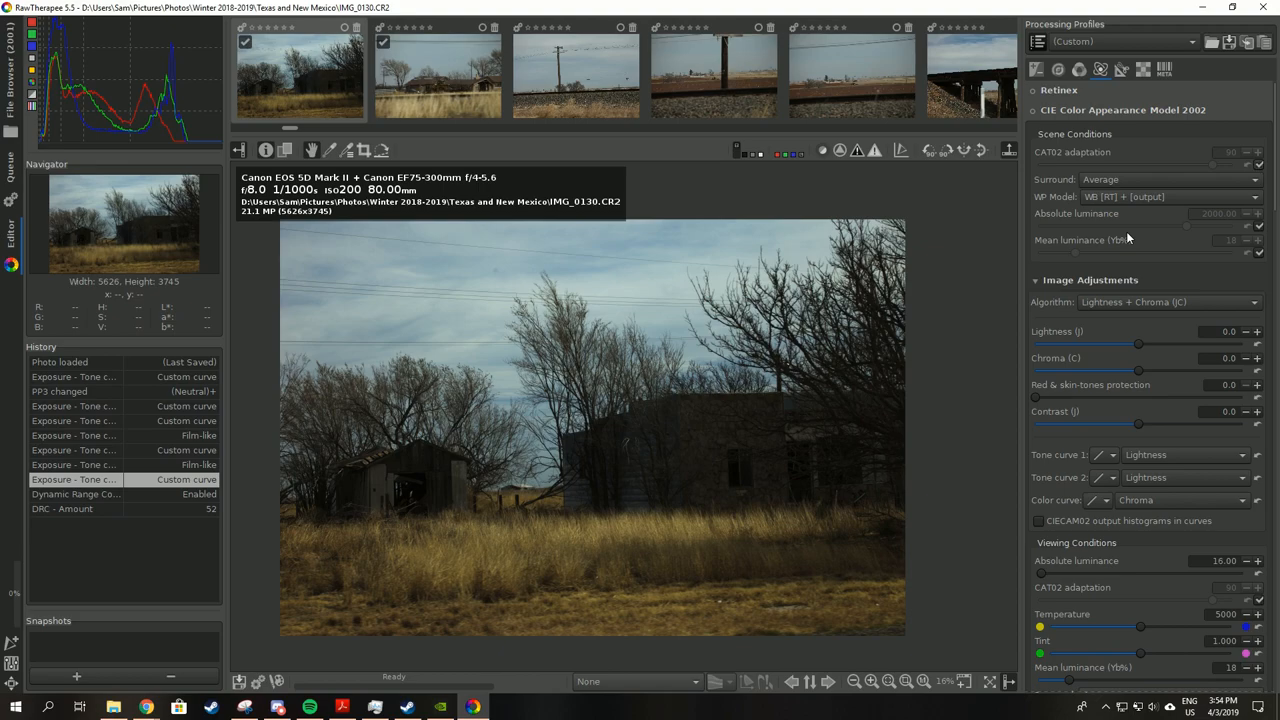
pyautogui.moveTo(1091, 110)
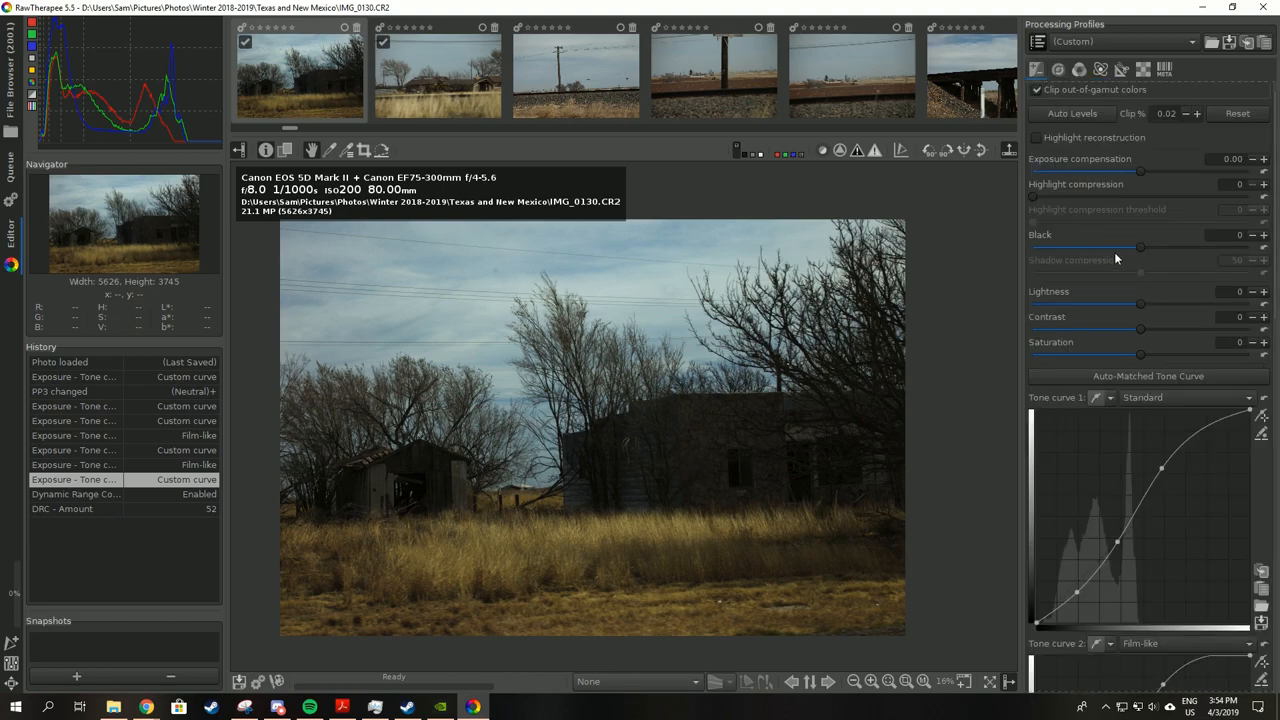
pyautogui.moveTo(1122, 333)
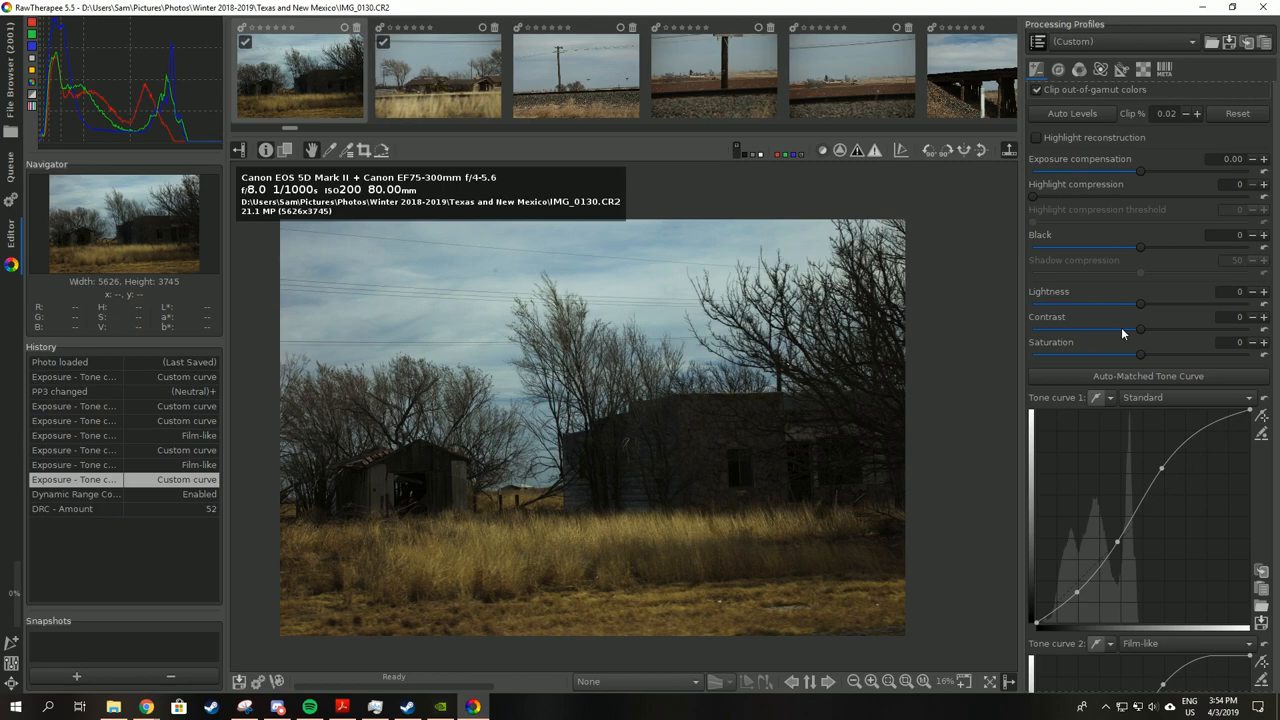
# Scroll down through the tool panels toward Dynamic Range Compression.
pyautogui.scroll(-3)
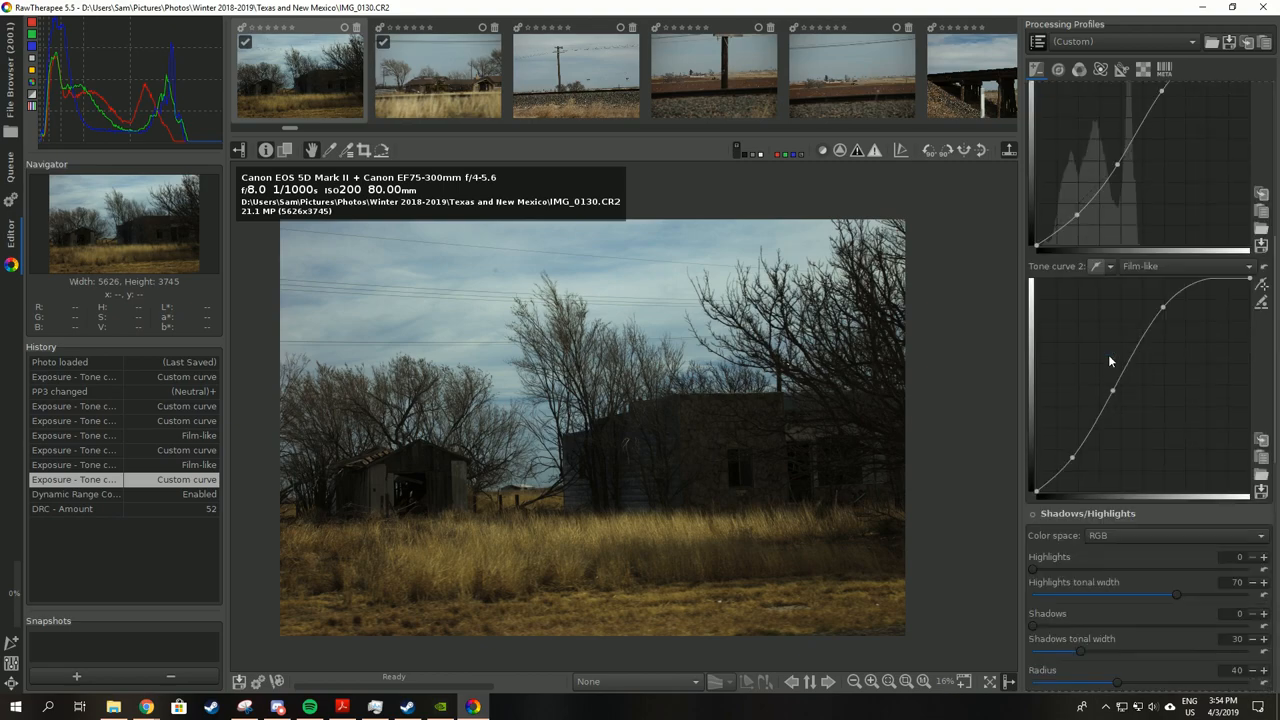
pyautogui.scroll(-3)
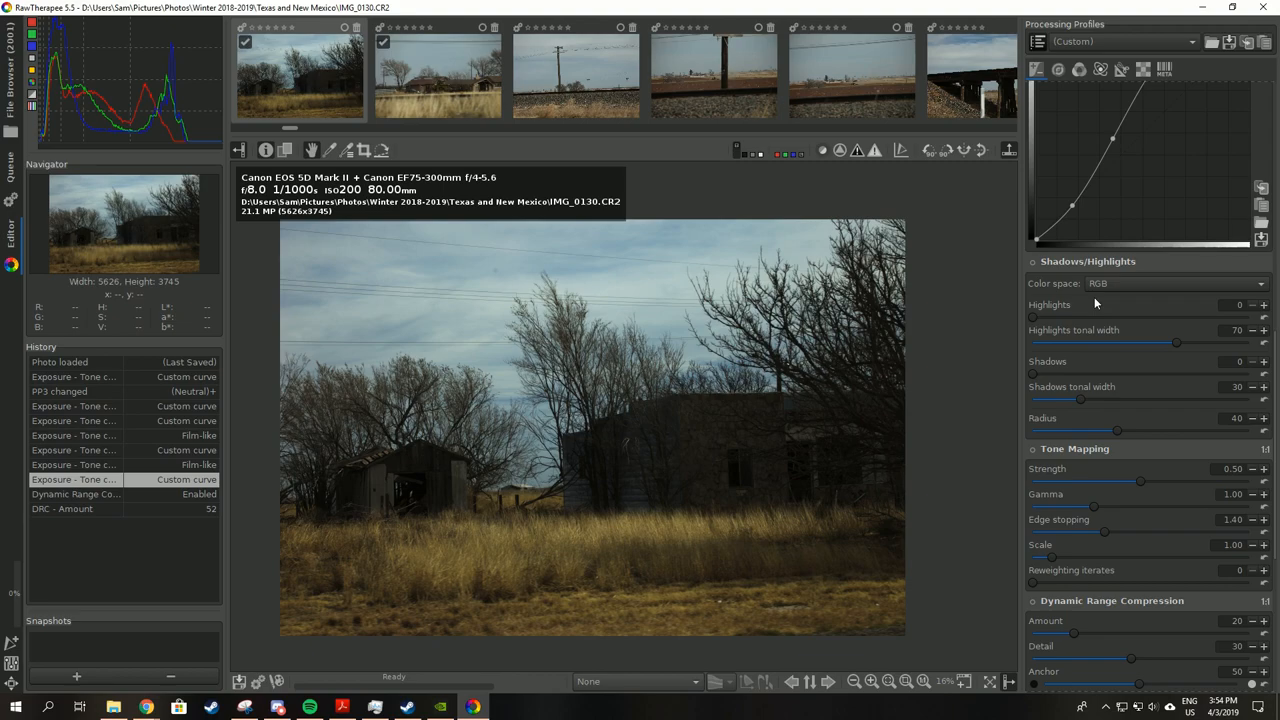
pyautogui.moveTo(1037, 552)
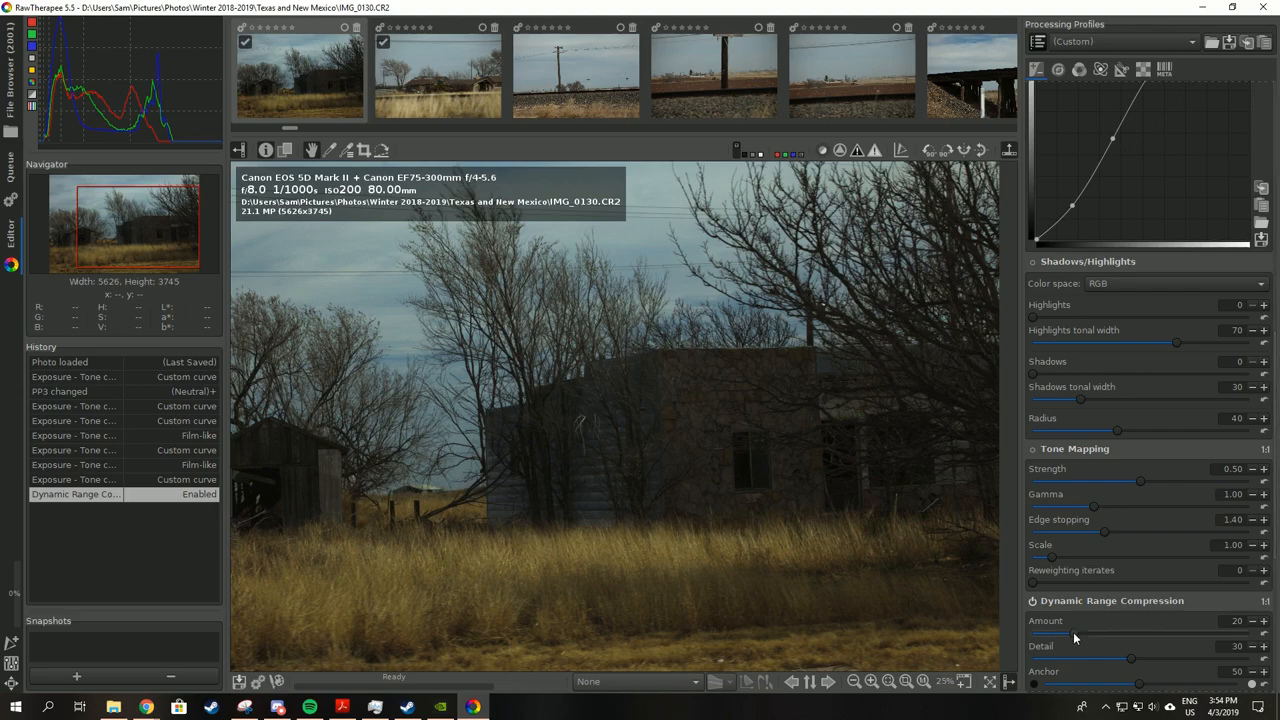
# Set dynamic range compression amount 44 with anchor 74, and enable tone mapping.
pyautogui.moveTo(1070, 634); pyautogui.dragTo(1085, 634)
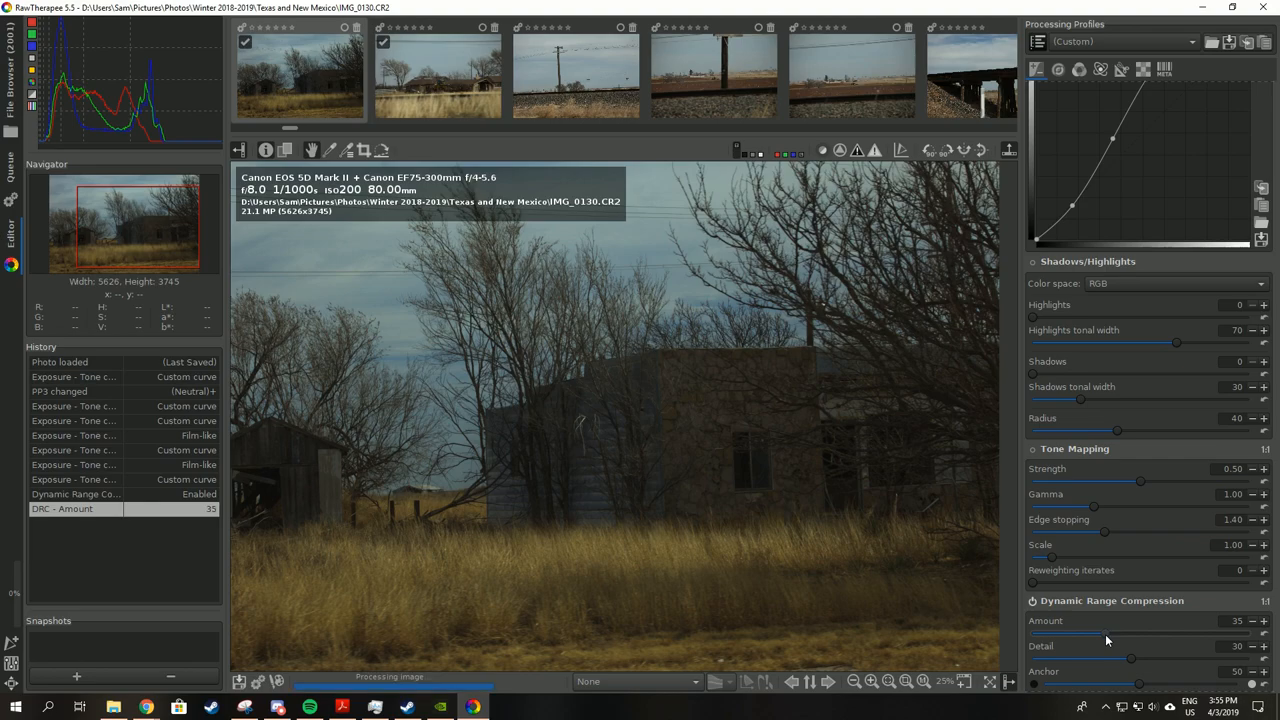
pyautogui.moveTo(1092, 635); pyautogui.dragTo(1108, 635)
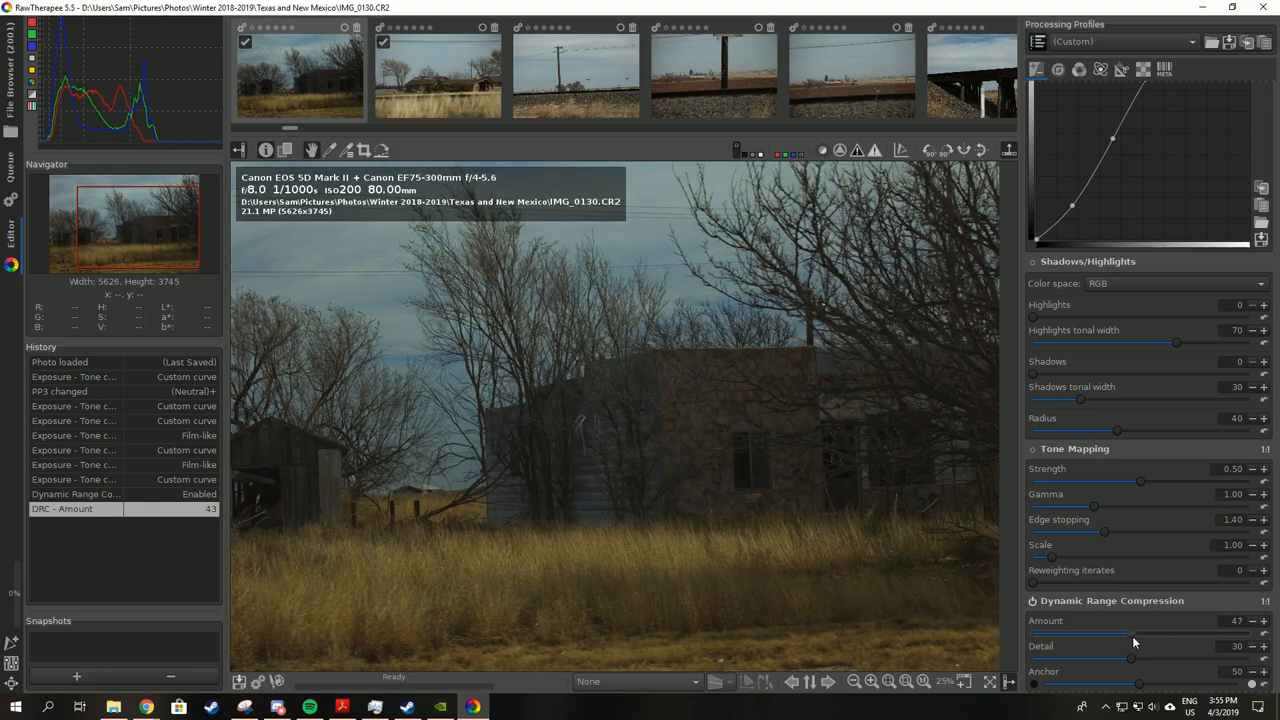
pyautogui.moveTo(1127, 638); pyautogui.dragTo(1131, 638)
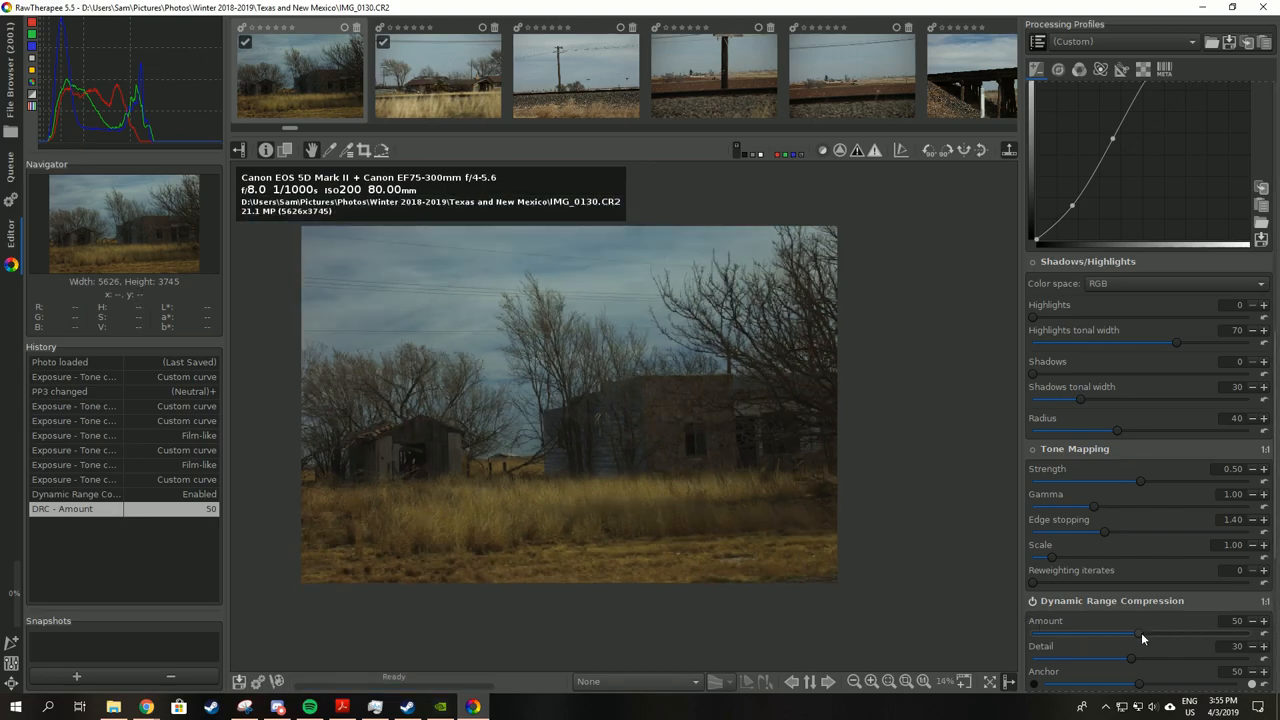
pyautogui.moveTo(1143, 634); pyautogui.dragTo(1195, 634)
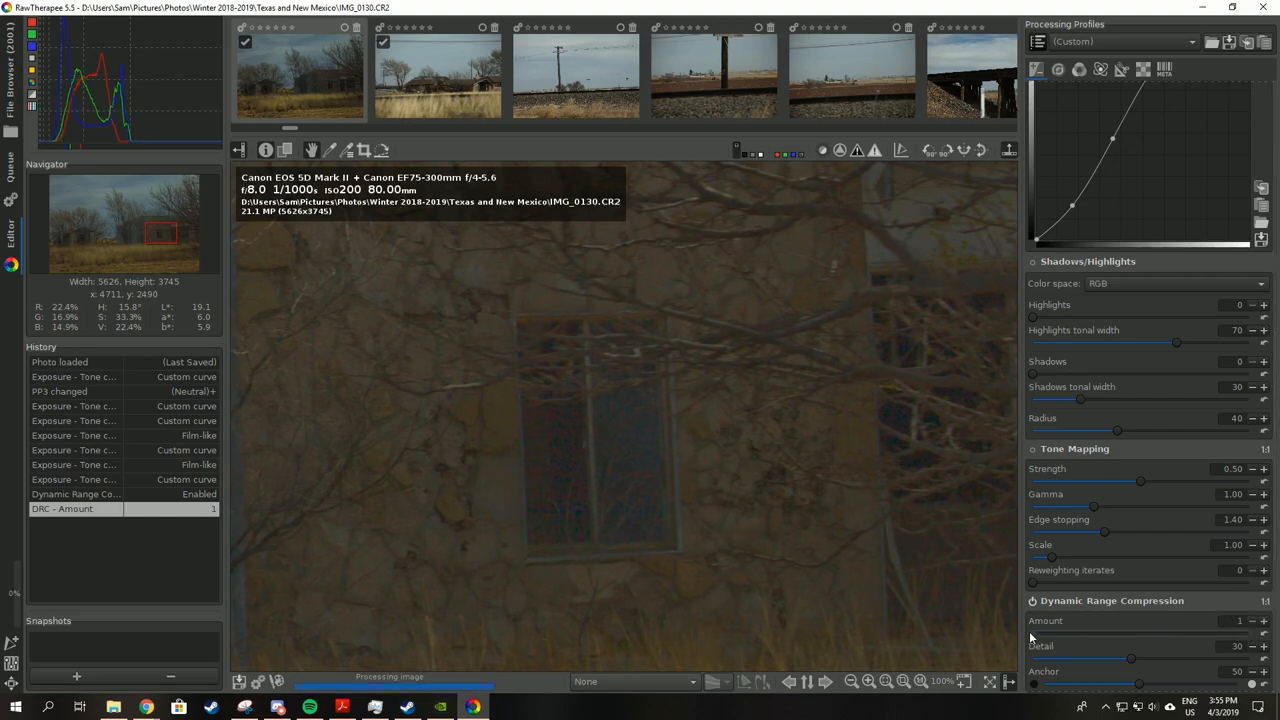
pyautogui.moveTo(1035, 638); pyautogui.dragTo(1165, 638)
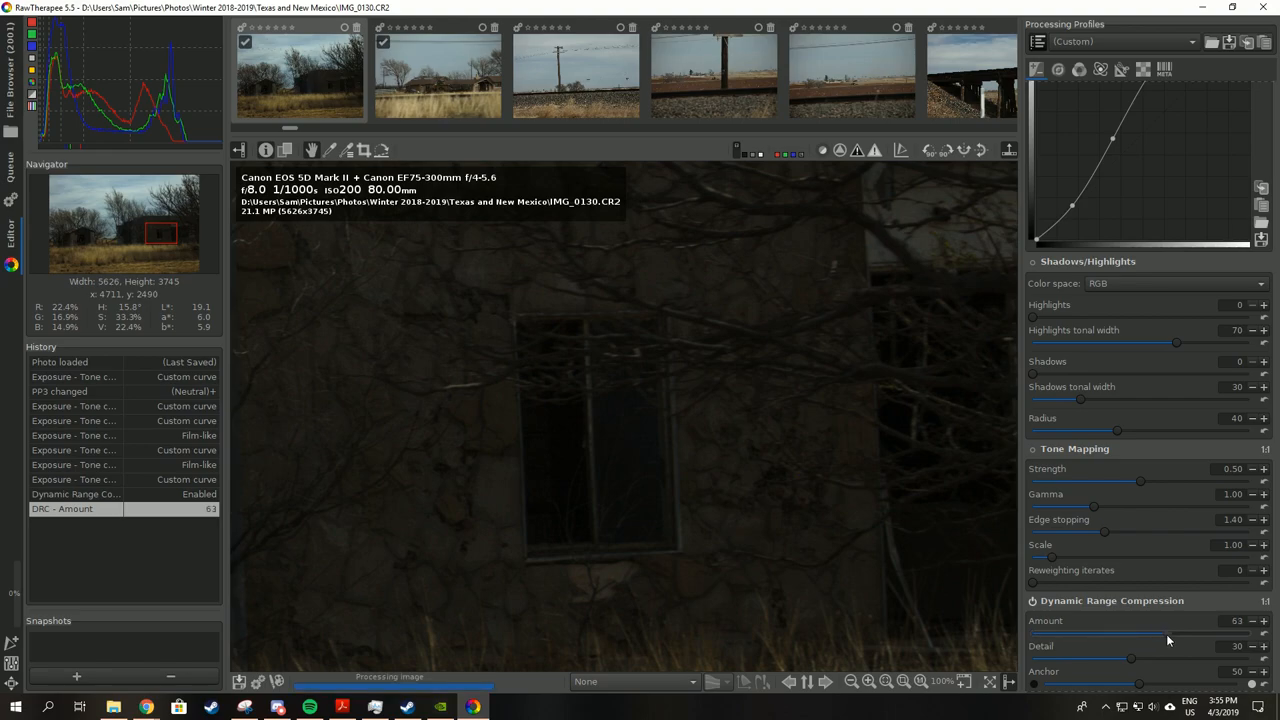
pyautogui.moveTo(1170, 625); pyautogui.dragTo(1210, 625)
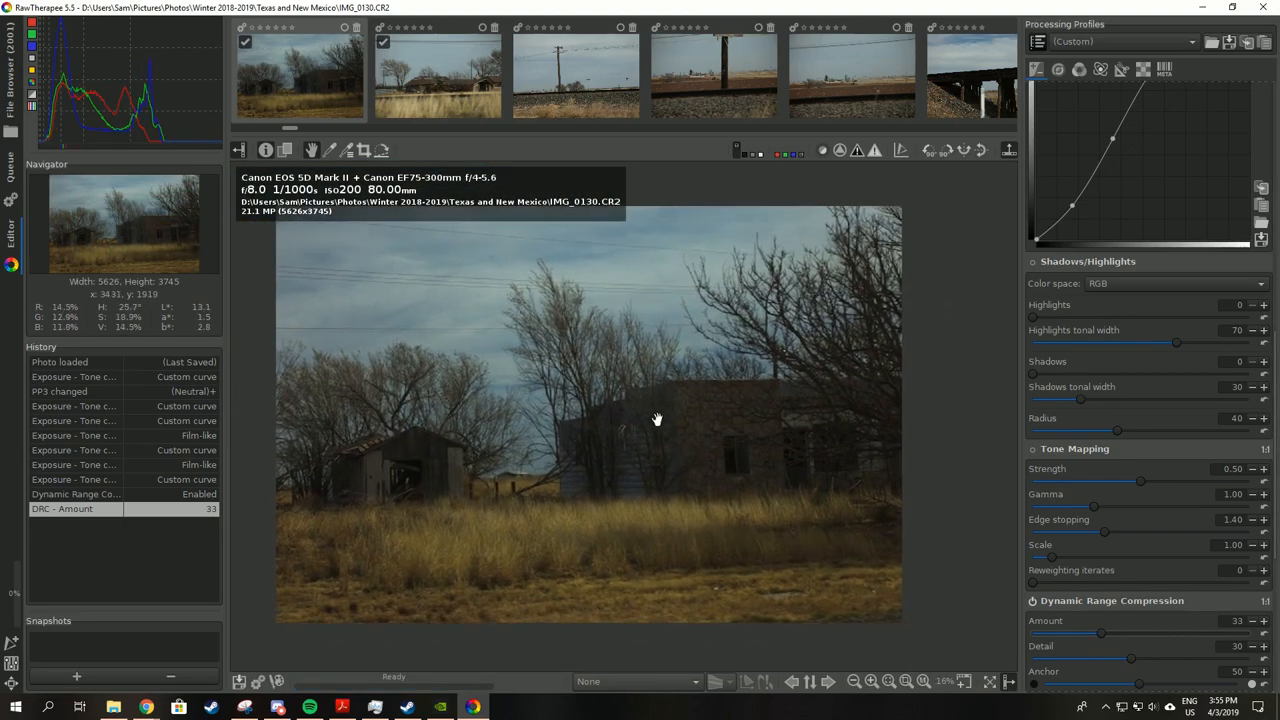
pyautogui.scroll(-3)
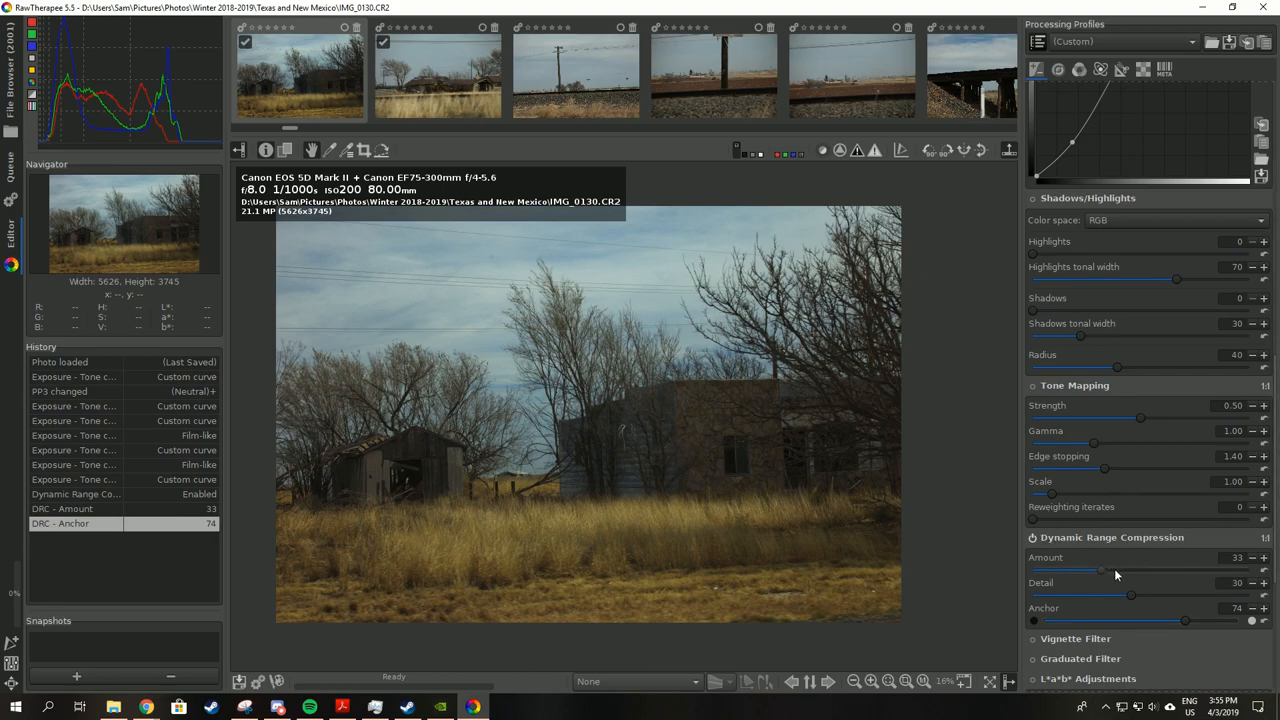
pyautogui.moveTo(1100, 570); pyautogui.dragTo(1128, 570)
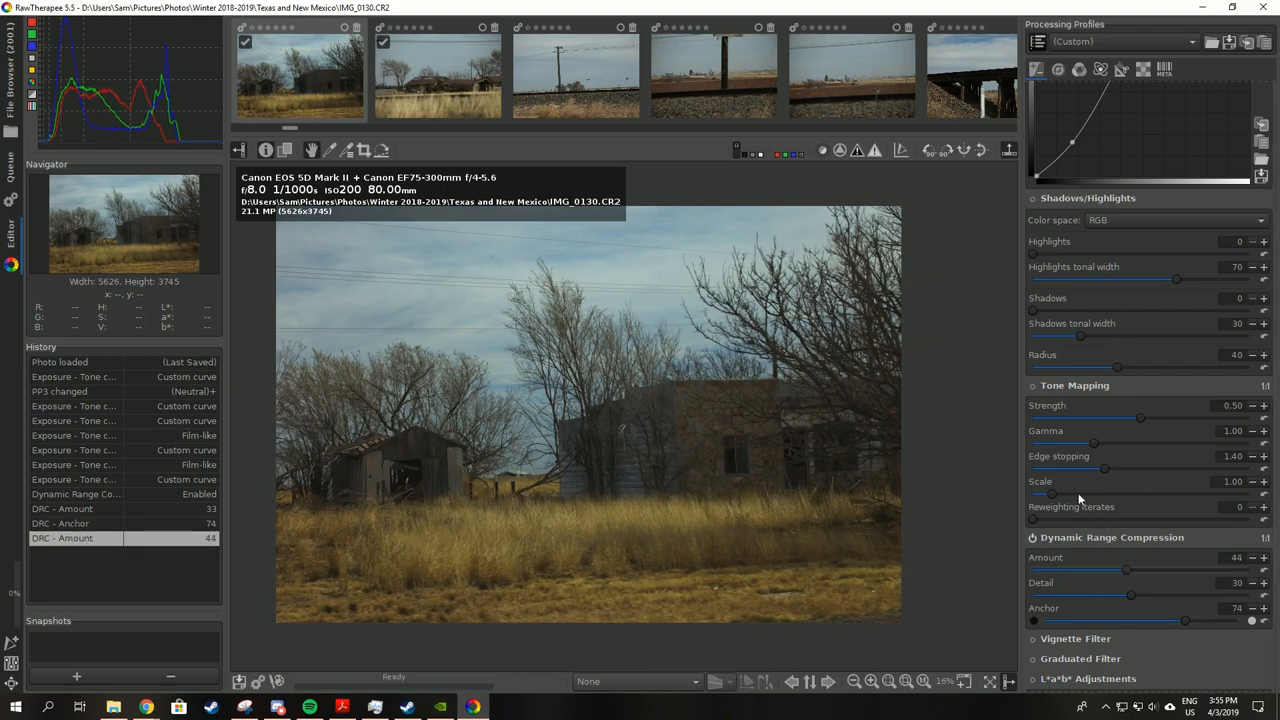
pyautogui.click(1033, 385)
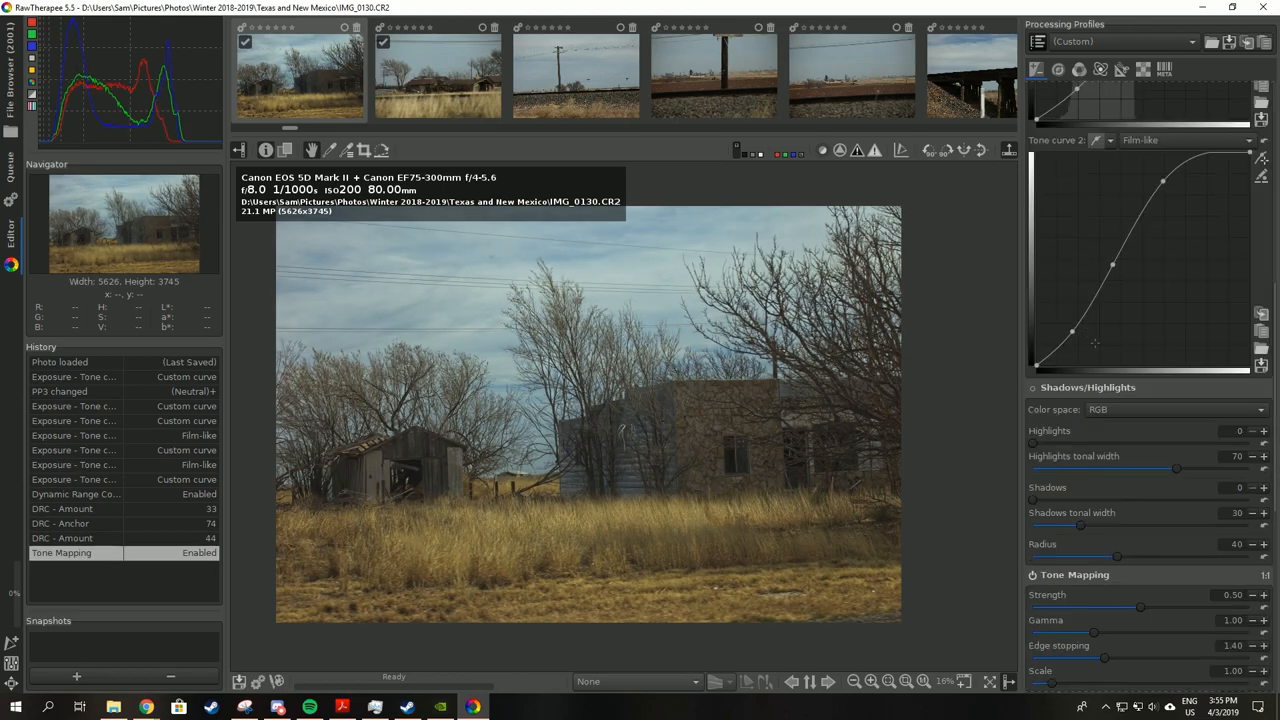
# Steepen the Film-like Tone curve 2, then return the Exposure panel to the top.
pyautogui.moveTo(1072, 331); pyautogui.dragTo(1078, 336)
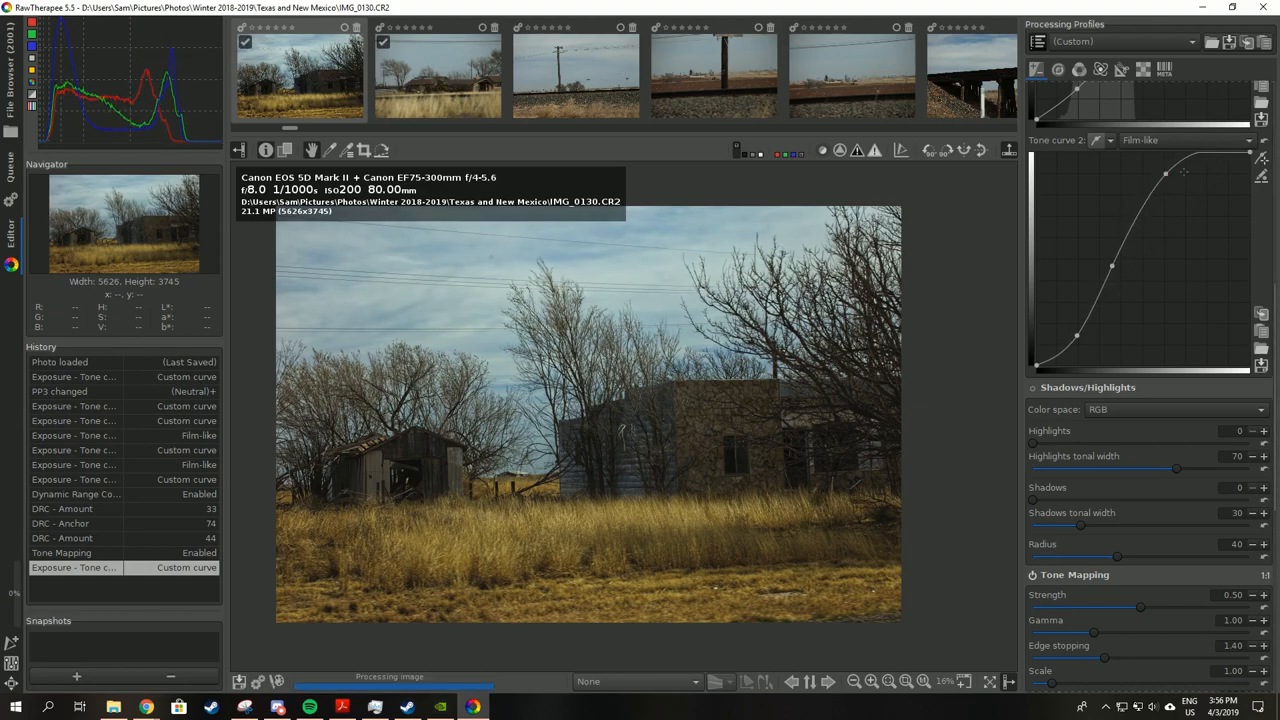
pyautogui.click(1058, 69)
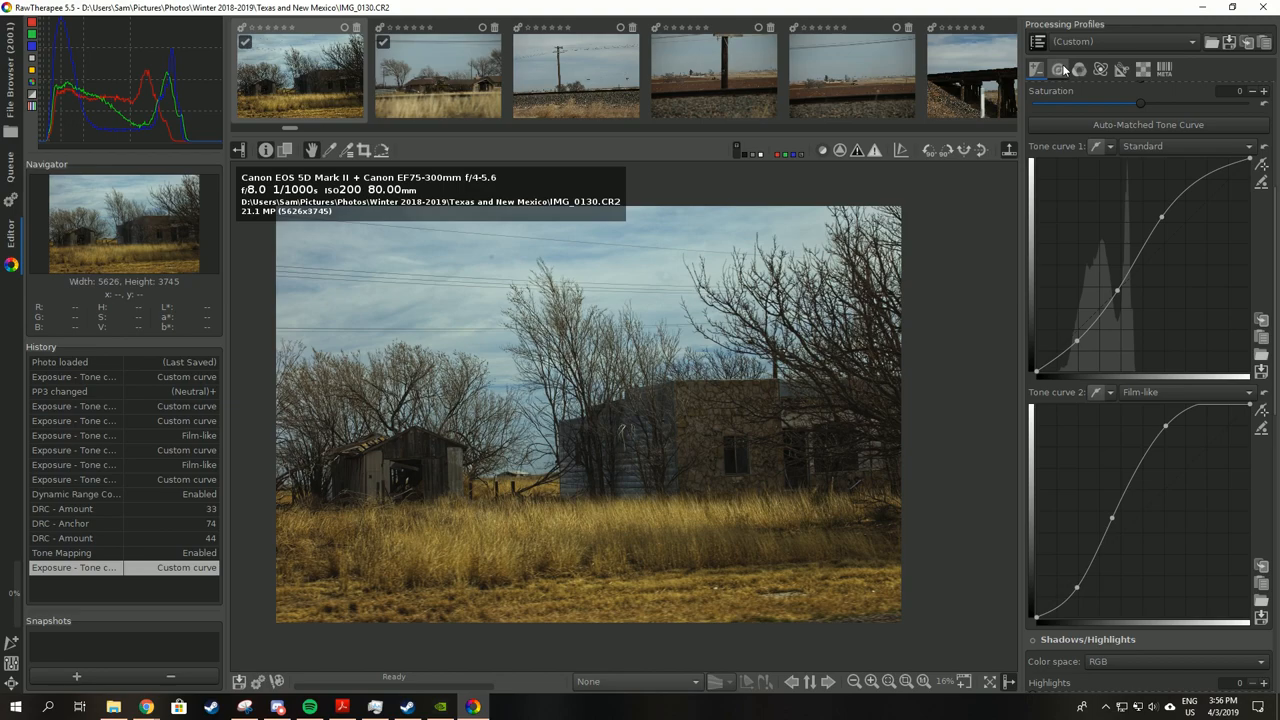
# Set white balance to Auto and enable Vibrance with Pastel Tones at 39.
pyautogui.click(1079, 69)
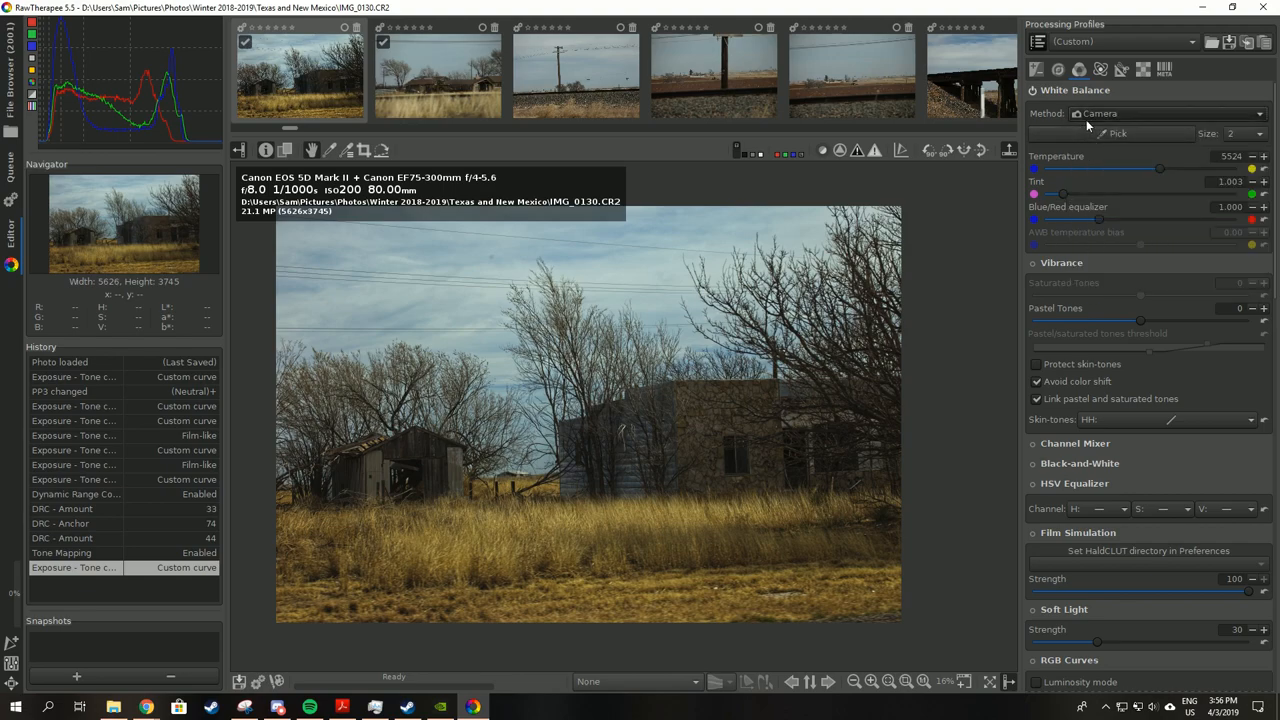
pyautogui.click(1165, 113)
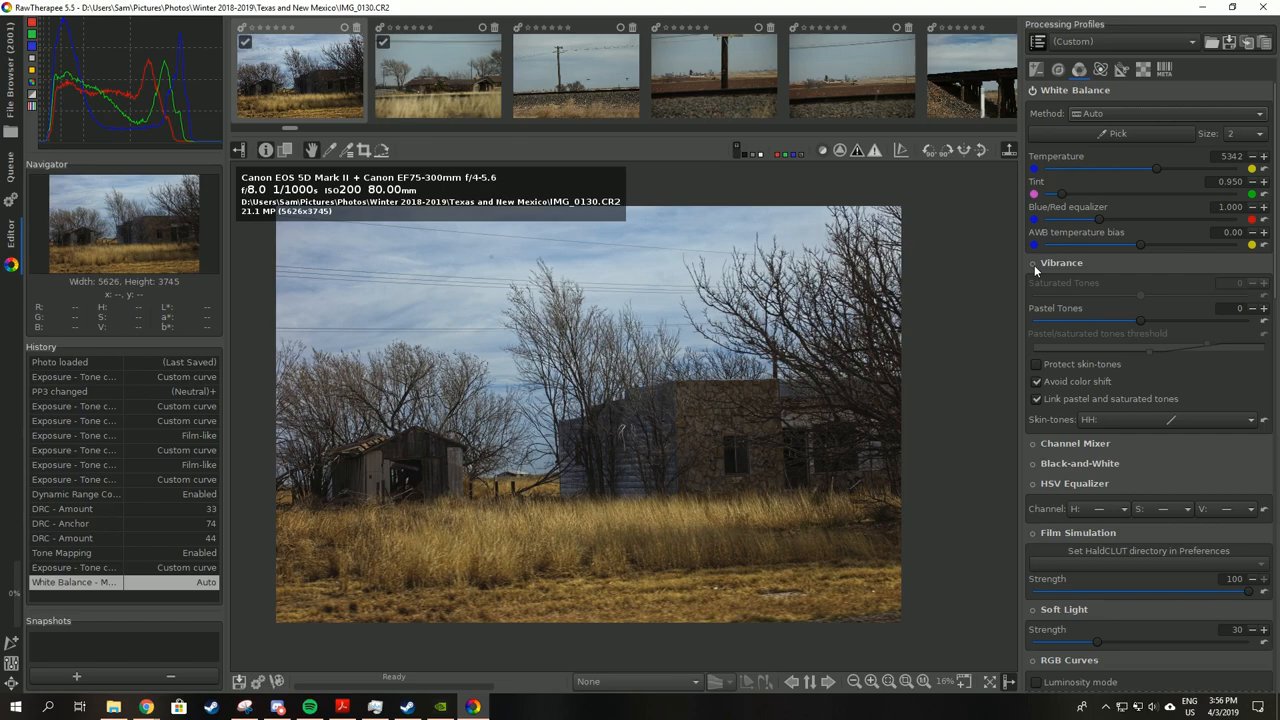
pyautogui.moveTo(1140, 320); pyautogui.dragTo(1188, 320)
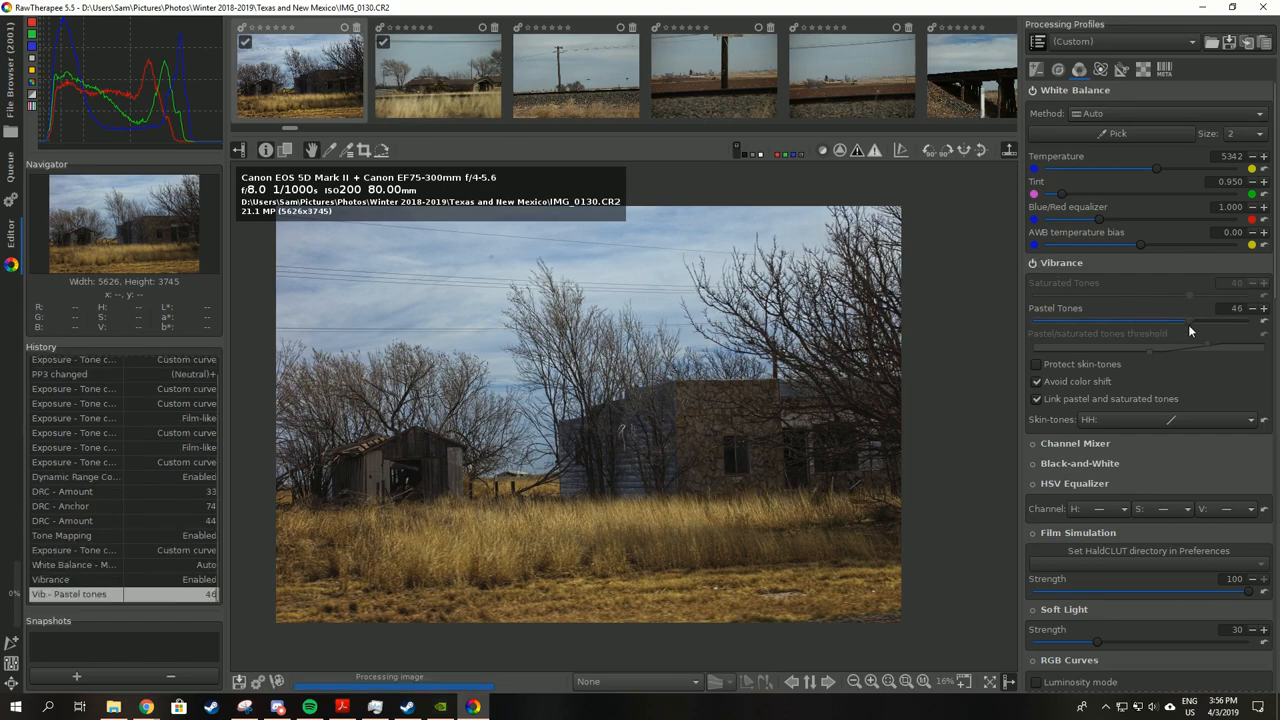
pyautogui.moveTo(1190, 318); pyautogui.dragTo(1150, 318)
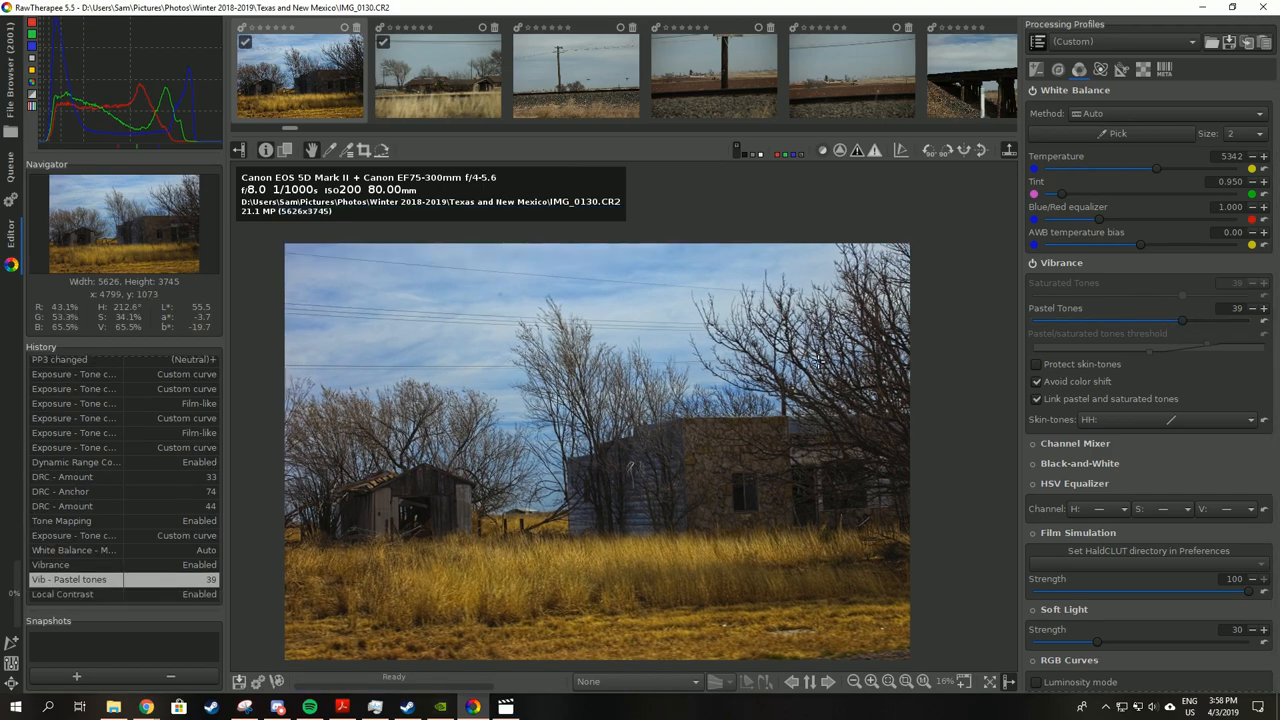
pyautogui.moveTo(1058, 69)
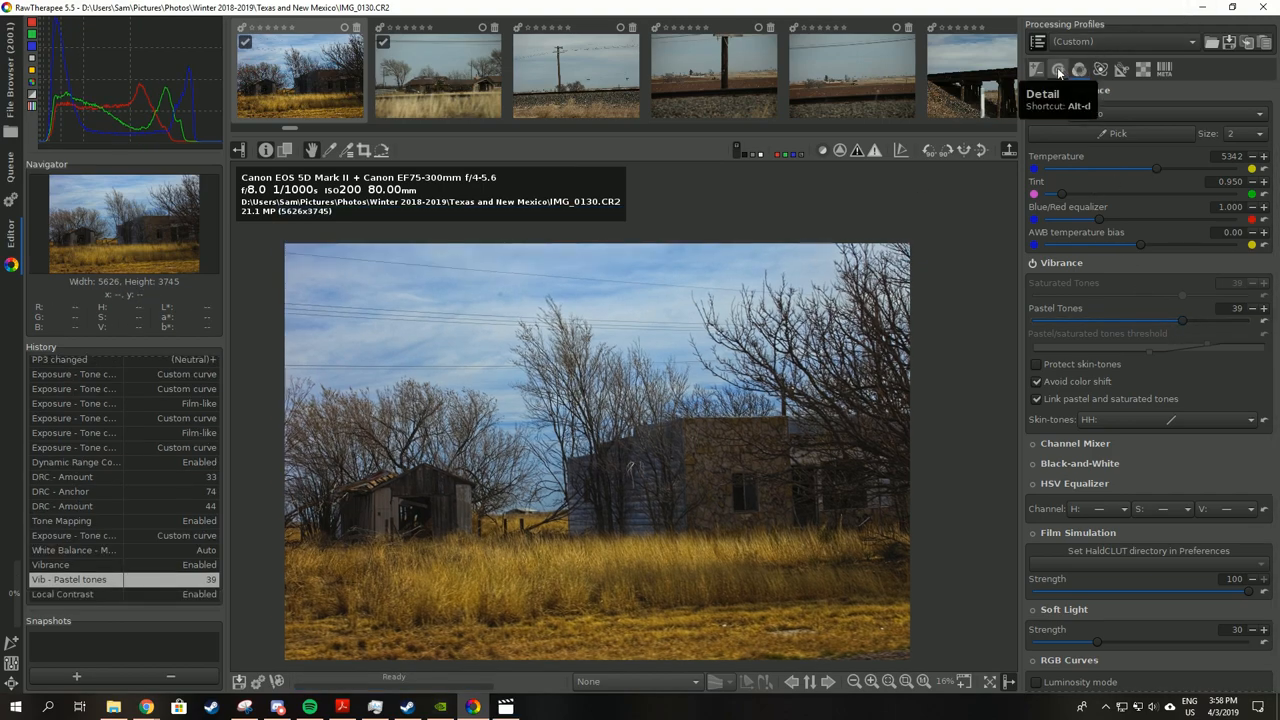
# Zoom the preview onto the shed roof and set Local Contrast Amount to 0.38.
pyautogui.click(1058, 69)
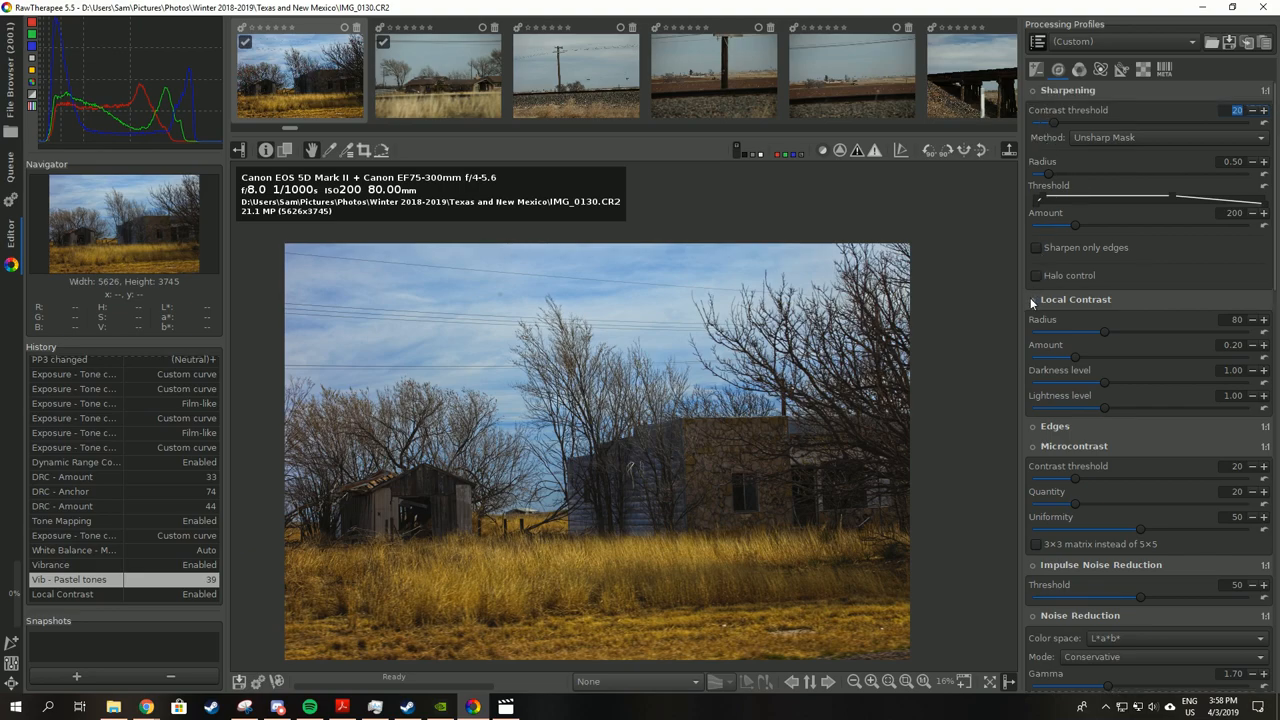
pyautogui.click(1033, 299)
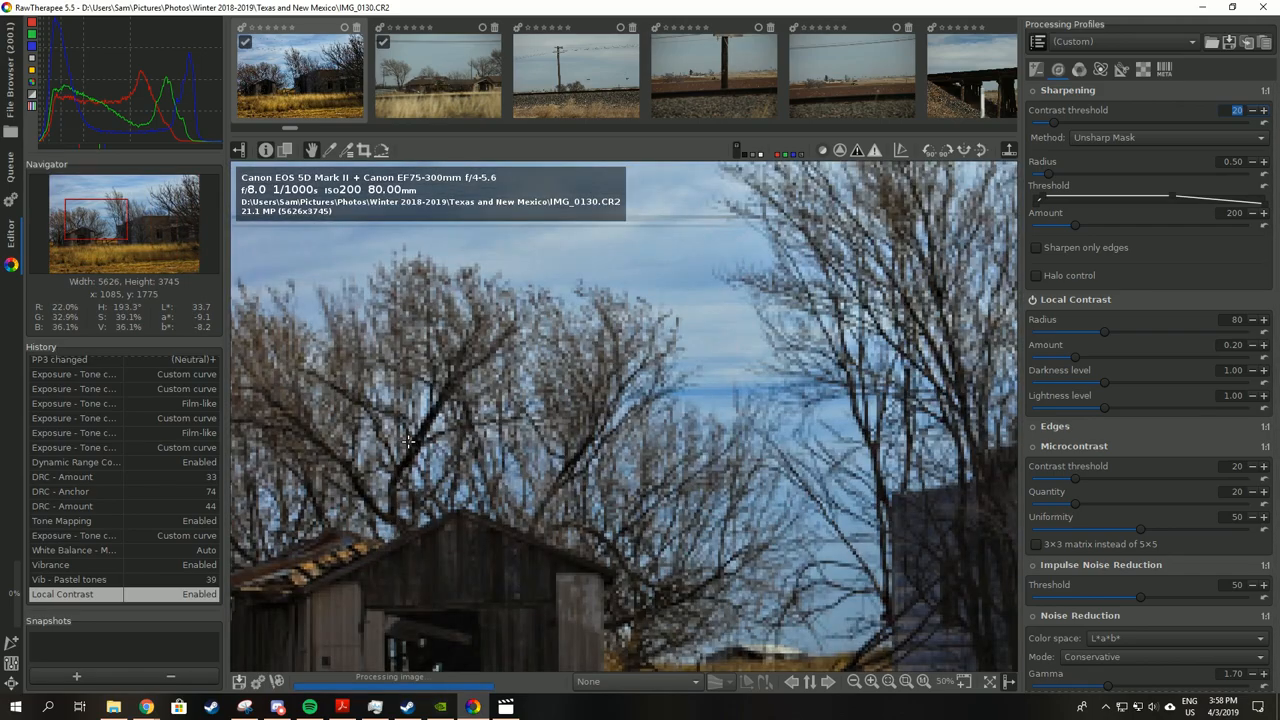
pyautogui.click(905, 681)
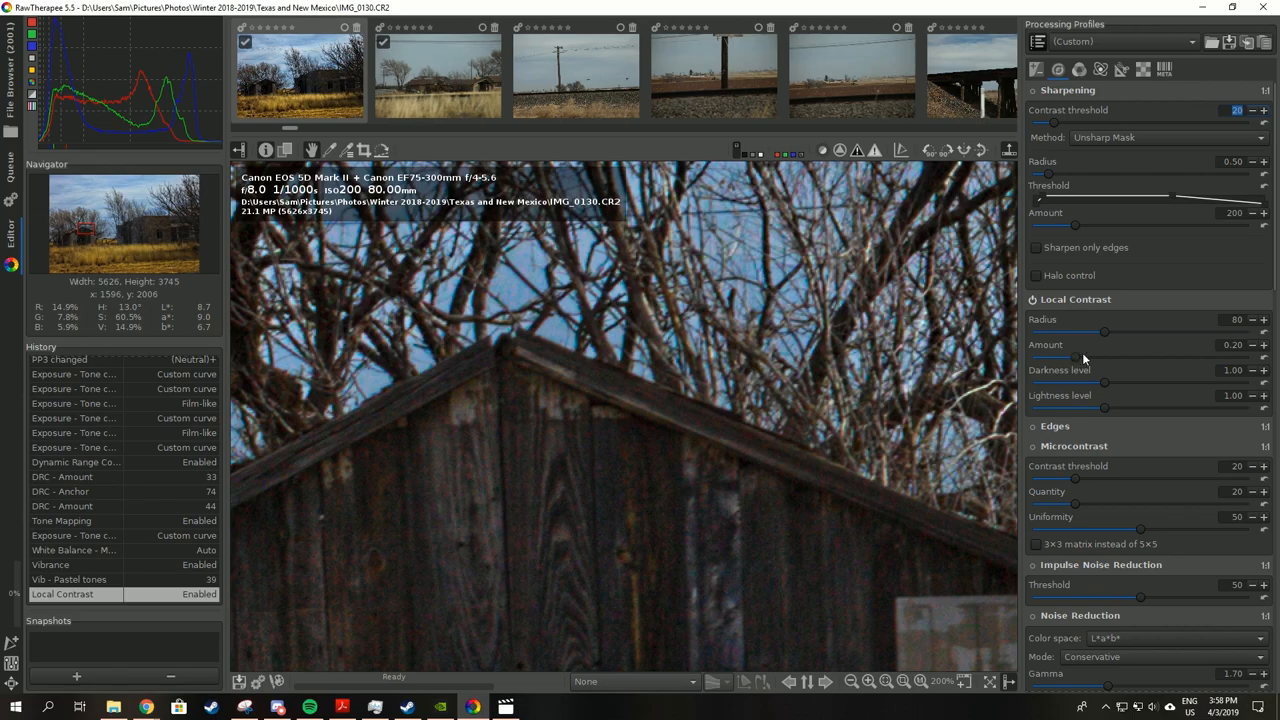
pyautogui.moveTo(1081, 360)
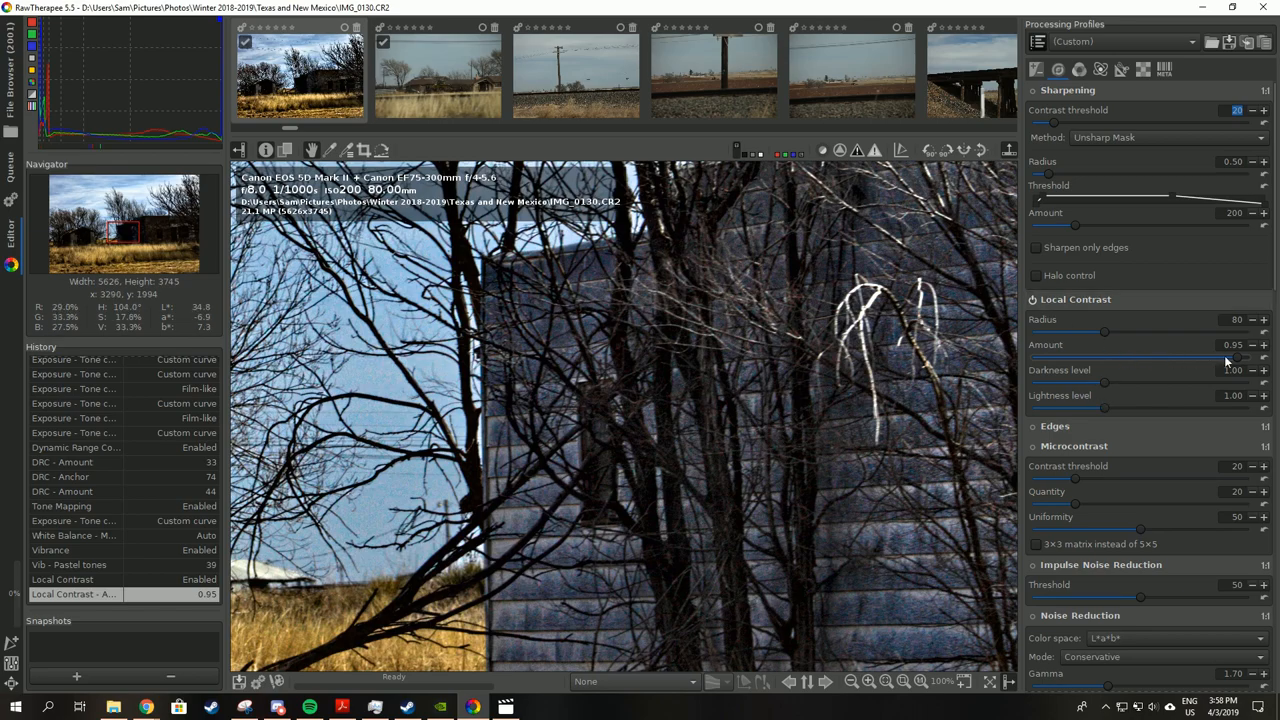
pyautogui.moveTo(1230, 357); pyautogui.dragTo(1075, 357)
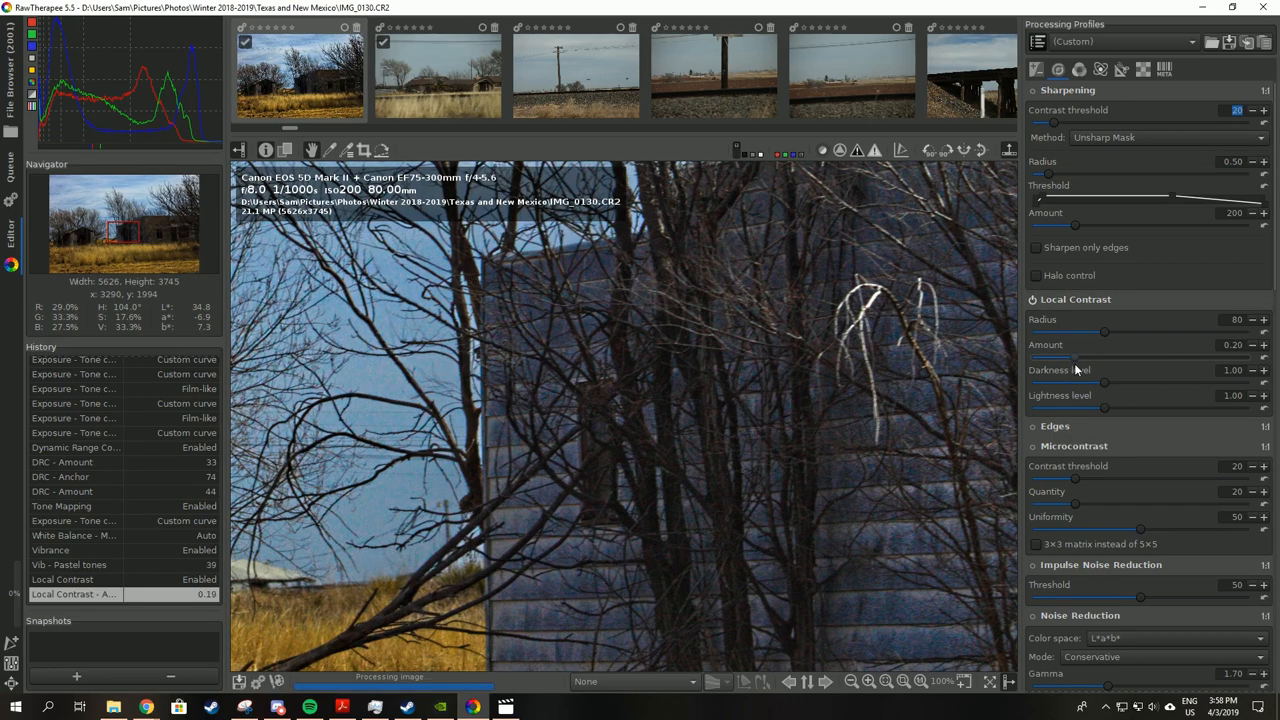
pyautogui.moveTo(1075, 357); pyautogui.dragTo(1095, 357)
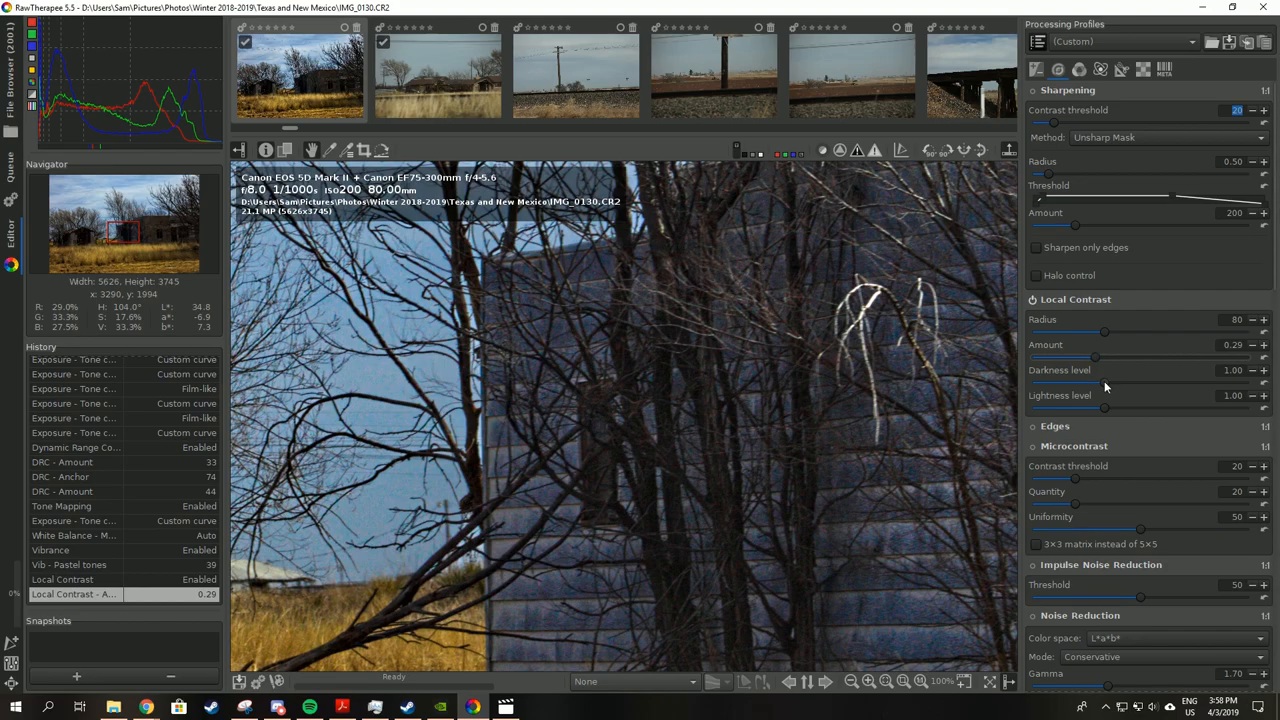
pyautogui.moveTo(1075, 357); pyautogui.dragTo(1095, 357)
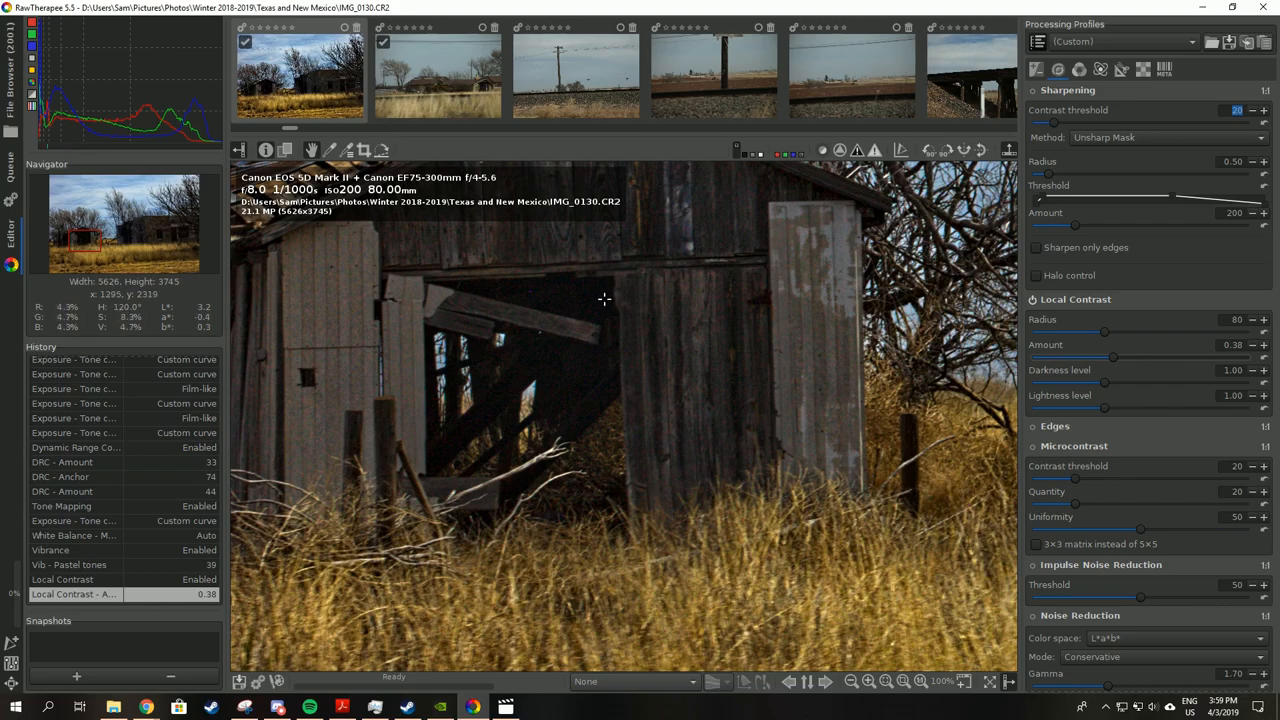
pyautogui.moveTo(1194, 368)
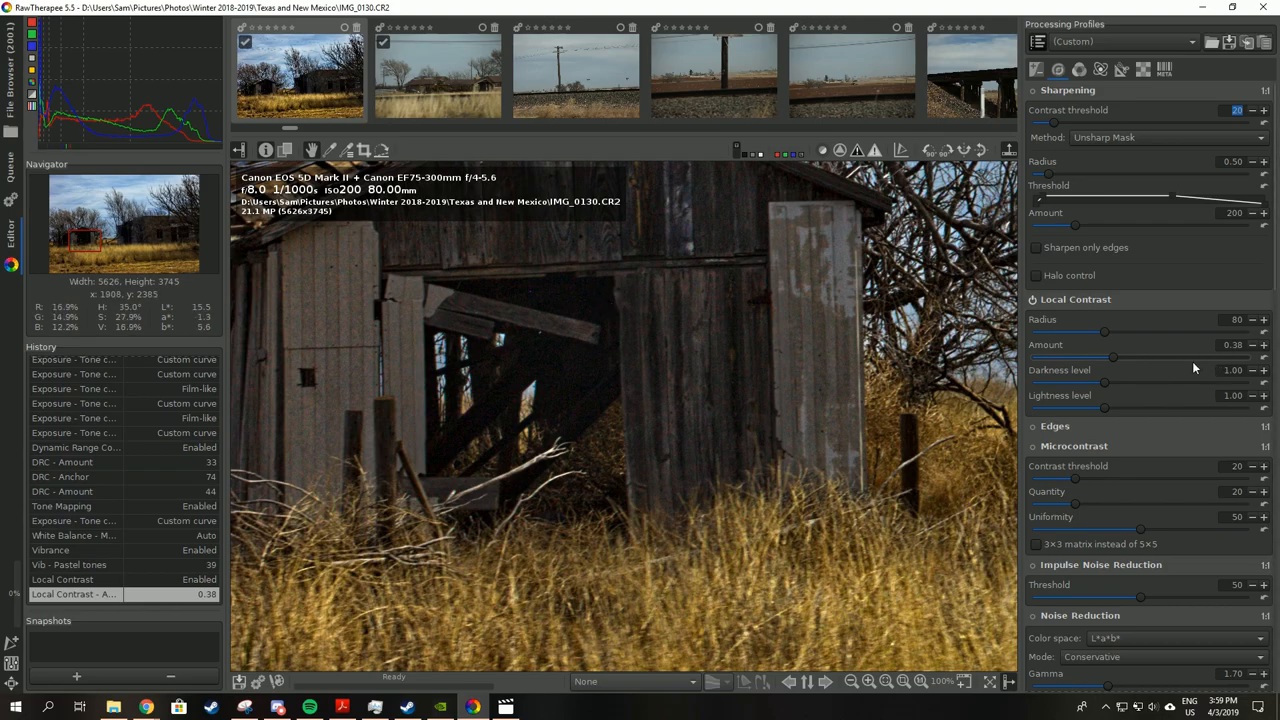
pyautogui.moveTo(1035, 622)
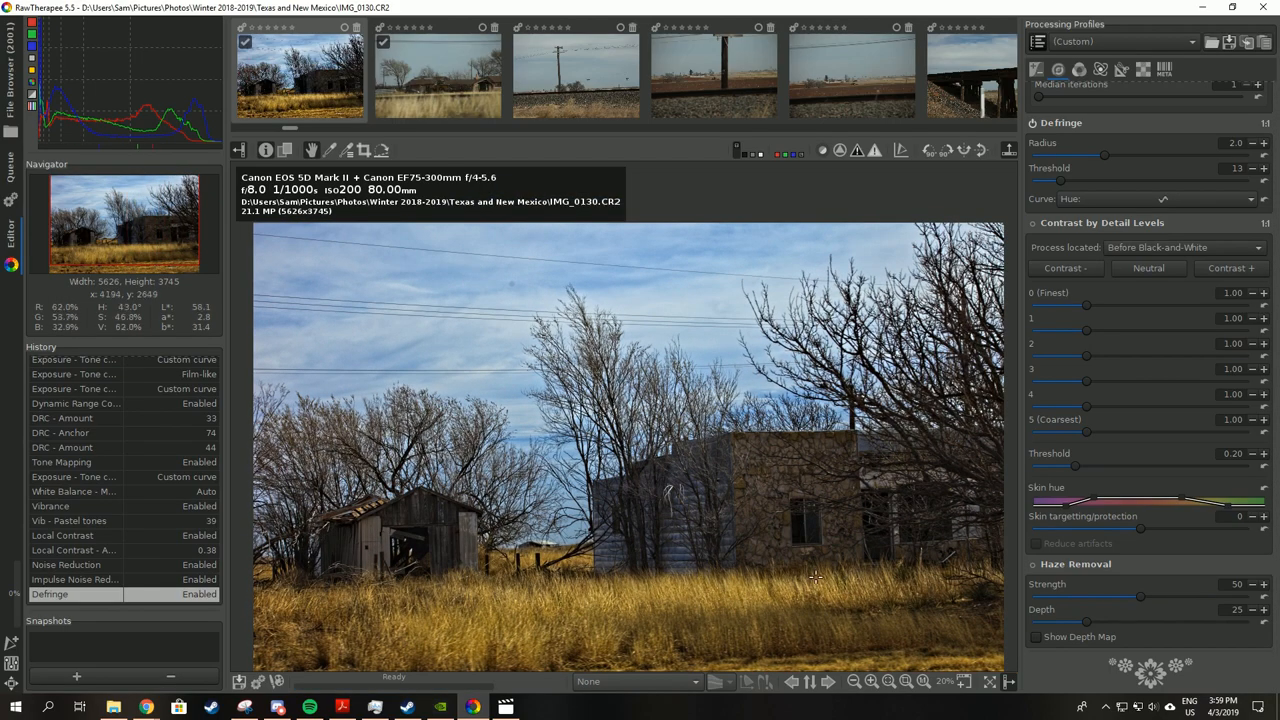
# Raise Contrast by Detail Levels 0 (Finest) to 1.80.
pyautogui.click(853, 681)
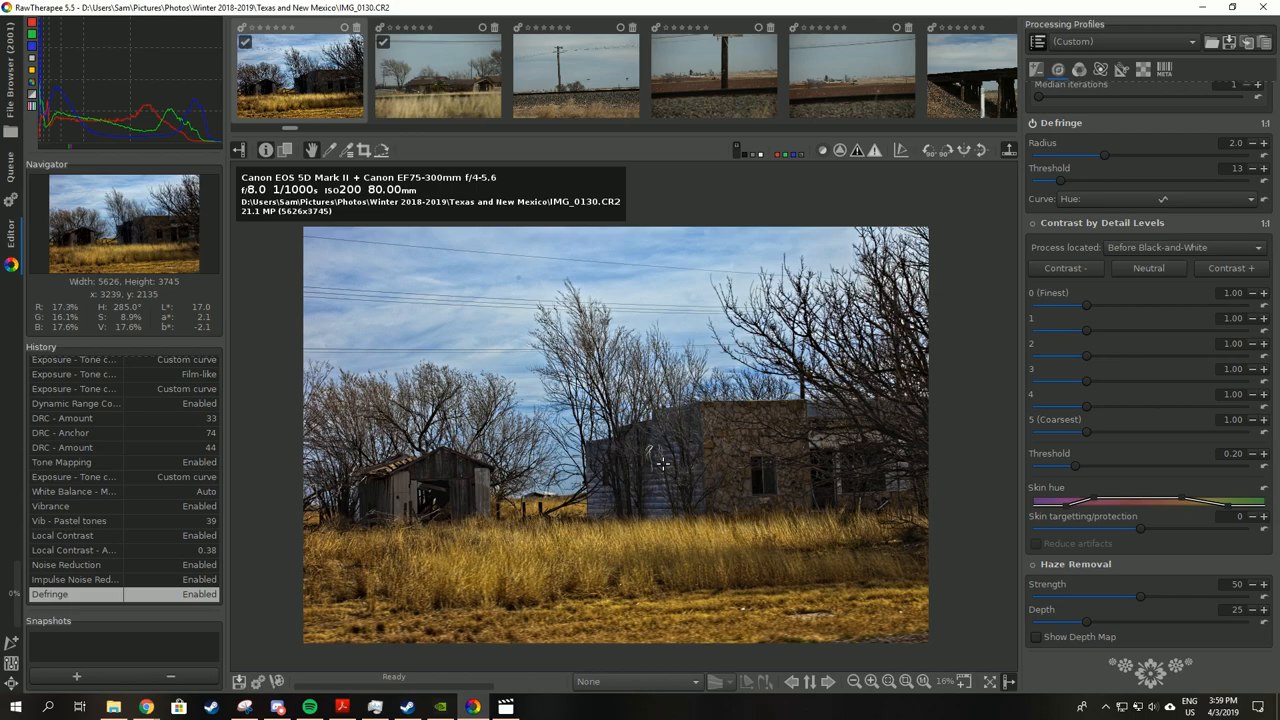
pyautogui.moveTo(462, 230)
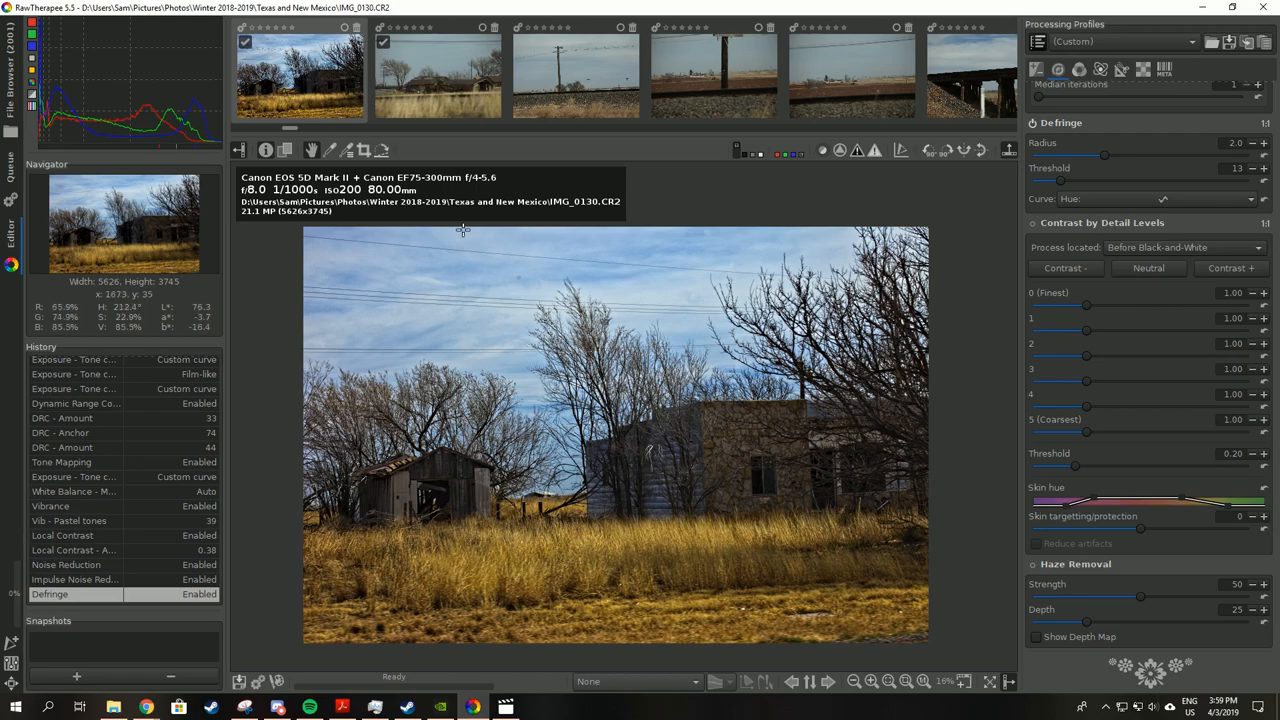
pyautogui.moveTo(1035, 568)
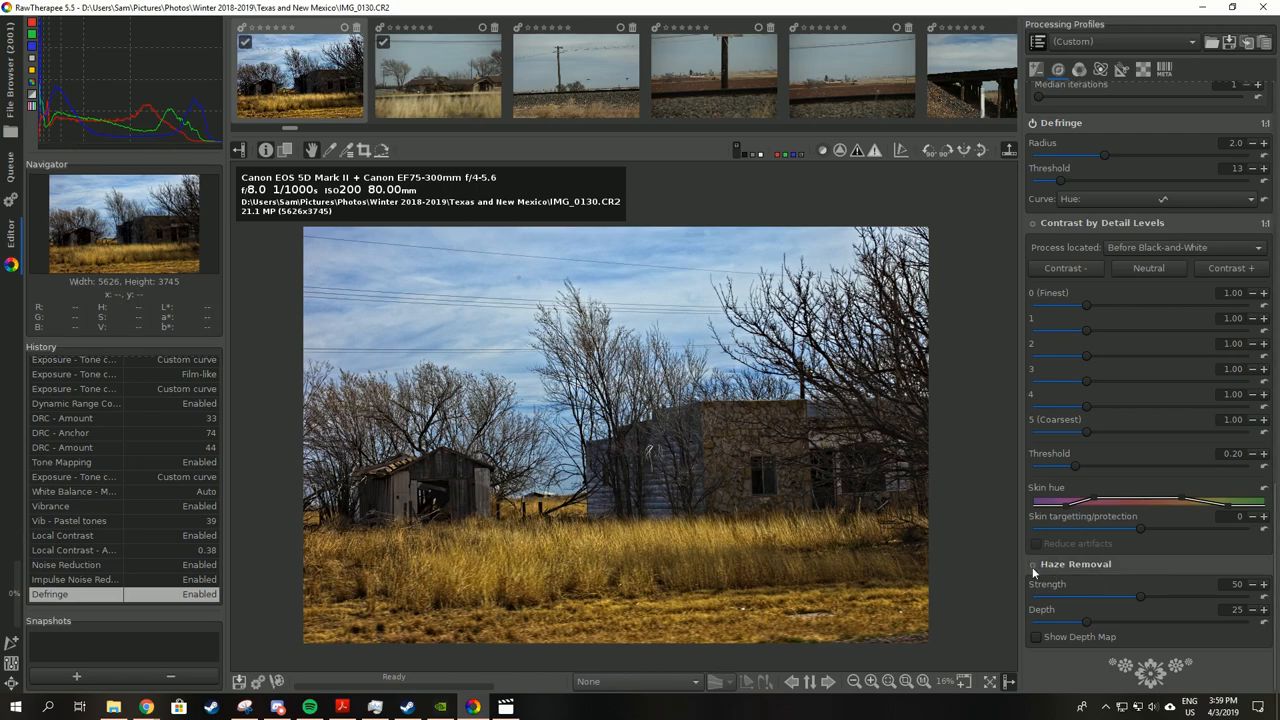
# Enable Haze Removal with strength 36, trying depth values down to 30.
pyautogui.click(1034, 565)
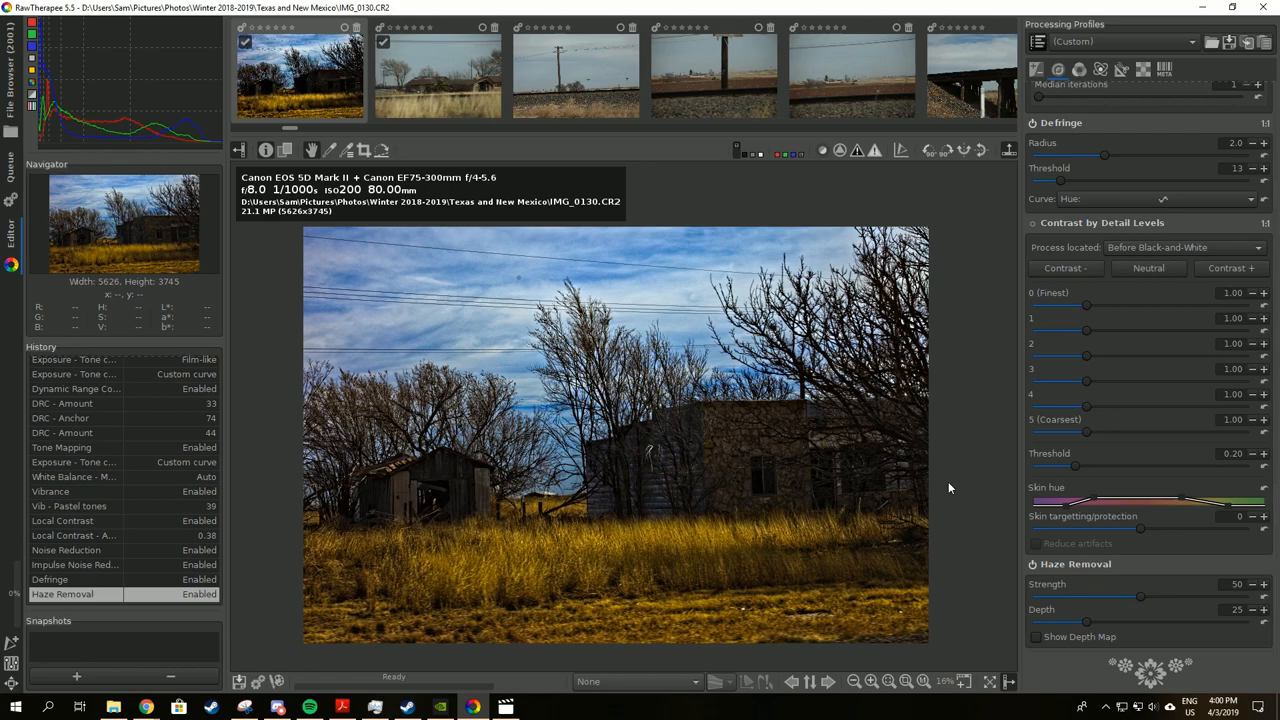
pyautogui.moveTo(1202, 632)
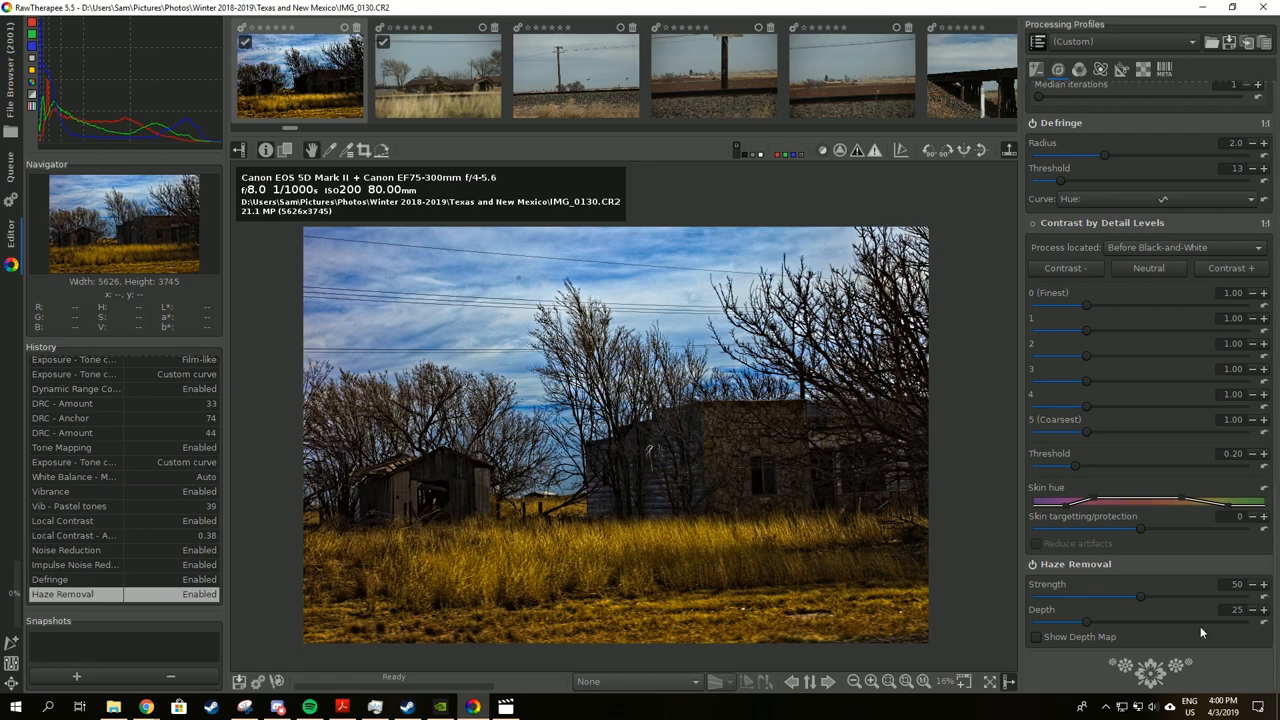
pyautogui.moveTo(1140, 596); pyautogui.dragTo(1110, 596)
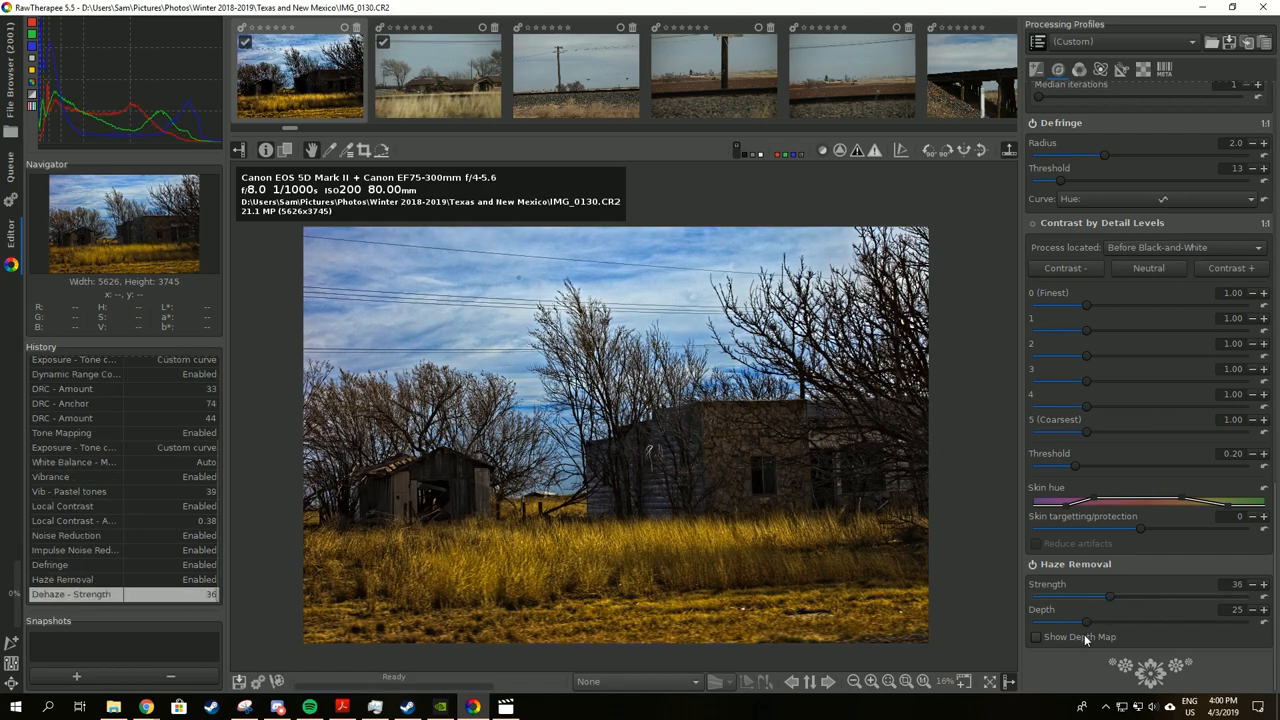
pyautogui.moveTo(1075, 624); pyautogui.dragTo(1218, 624)
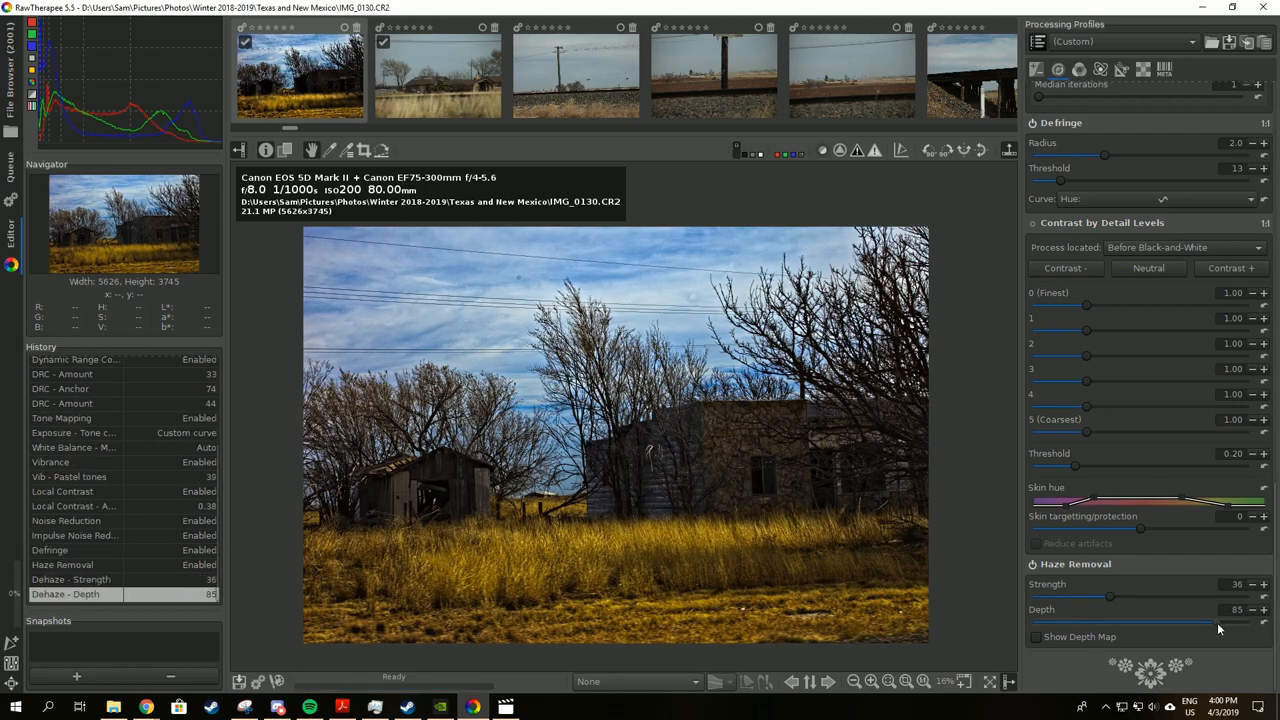
pyautogui.moveTo(1253, 622); pyautogui.dragTo(1090, 622)
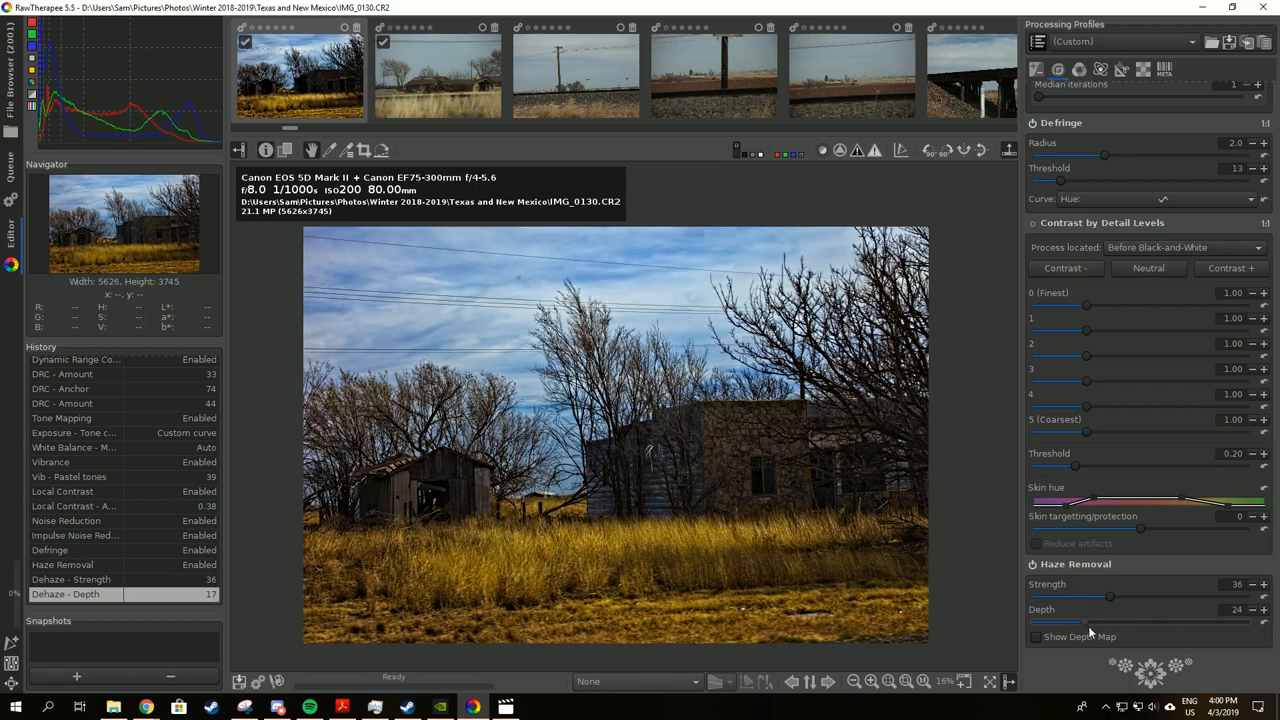
pyautogui.moveTo(1075, 622); pyautogui.dragTo(1125, 622)
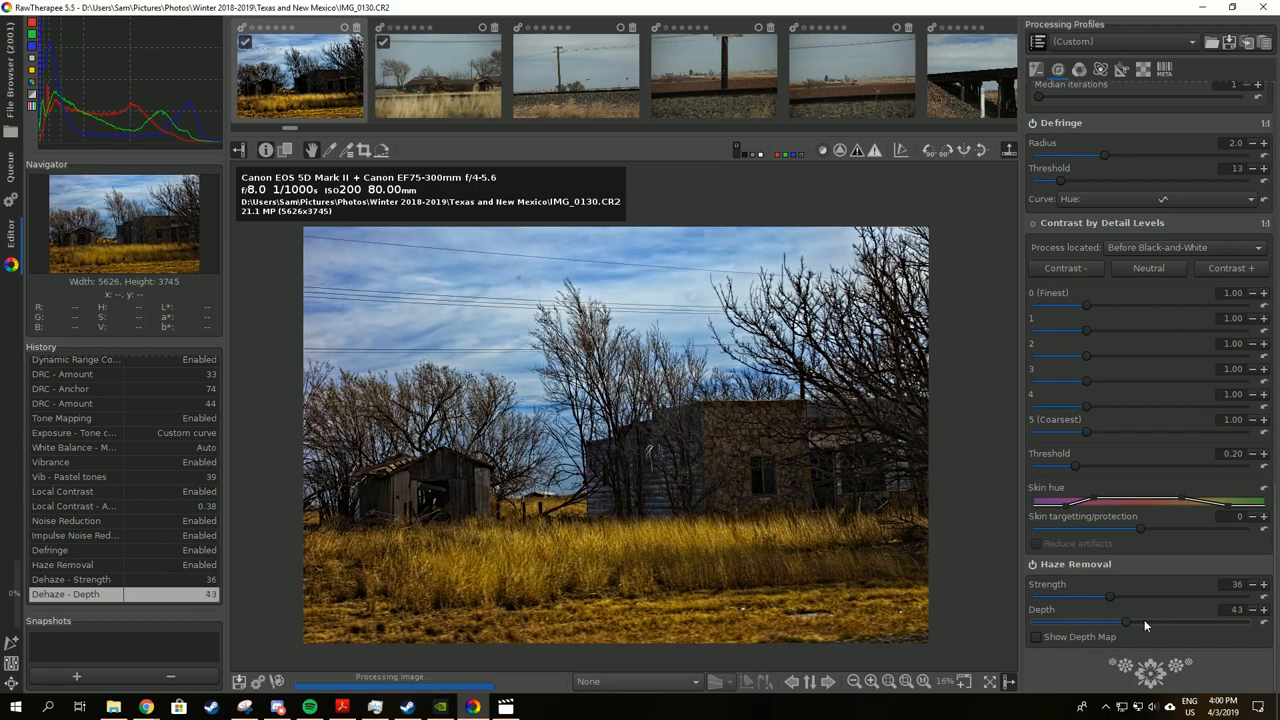
pyautogui.moveTo(1126, 623); pyautogui.dragTo(1095, 623)
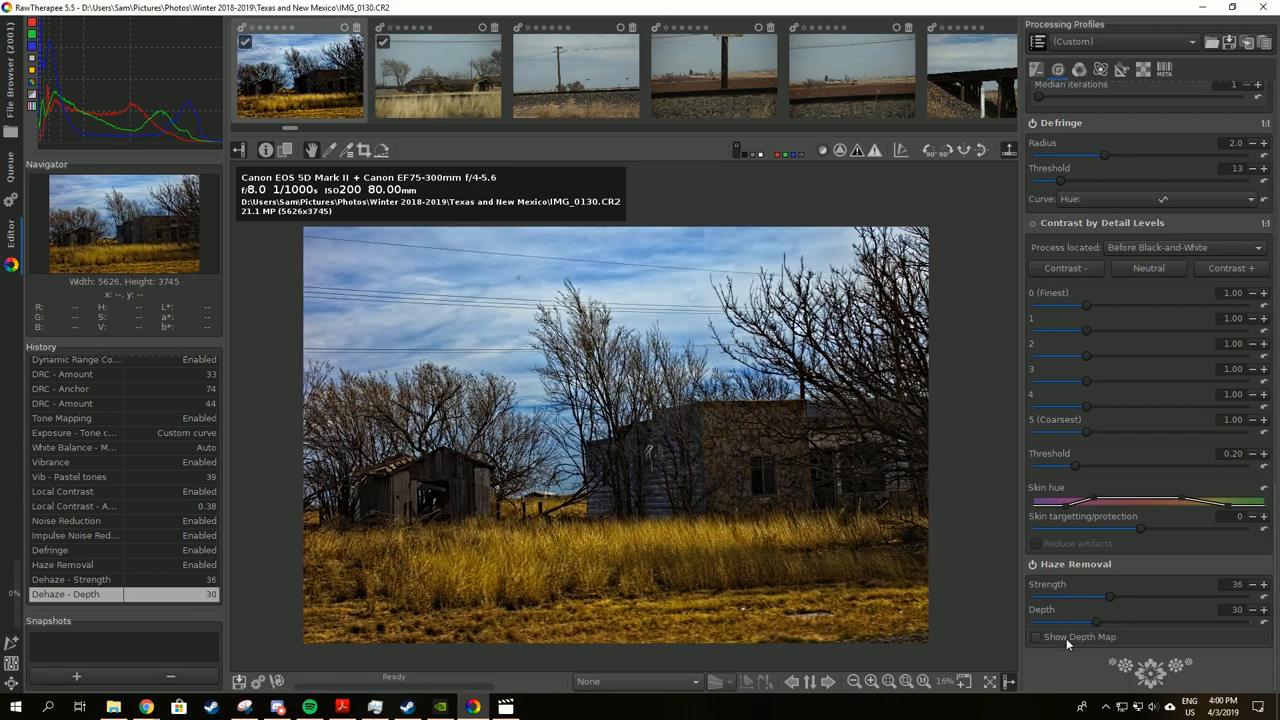
# Check the haze depth map preview, then lower the depth to about 15.
pyautogui.click(1037, 636)
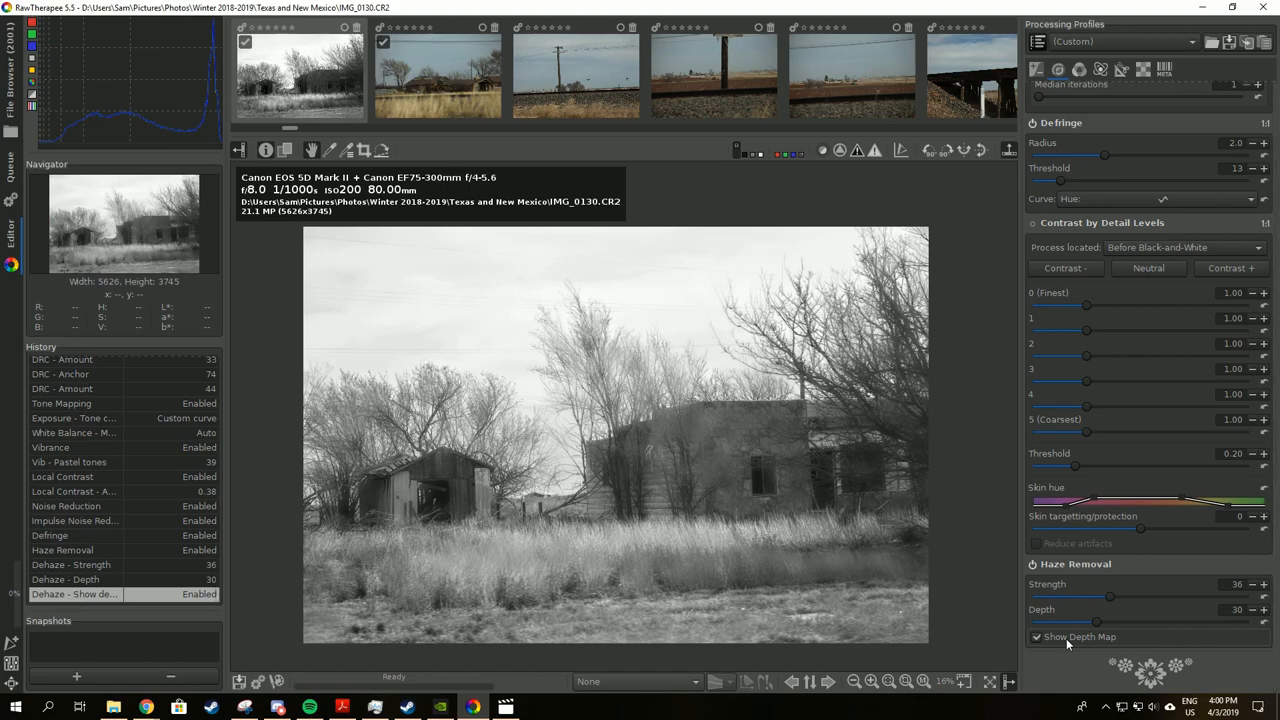
pyautogui.click(1037, 636)
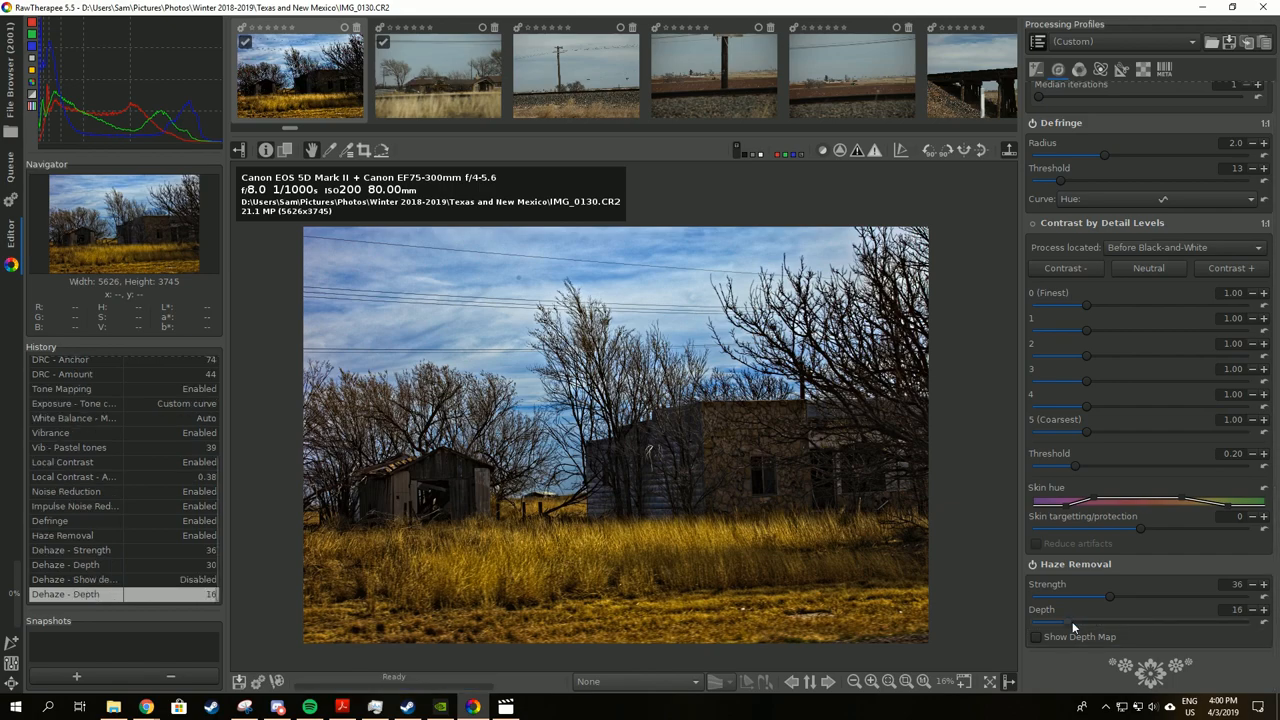
pyautogui.moveTo(1109, 621); pyautogui.dragTo(1060, 621)
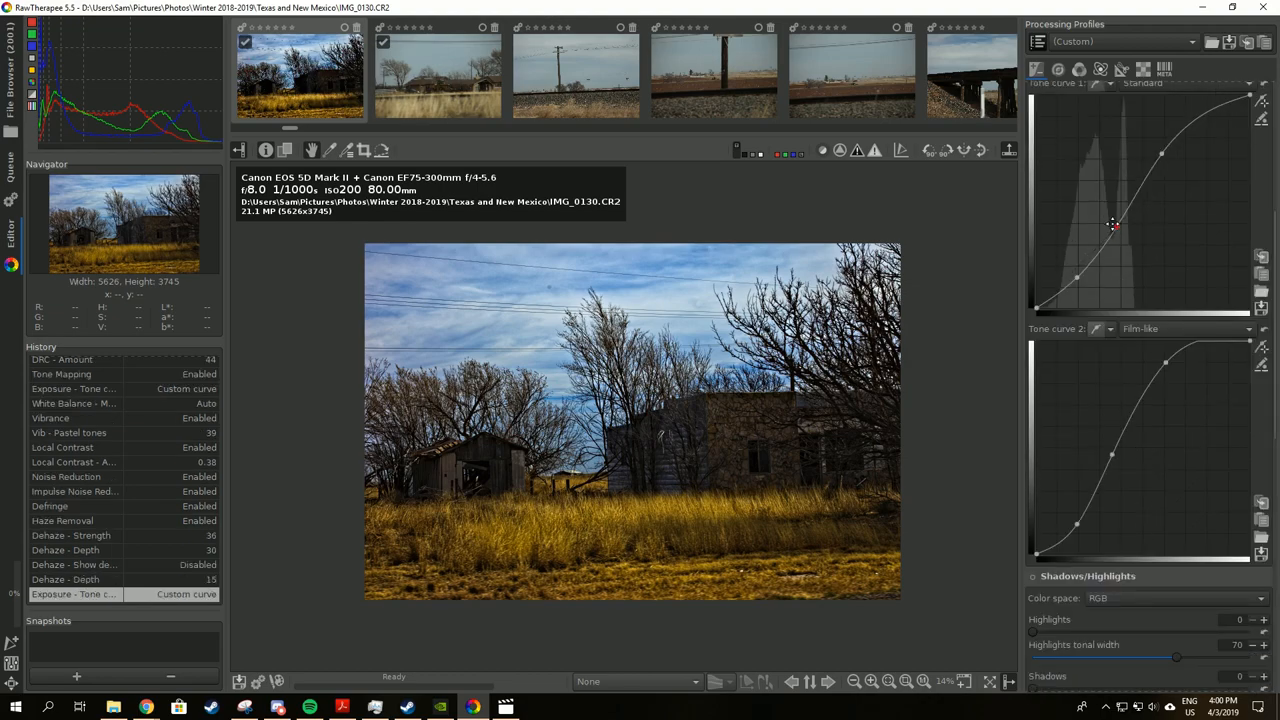
# Add a point on Tone curve 1 to steepen upper midtones and darken shadows, then reshape Tone curve 2's midtones.
pyautogui.moveTo(1113, 225); pyautogui.dragTo(1113, 230)
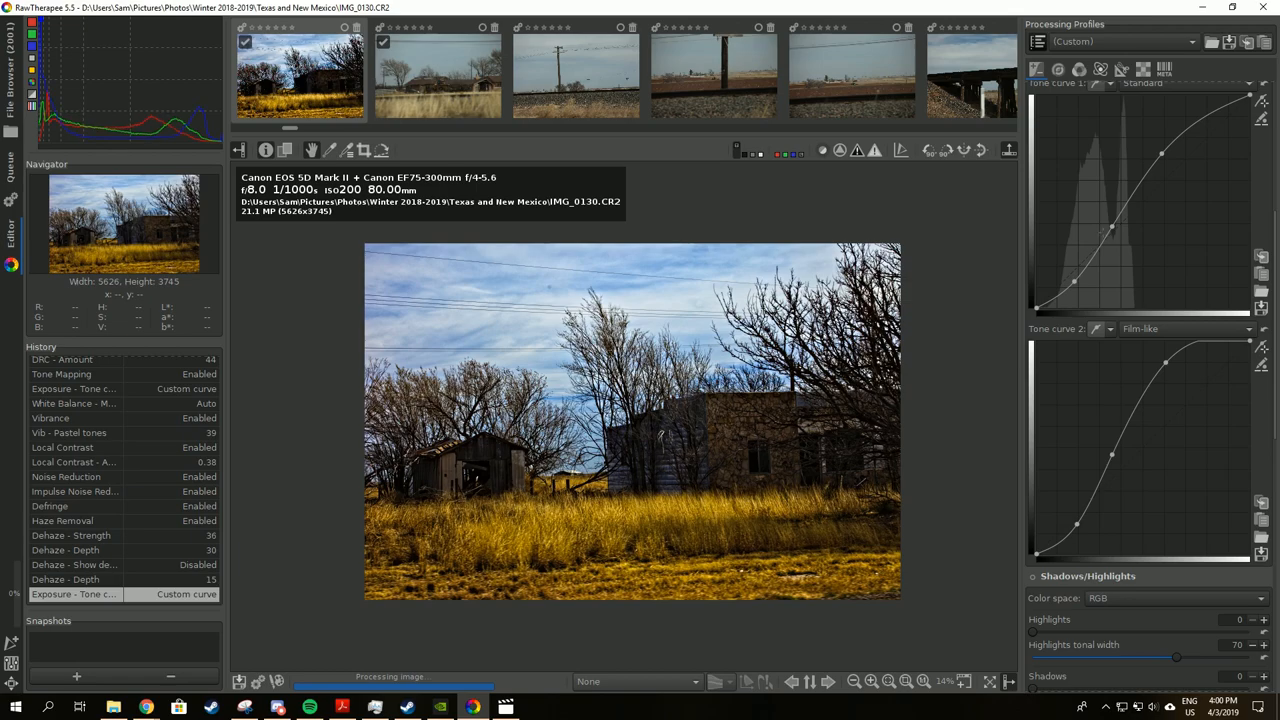
pyautogui.click(1108, 228)
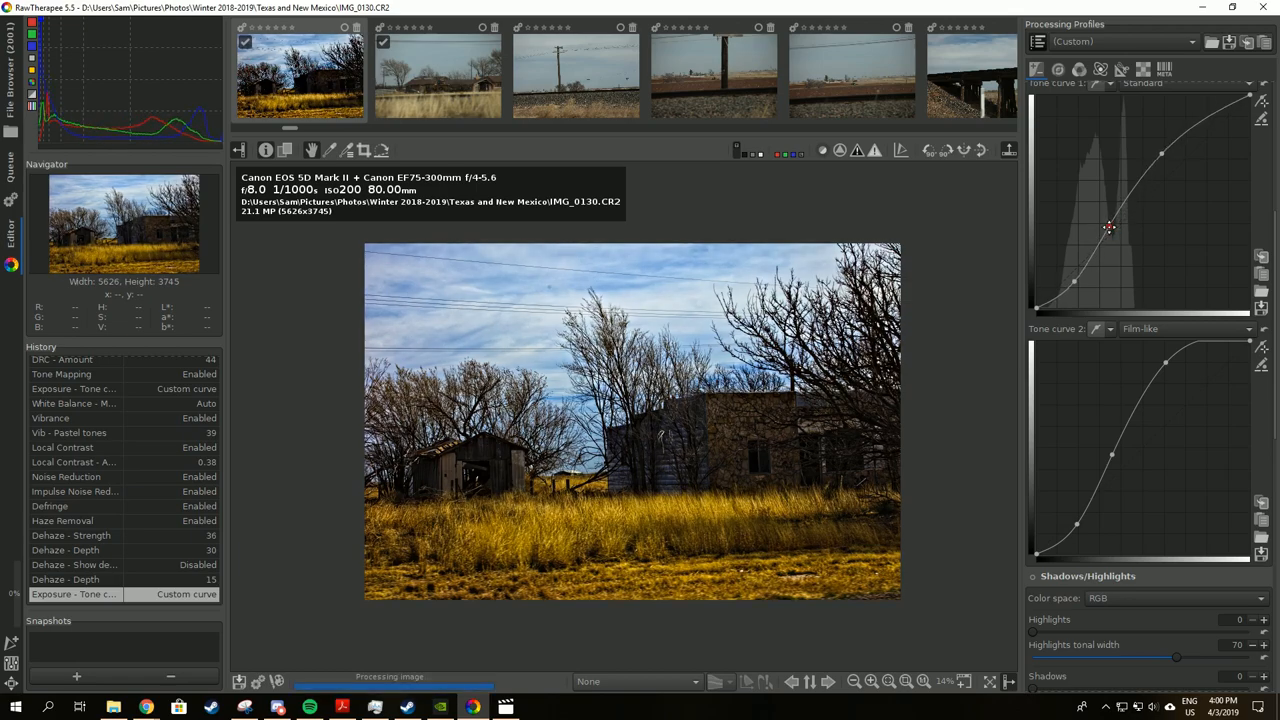
pyautogui.moveTo(1108, 228); pyautogui.dragTo(1162, 155)
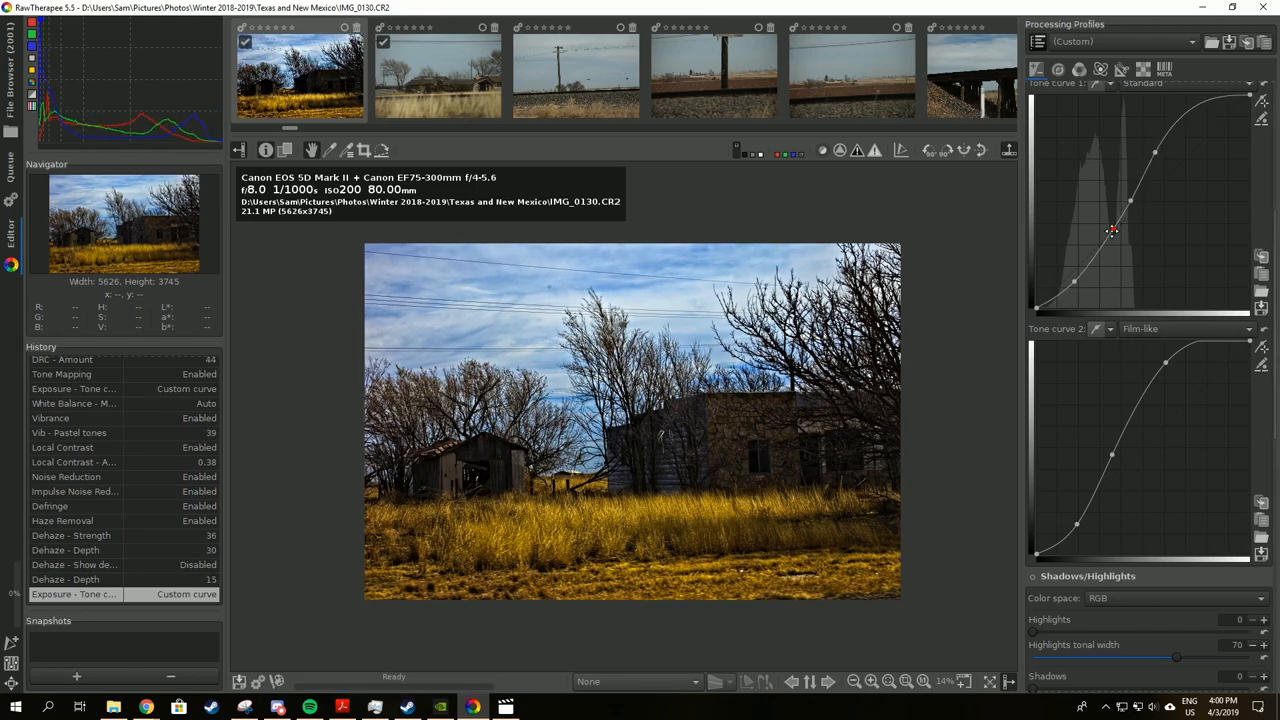
pyautogui.moveTo(1113, 230); pyautogui.dragTo(1069, 279)
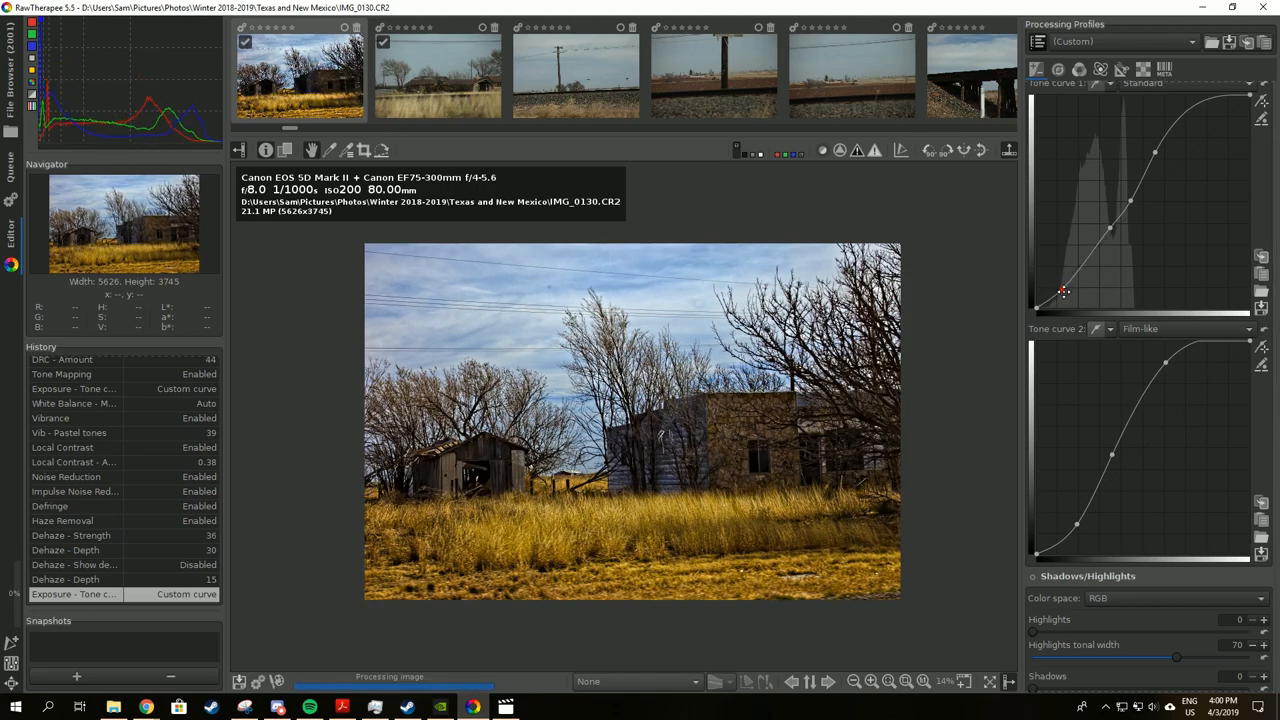
pyautogui.moveTo(1063, 291); pyautogui.dragTo(1103, 243)
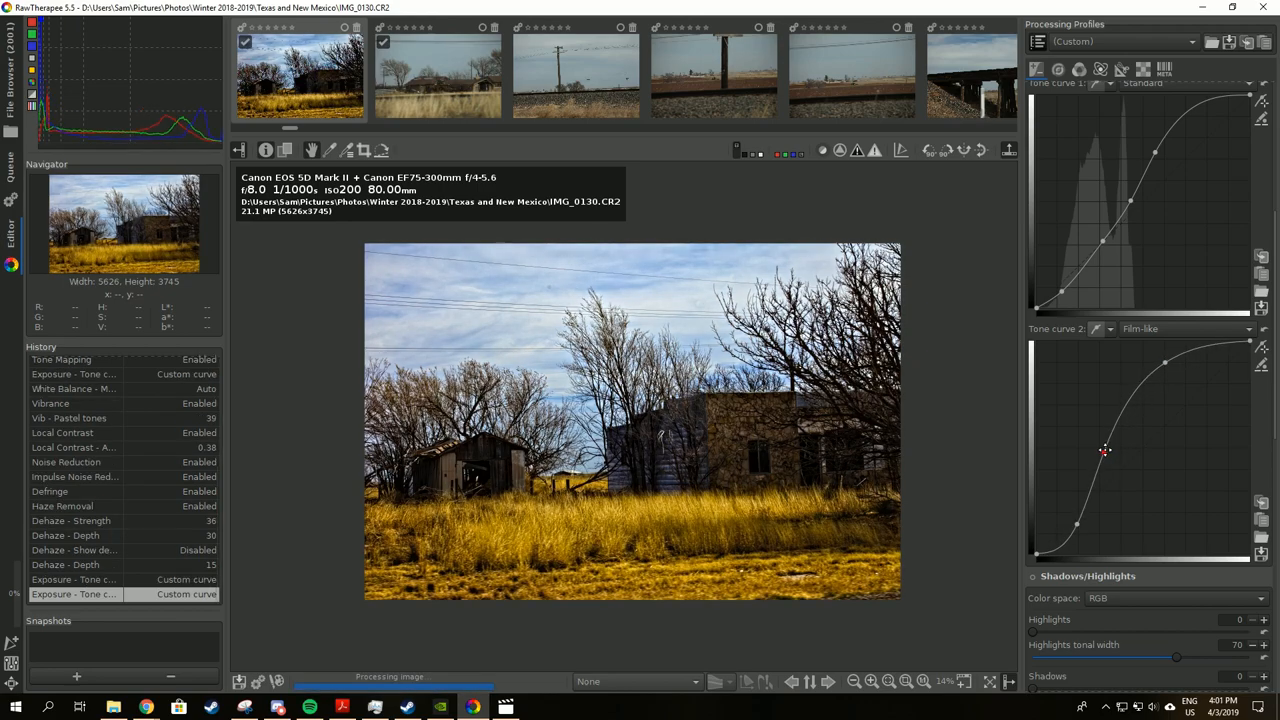
pyautogui.moveTo(1105, 450); pyautogui.dragTo(1115, 456)
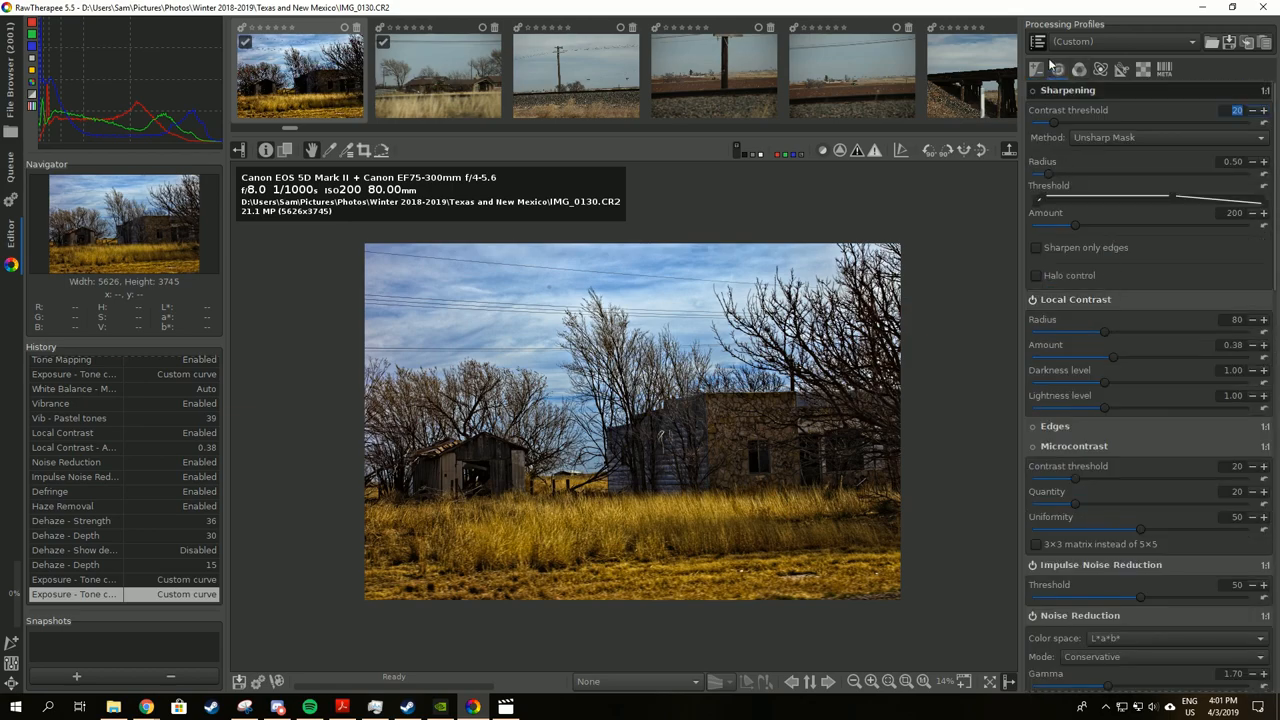
# Switch to the Color tab to review the barn photo's colour settings.
pyautogui.click(1079, 69)
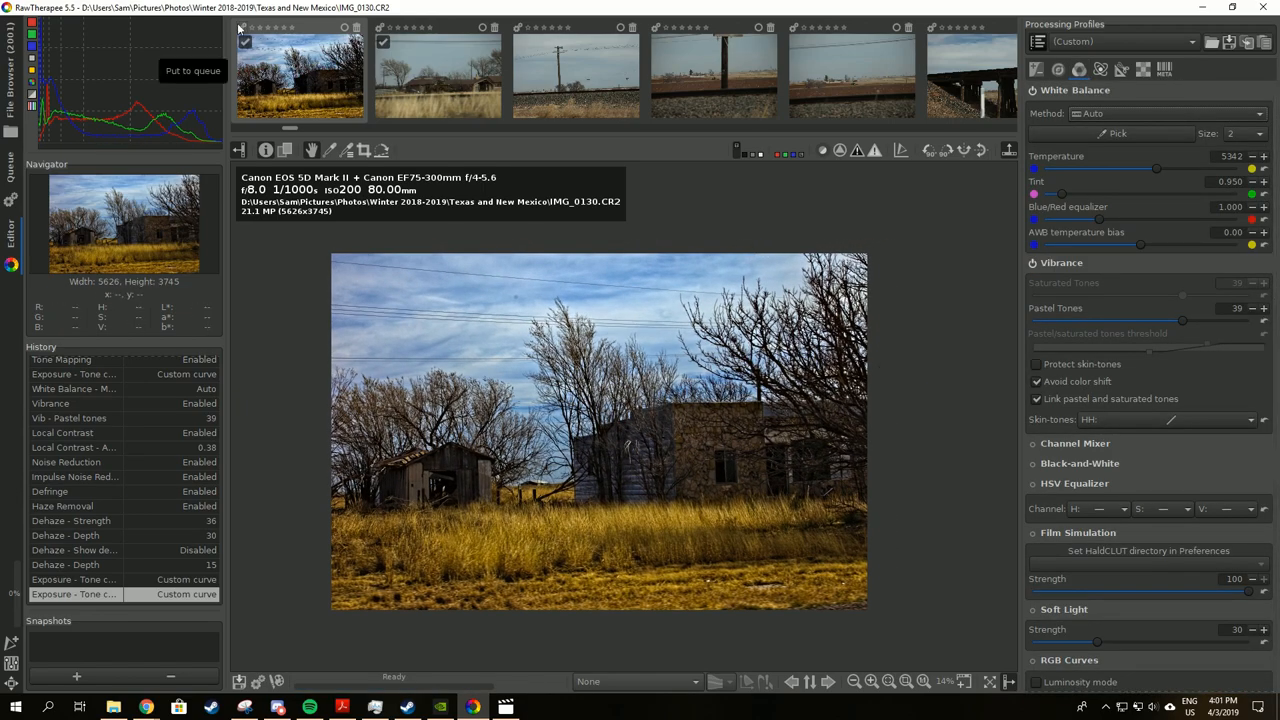
pyautogui.moveTo(245, 32)
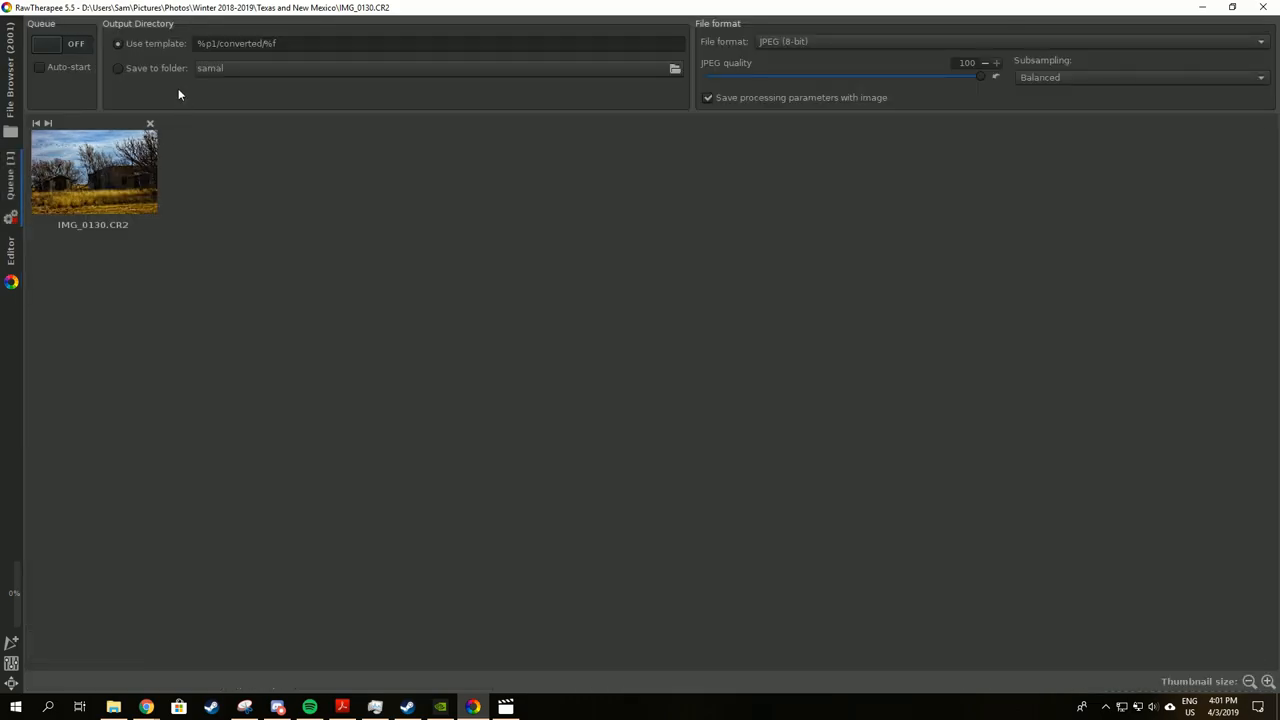
pyautogui.moveTo(320, 25)
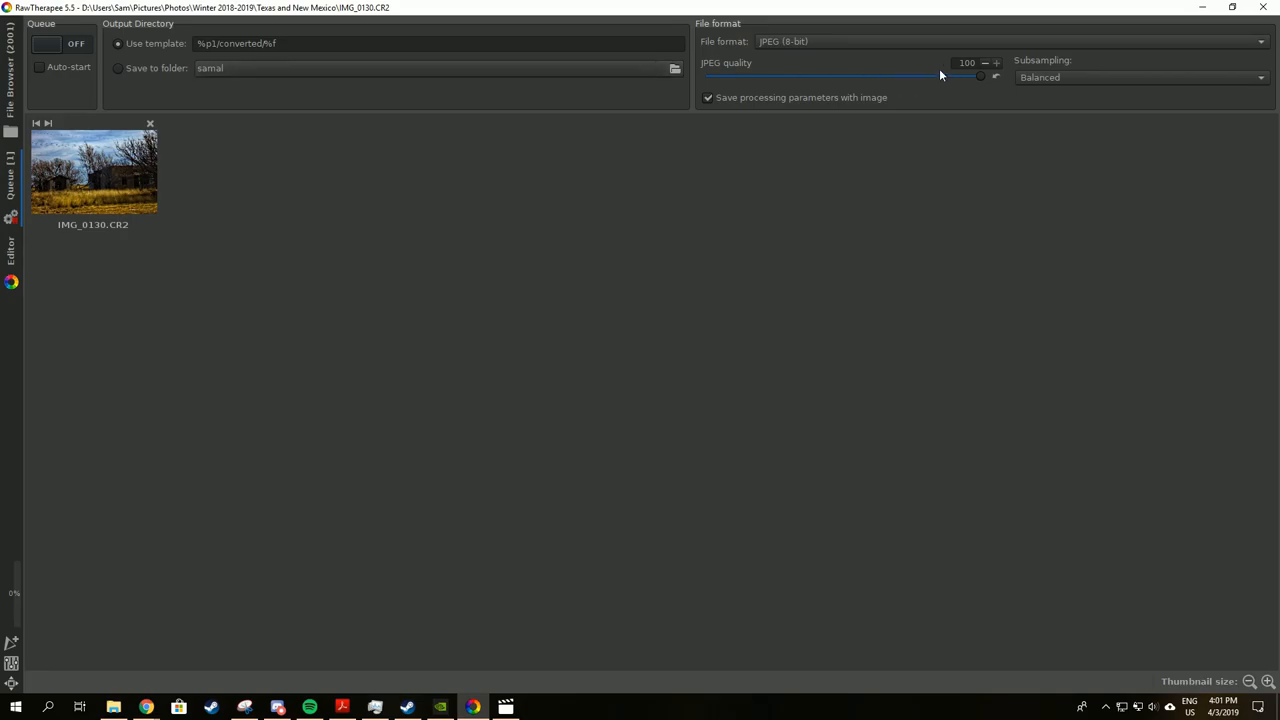
pyautogui.moveTo(107, 79)
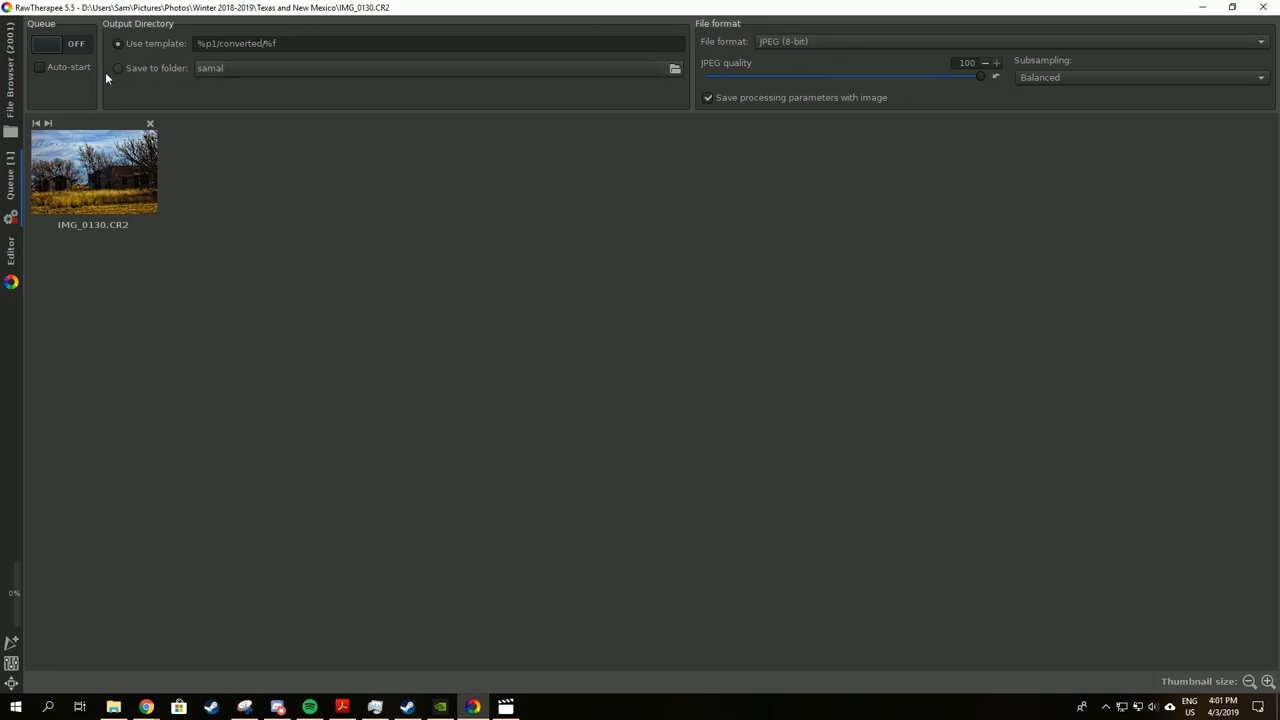
pyautogui.moveTo(217, 98)
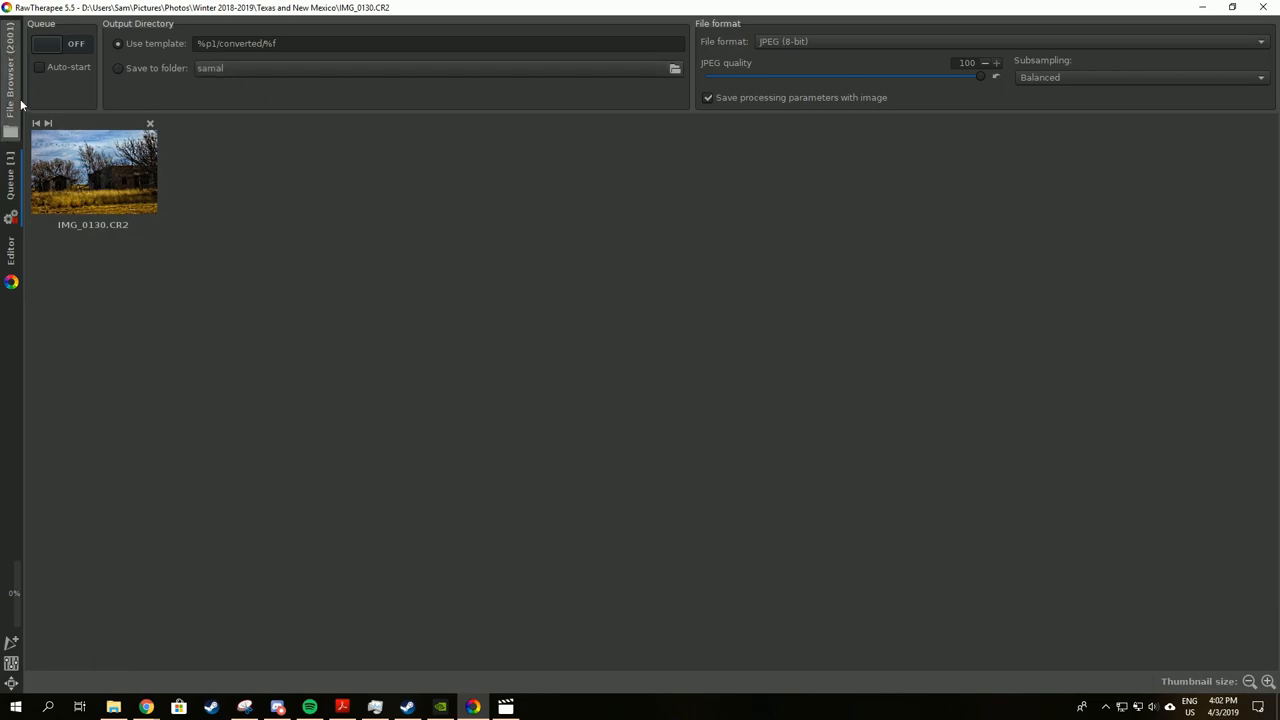
pyautogui.moveTo(10, 70)
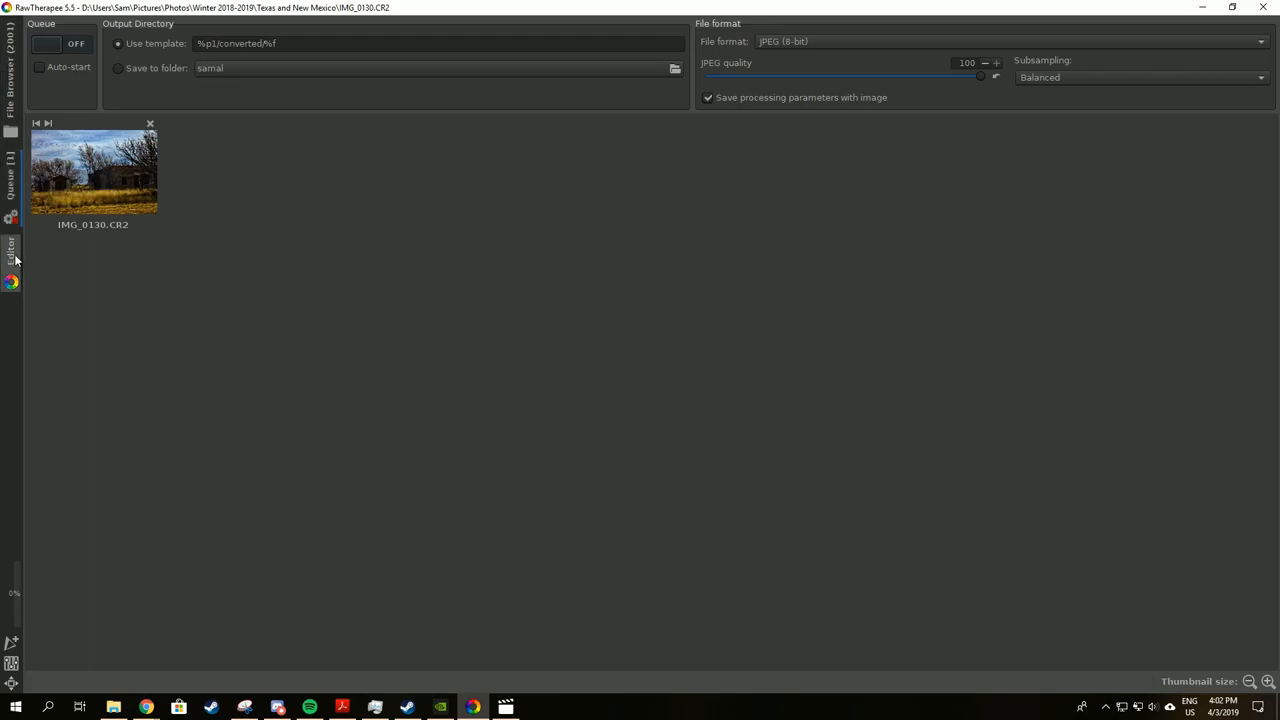
# Return to the Editor with IMG_0130 and bring up its thumbnail's context menu.
pyautogui.click(12, 245)
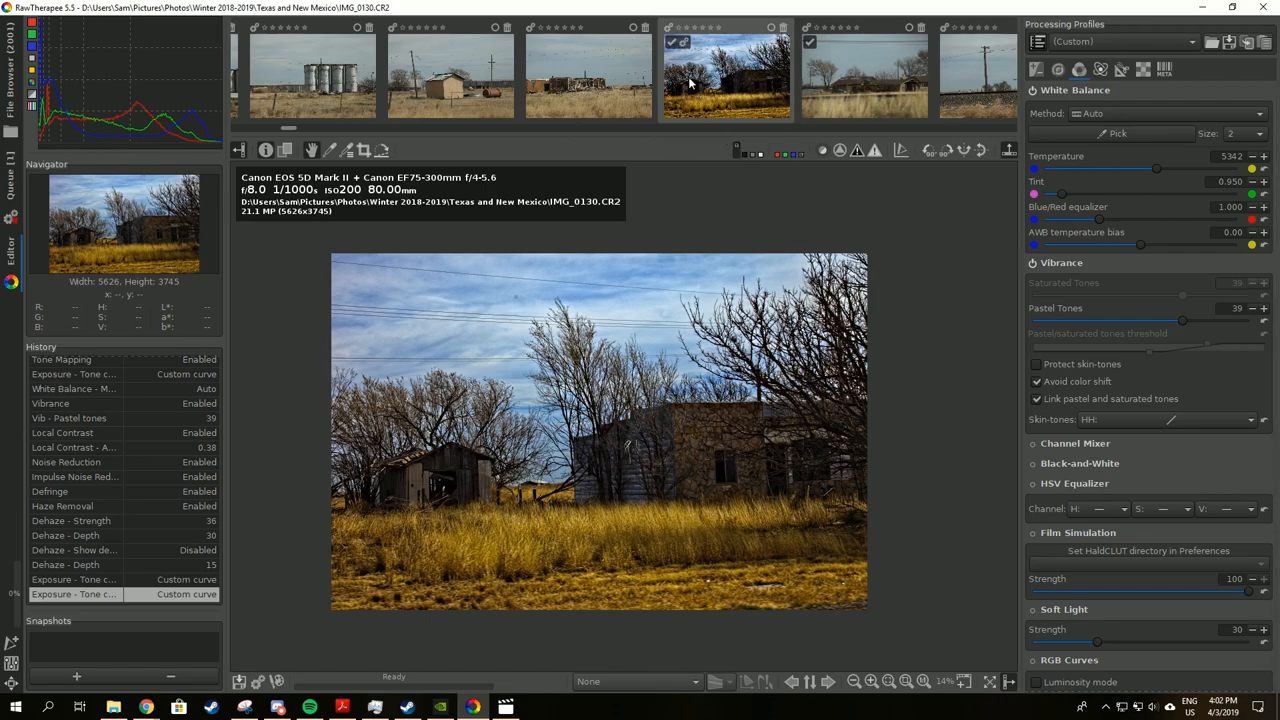
pyautogui.moveTo(737, 107)
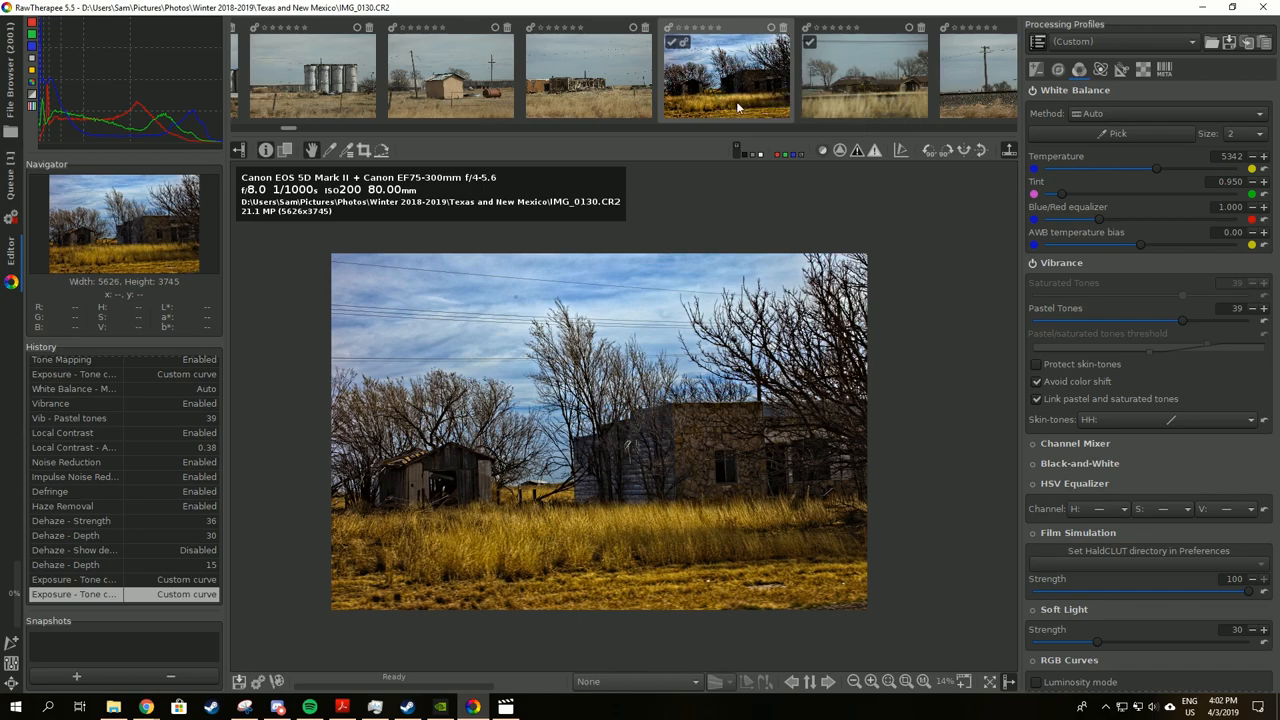
pyautogui.moveTo(760, 90)
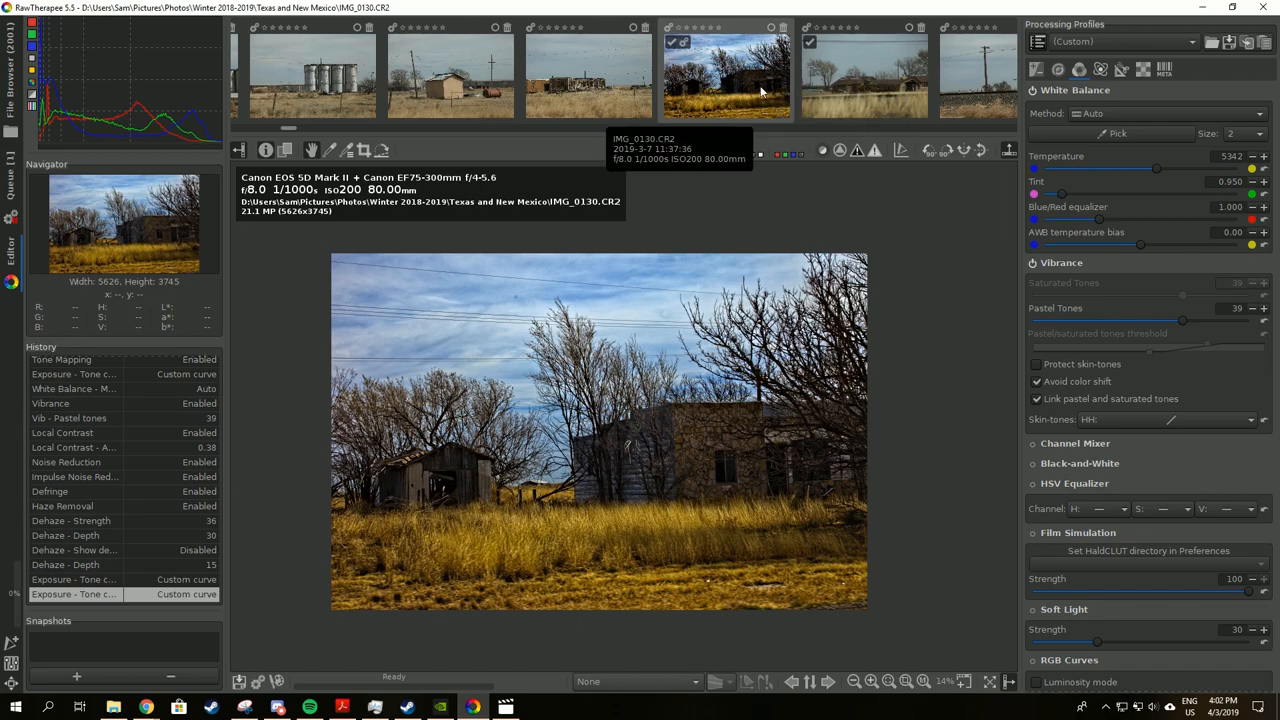
pyautogui.moveTo(670, 35)
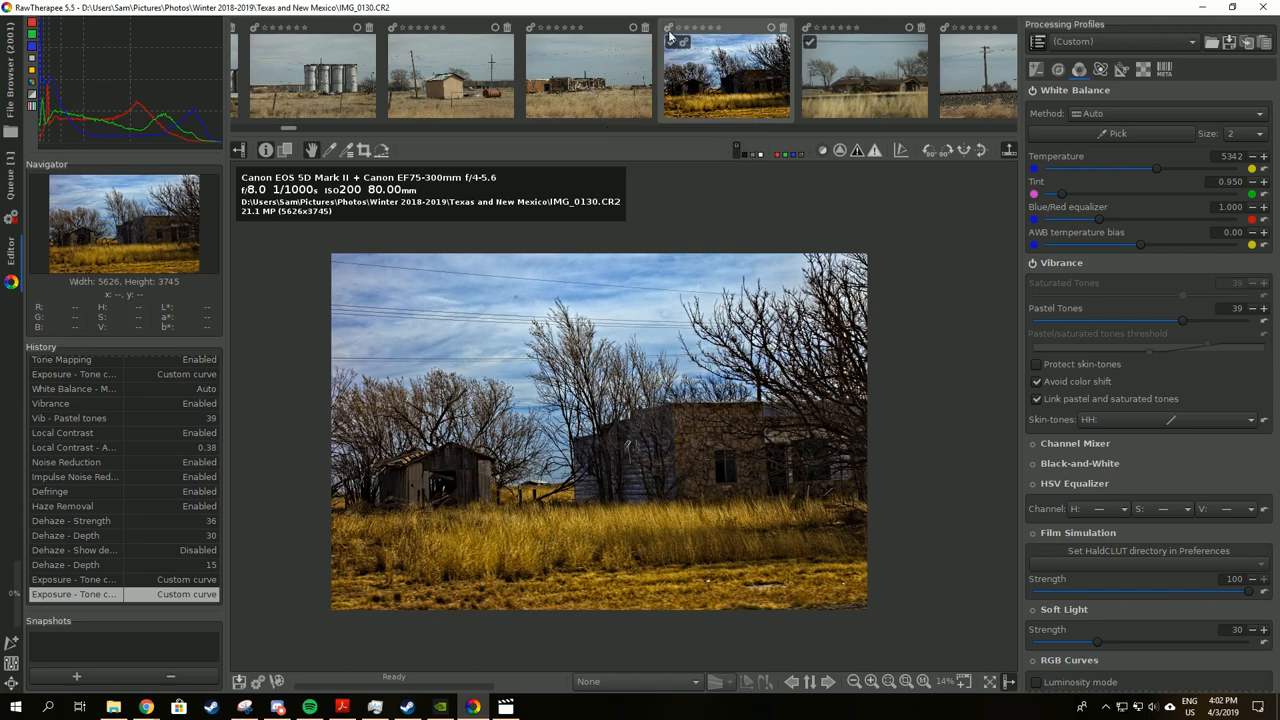
pyautogui.rightClick(727, 75)
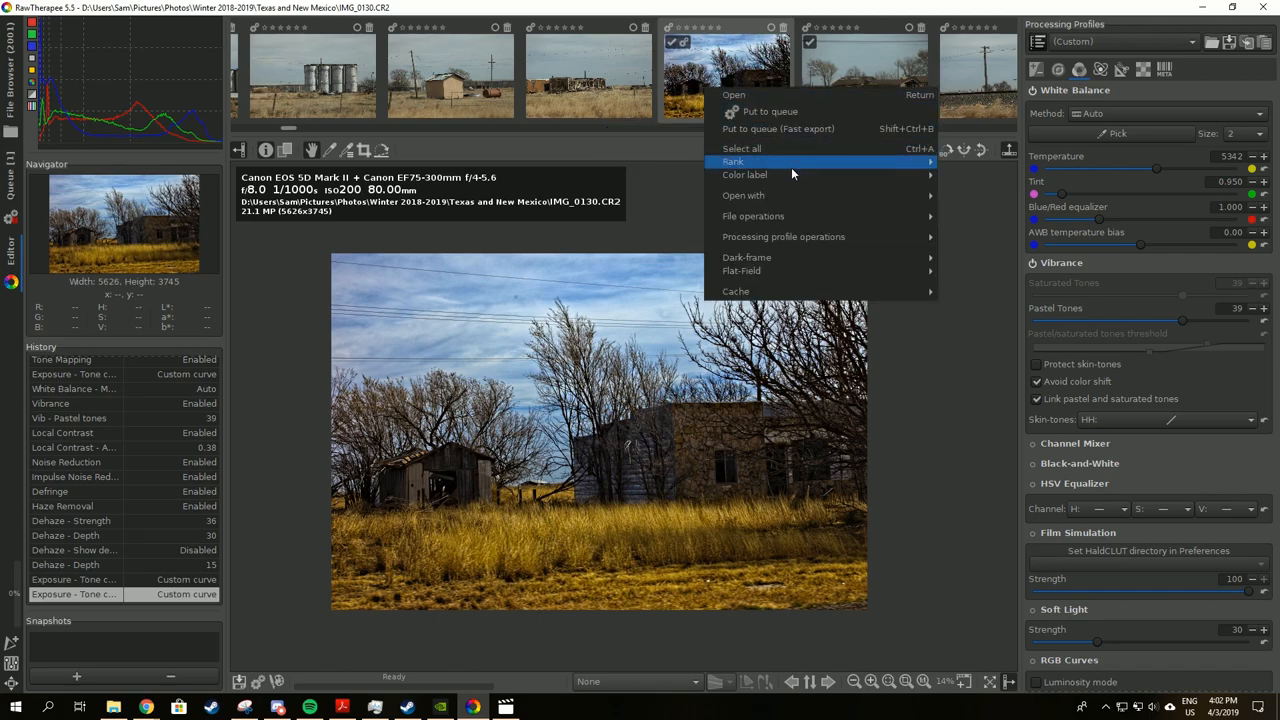
pyautogui.moveTo(783, 236)
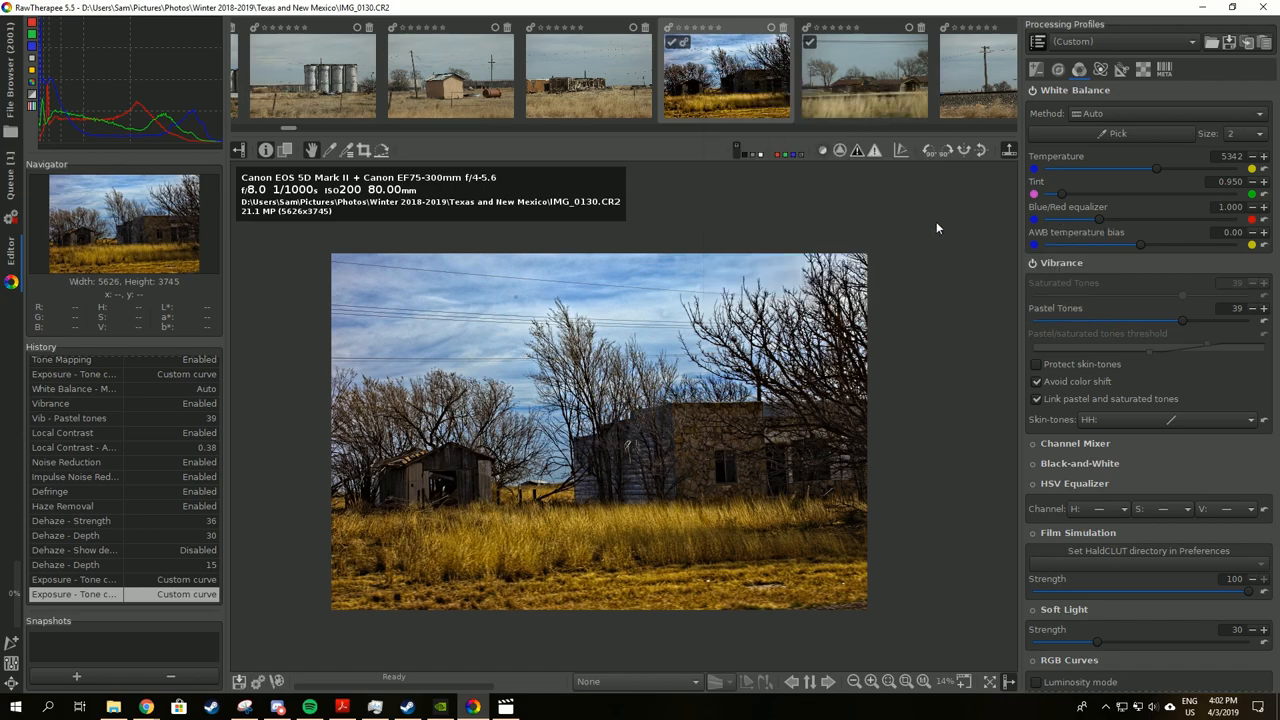
pyautogui.moveTo(607, 92)
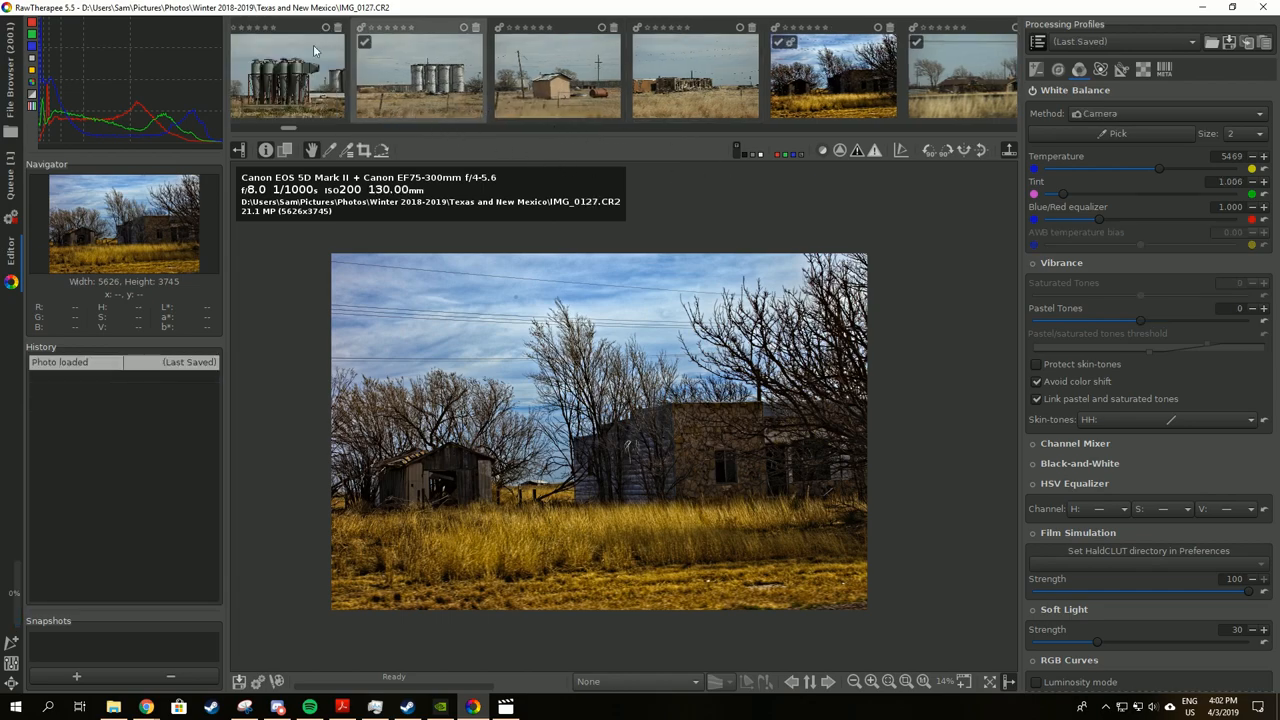
# Load IMG_0127 in the editor and bring up its thumbnail's context menu for pasting.
pyautogui.click(287, 75)
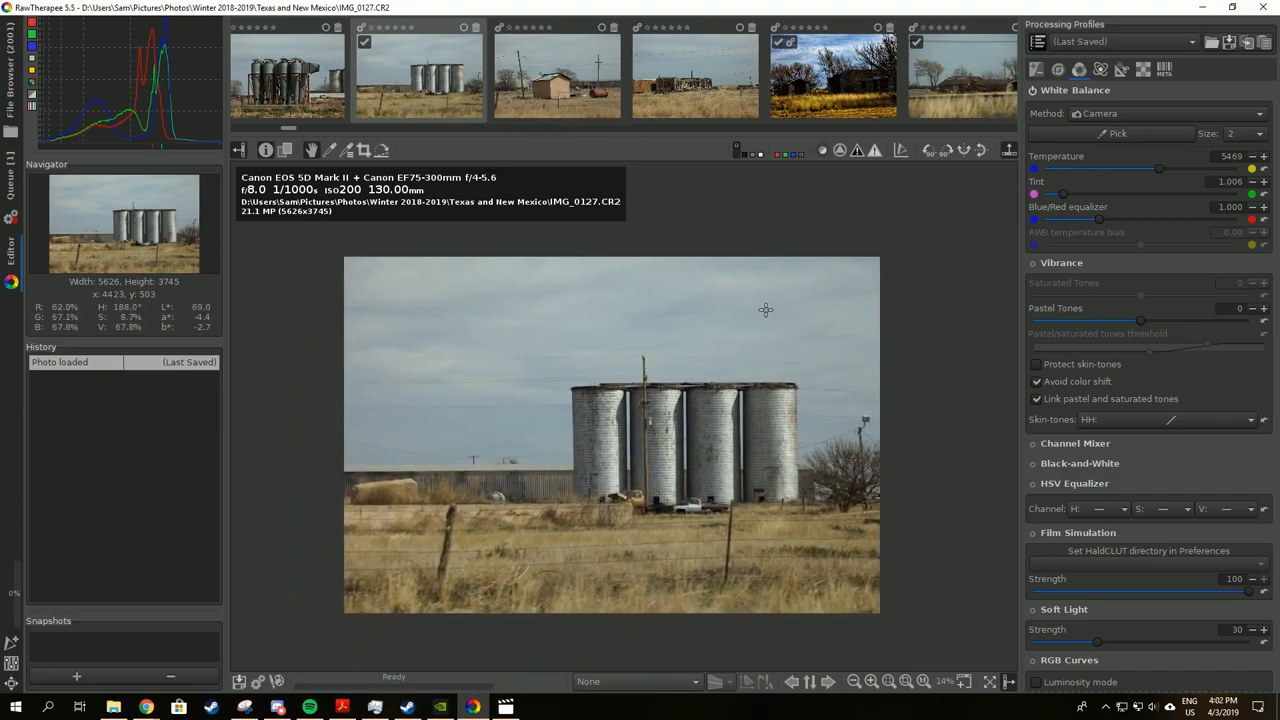
pyautogui.rightClick(418, 75)
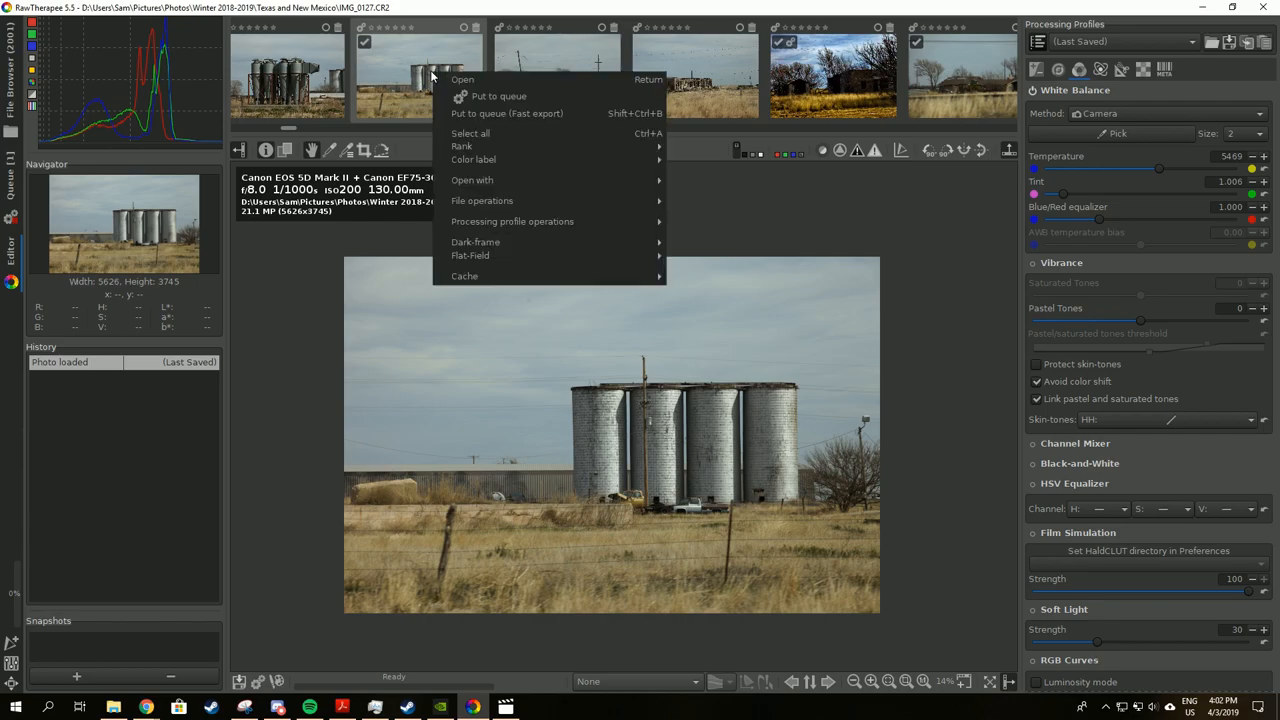
pyautogui.moveTo(512, 221)
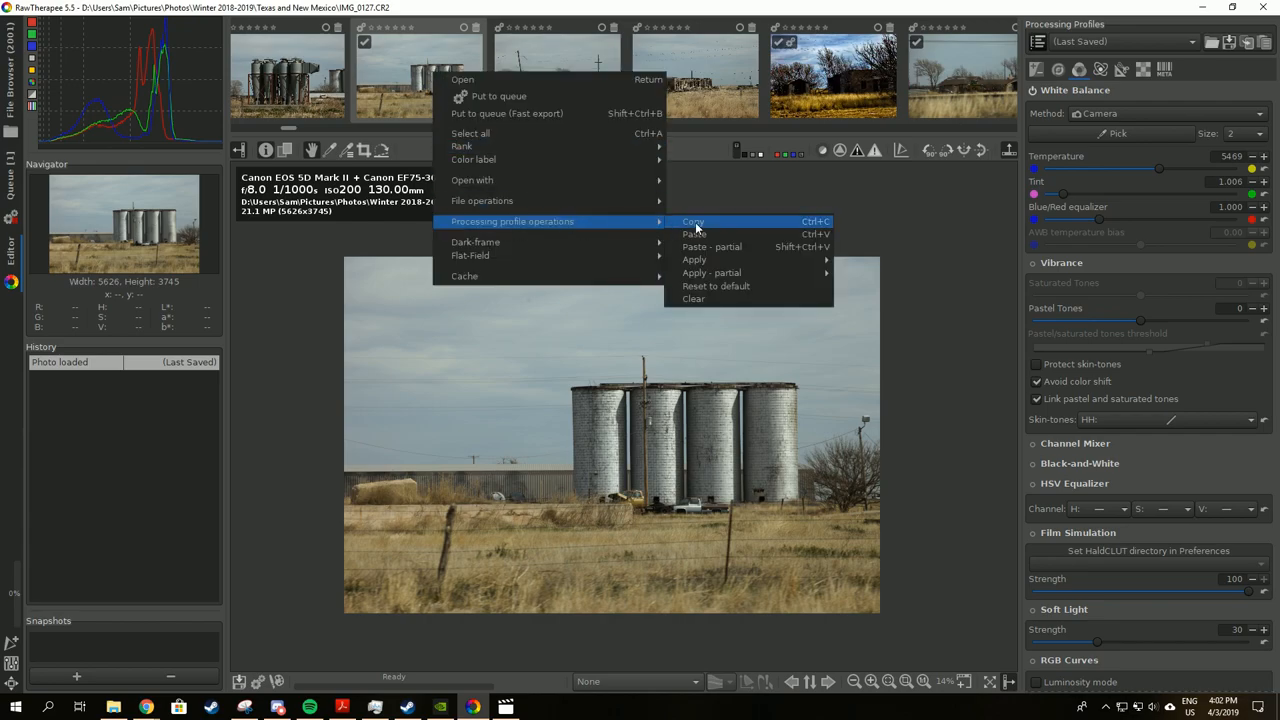
pyautogui.moveTo(710, 247)
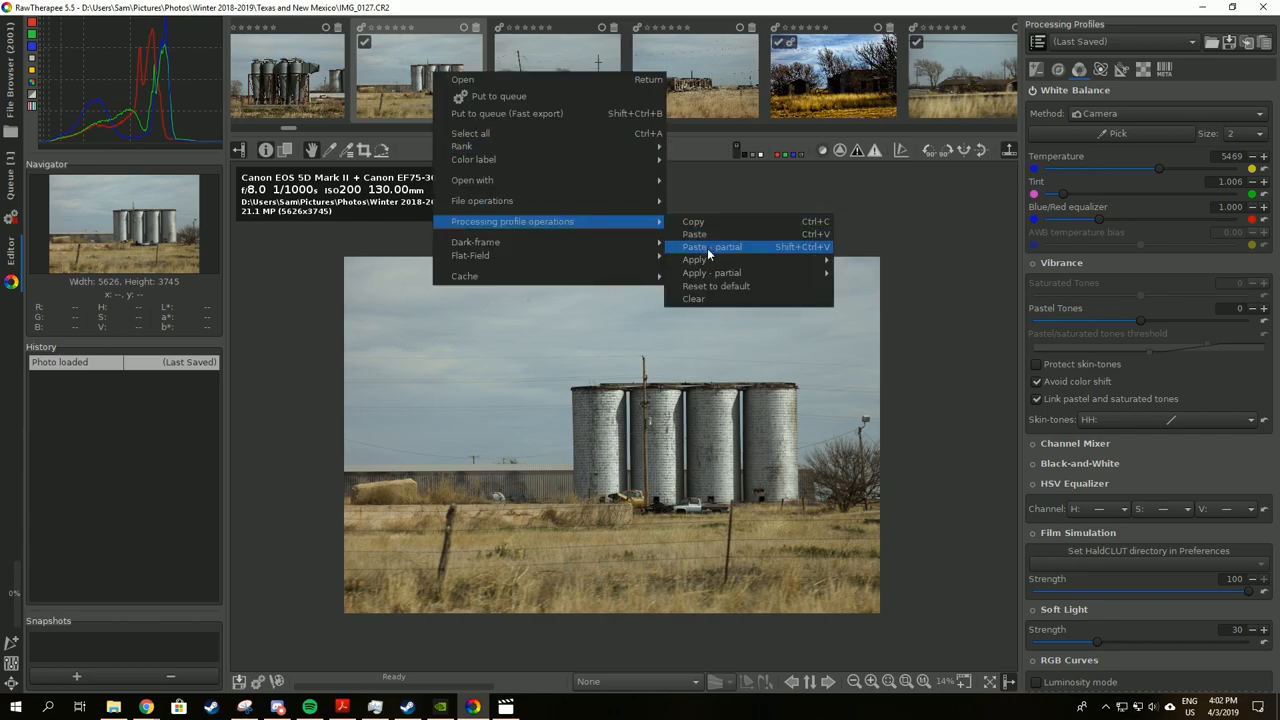
pyautogui.moveTo(694, 260)
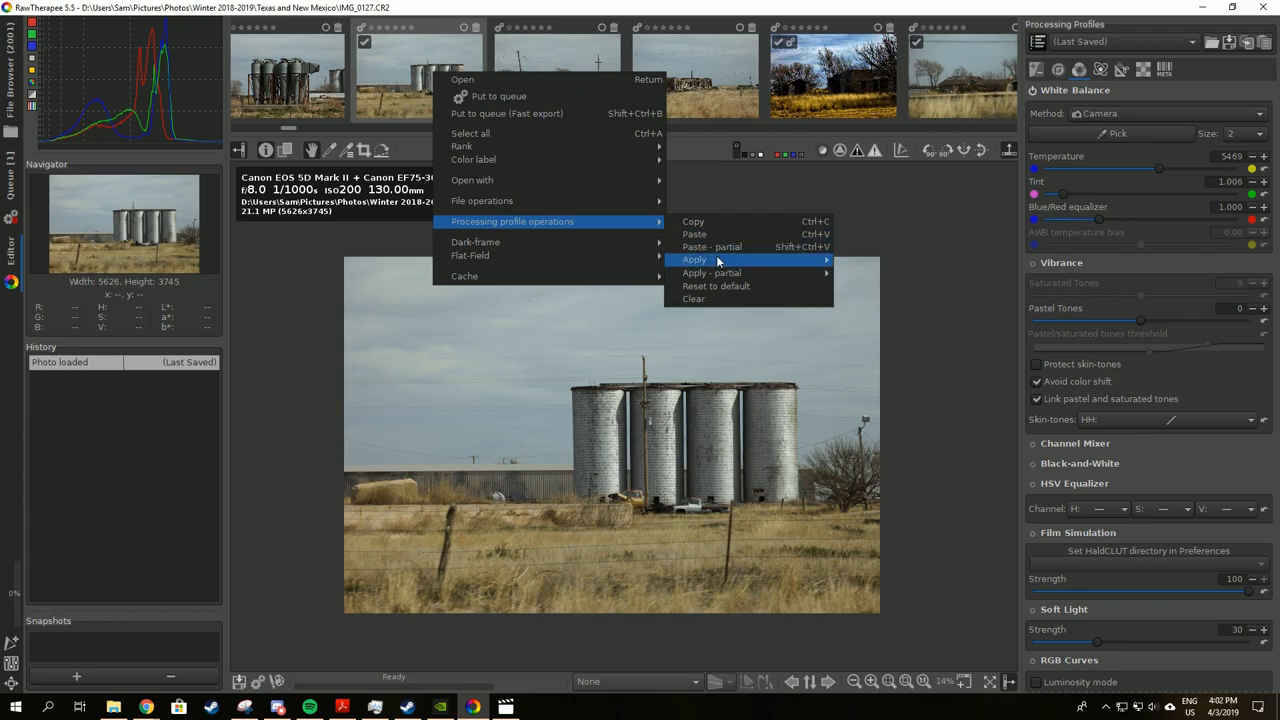
pyautogui.moveTo(800, 258)
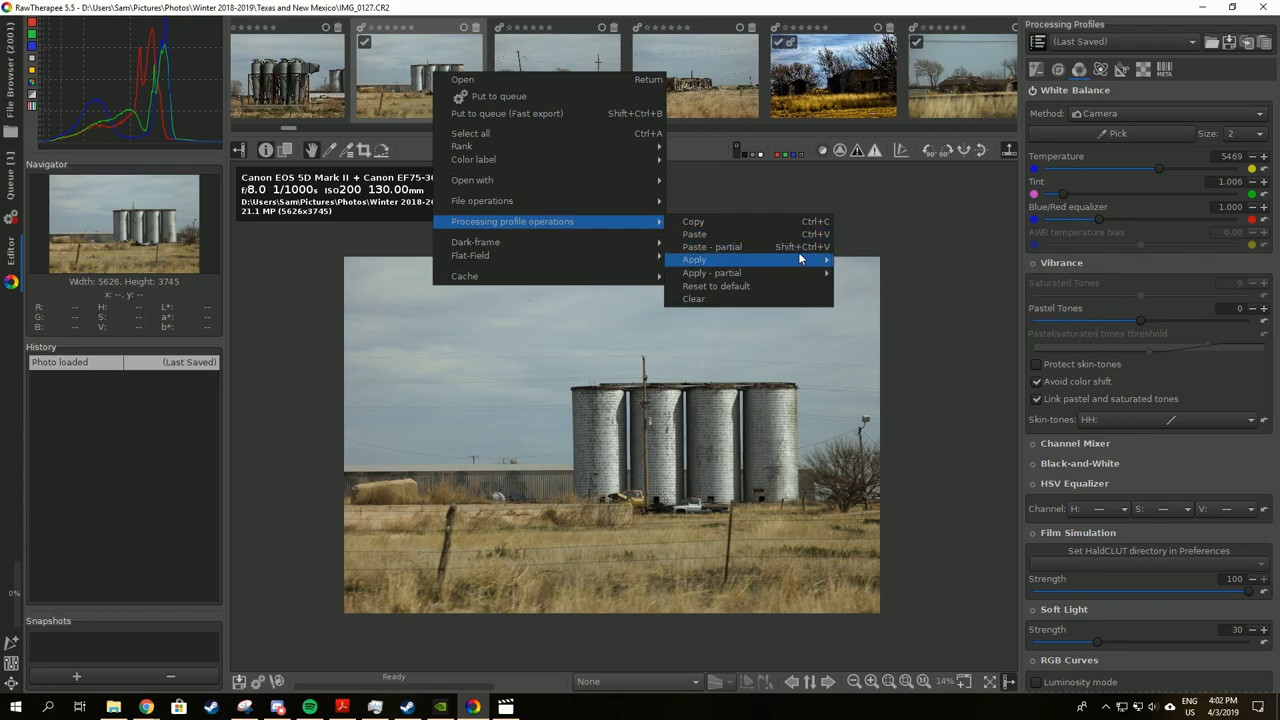
pyautogui.moveTo(711, 246)
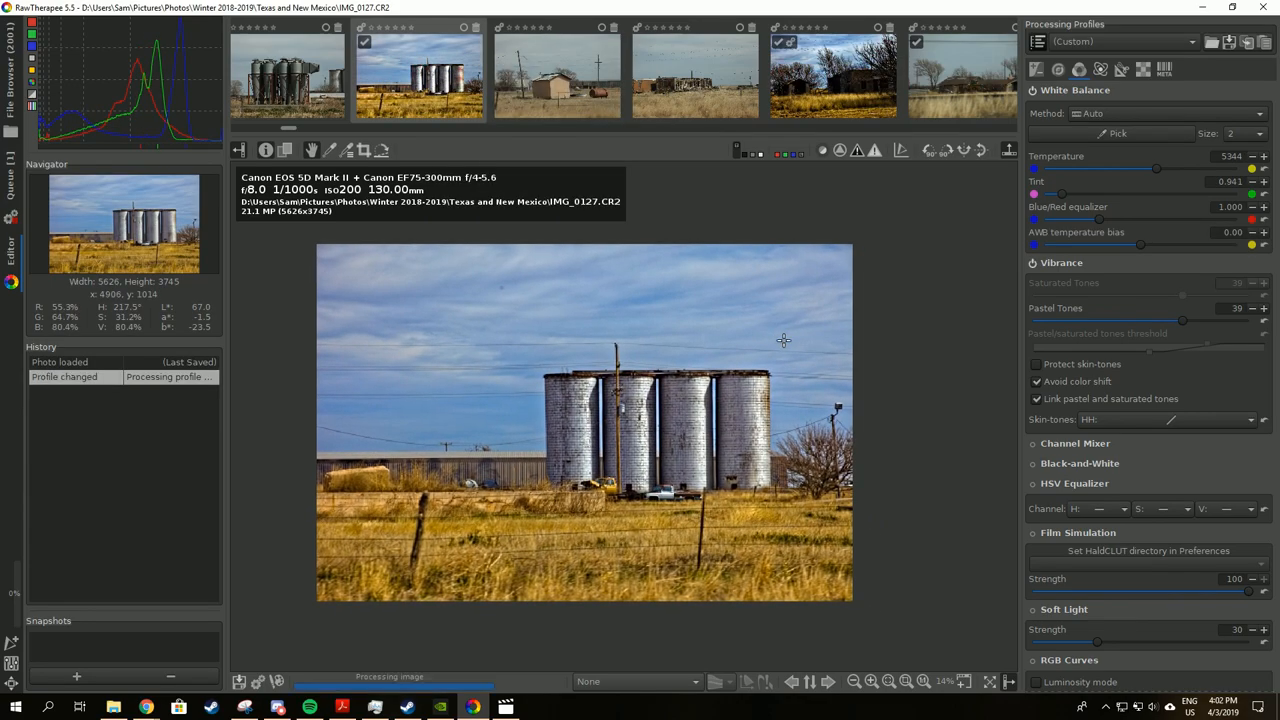
# Reshape IMG_0127's Tone curve 1, lifting upper midtones and pulling the lower curve down.
pyautogui.click(871, 681)
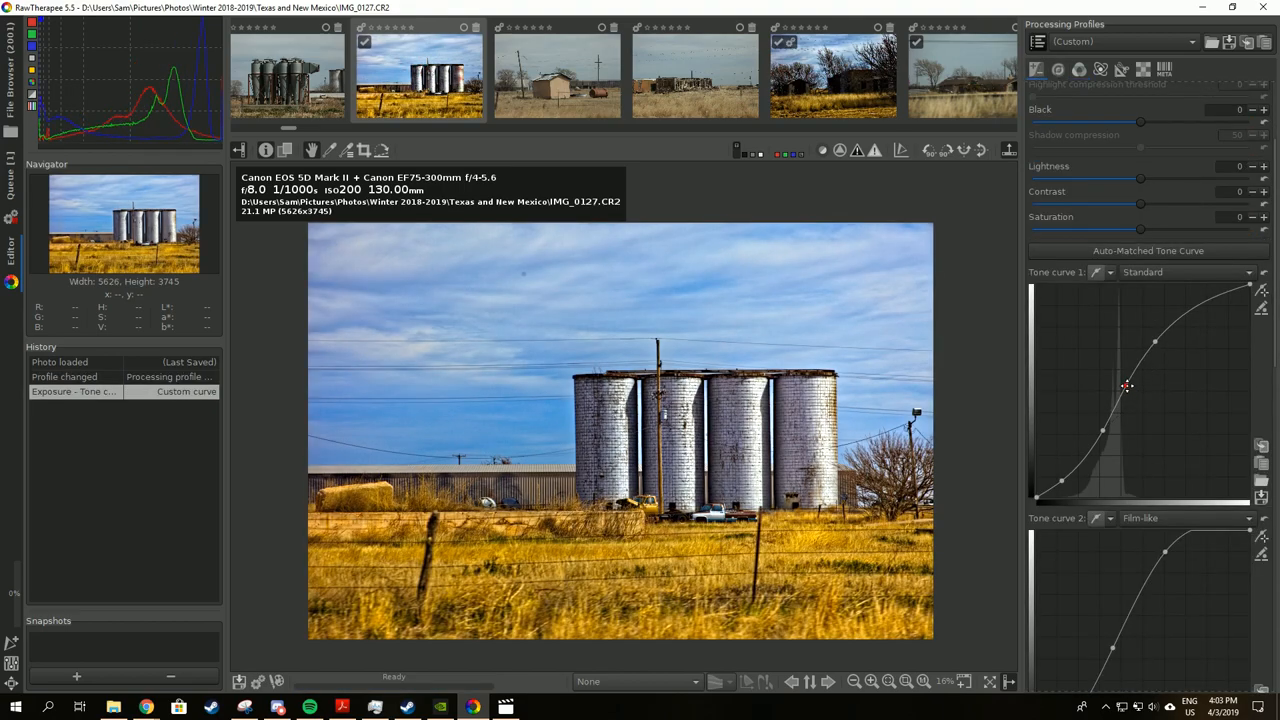
pyautogui.moveTo(1128, 387); pyautogui.dragTo(1149, 337)
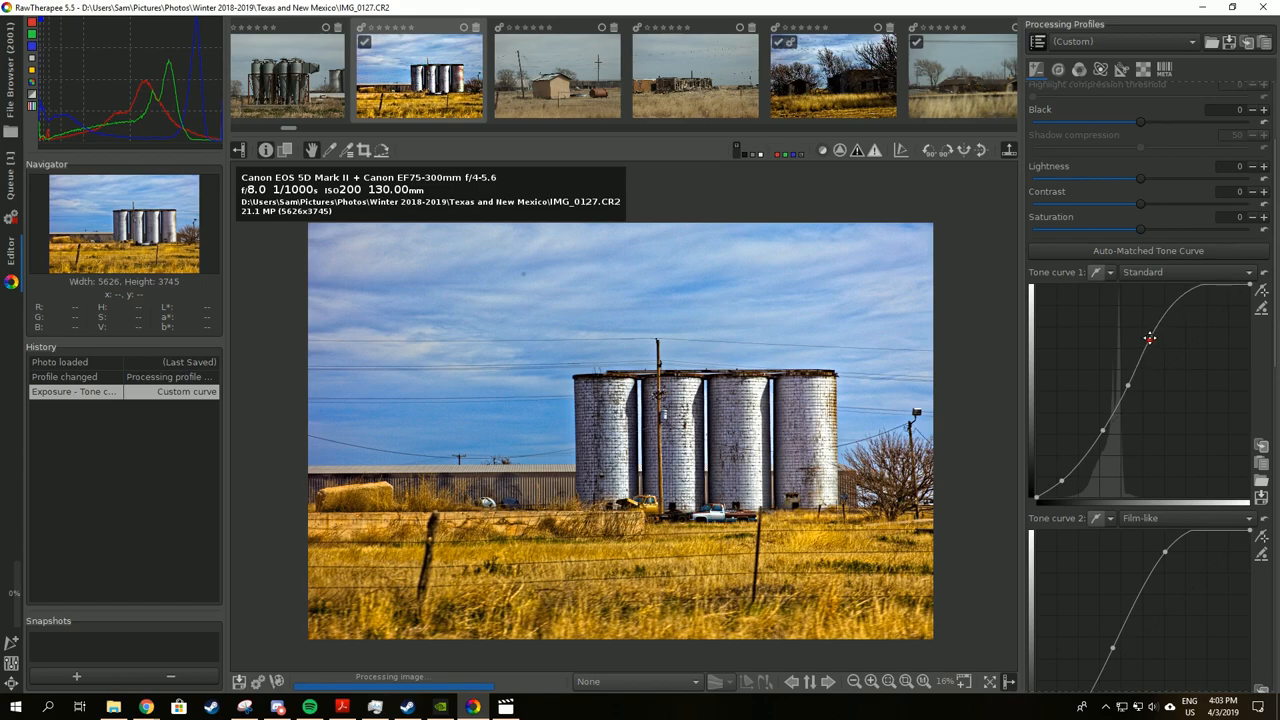
pyautogui.moveTo(1149, 338); pyautogui.dragTo(1103, 430)
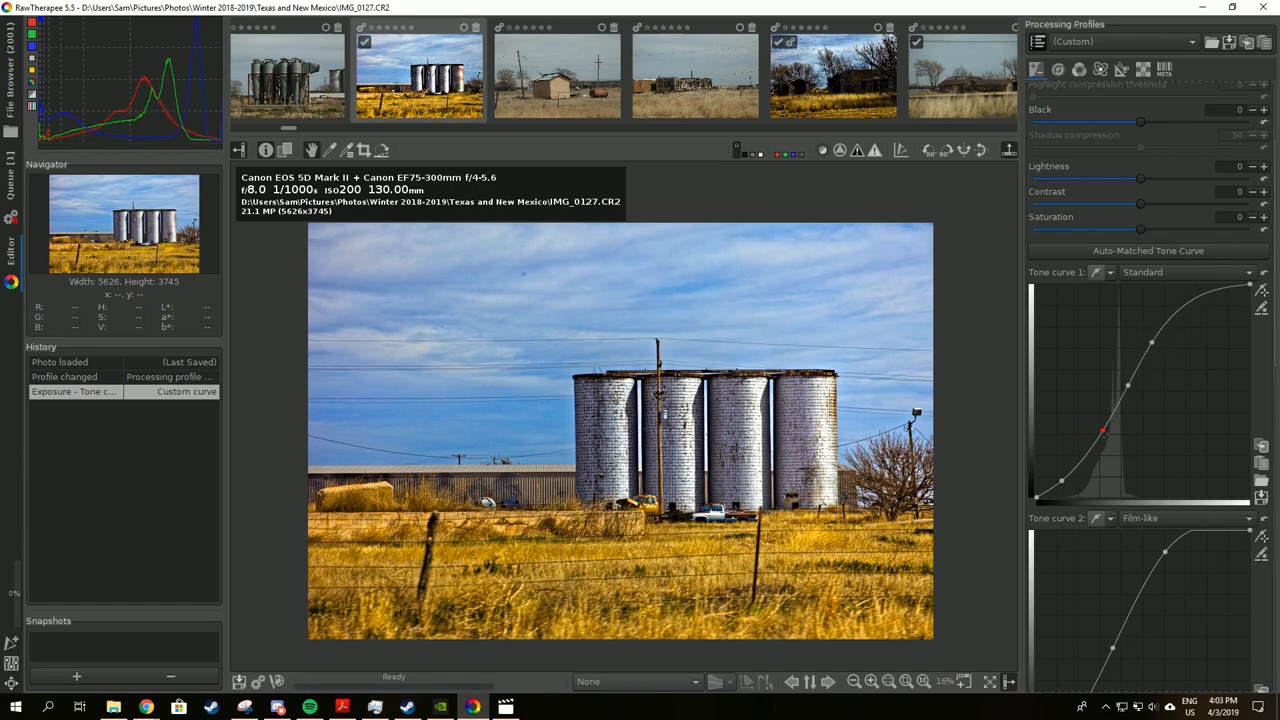
pyautogui.moveTo(1103, 430); pyautogui.dragTo(1063, 481)
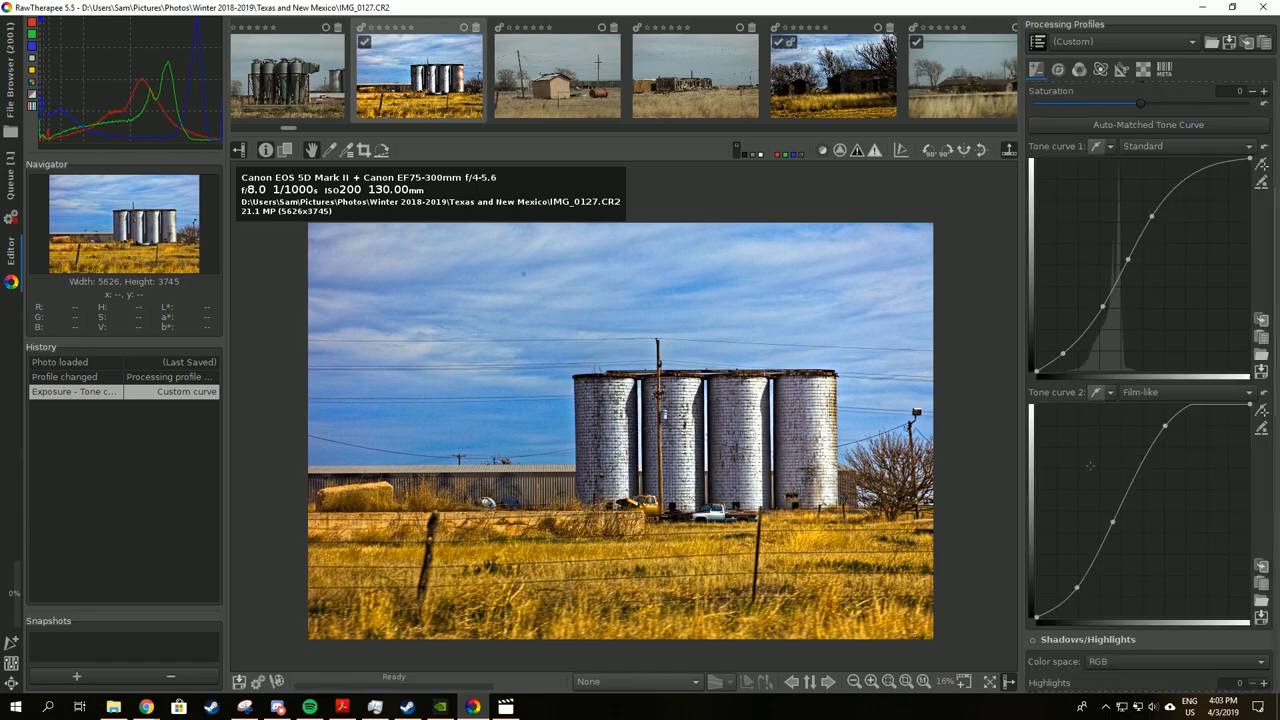
pyautogui.moveTo(573, 88)
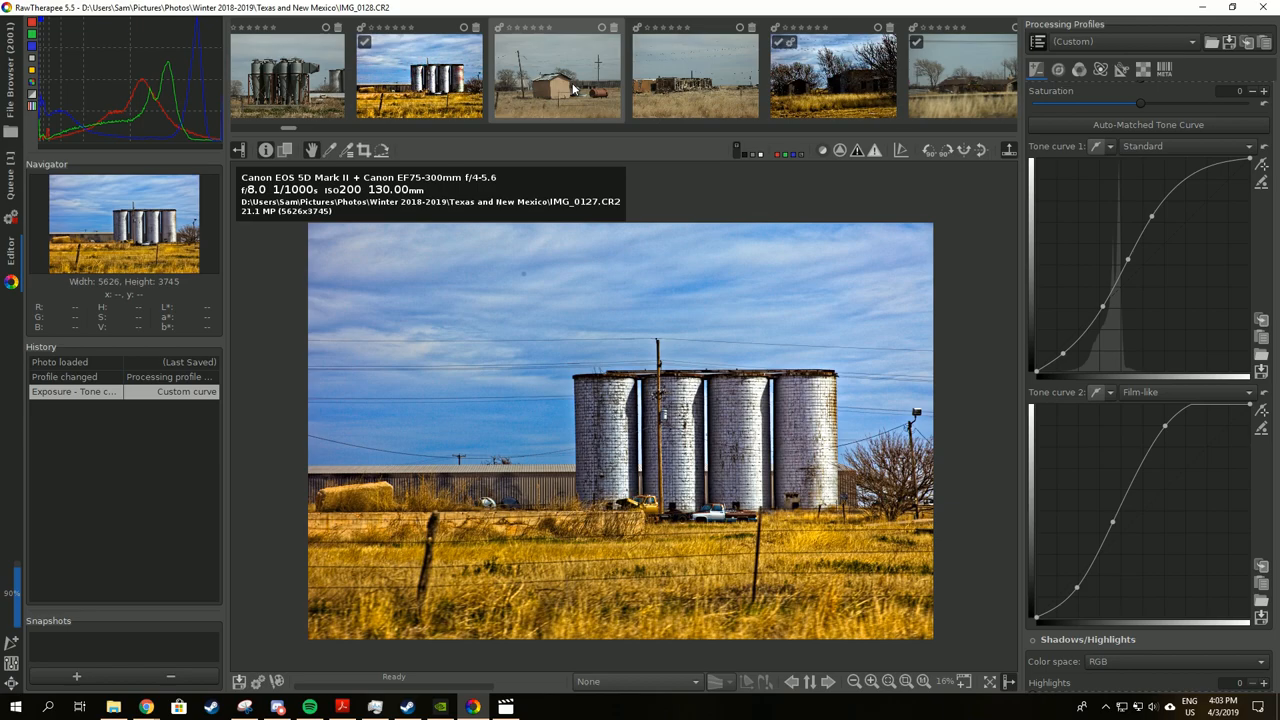
# Paste the profile onto IMG_0128 from its context menu, then switch to IMG_0130 and back.
pyautogui.click(557, 75)
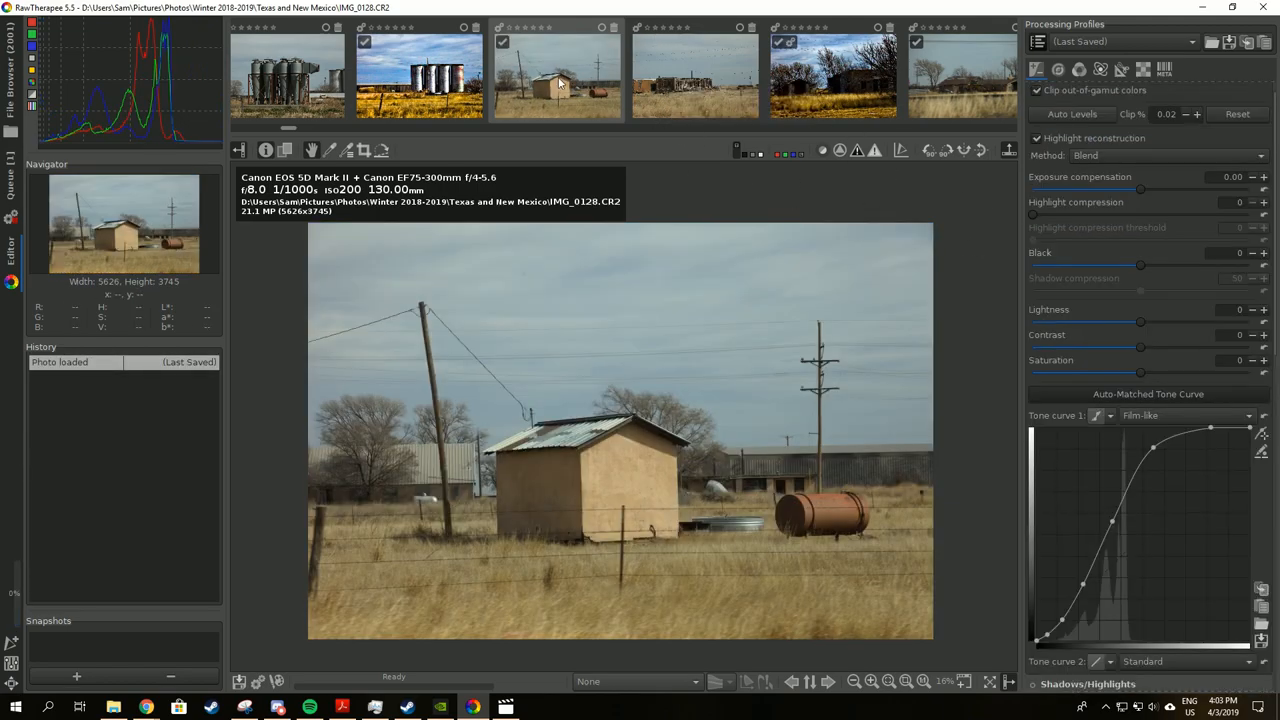
pyautogui.rightClick(560, 85)
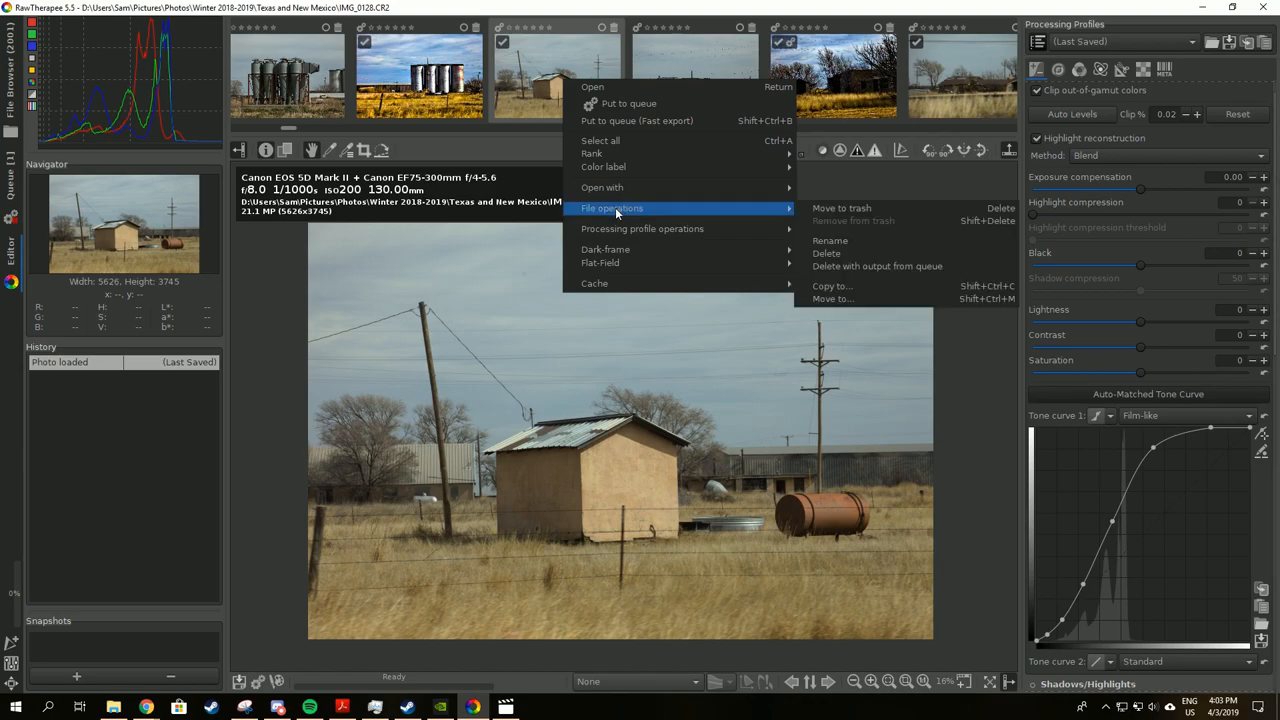
pyautogui.moveTo(642, 228)
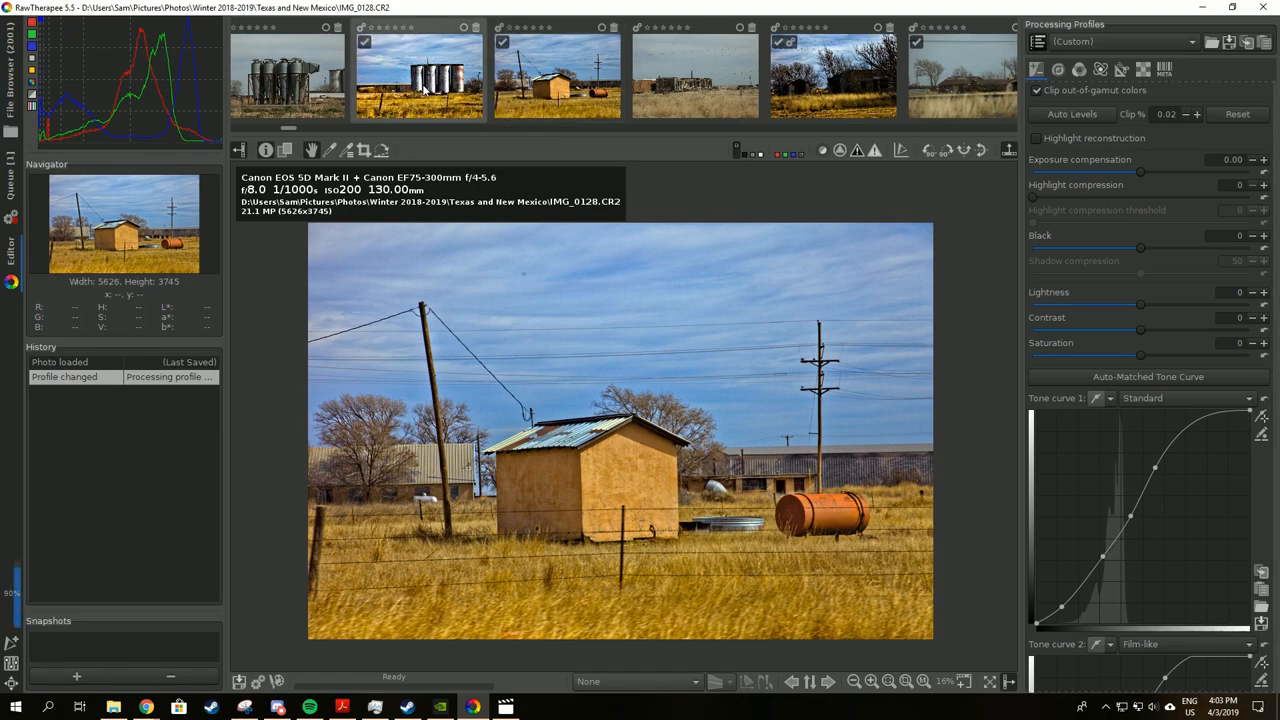
pyautogui.click(418, 75)
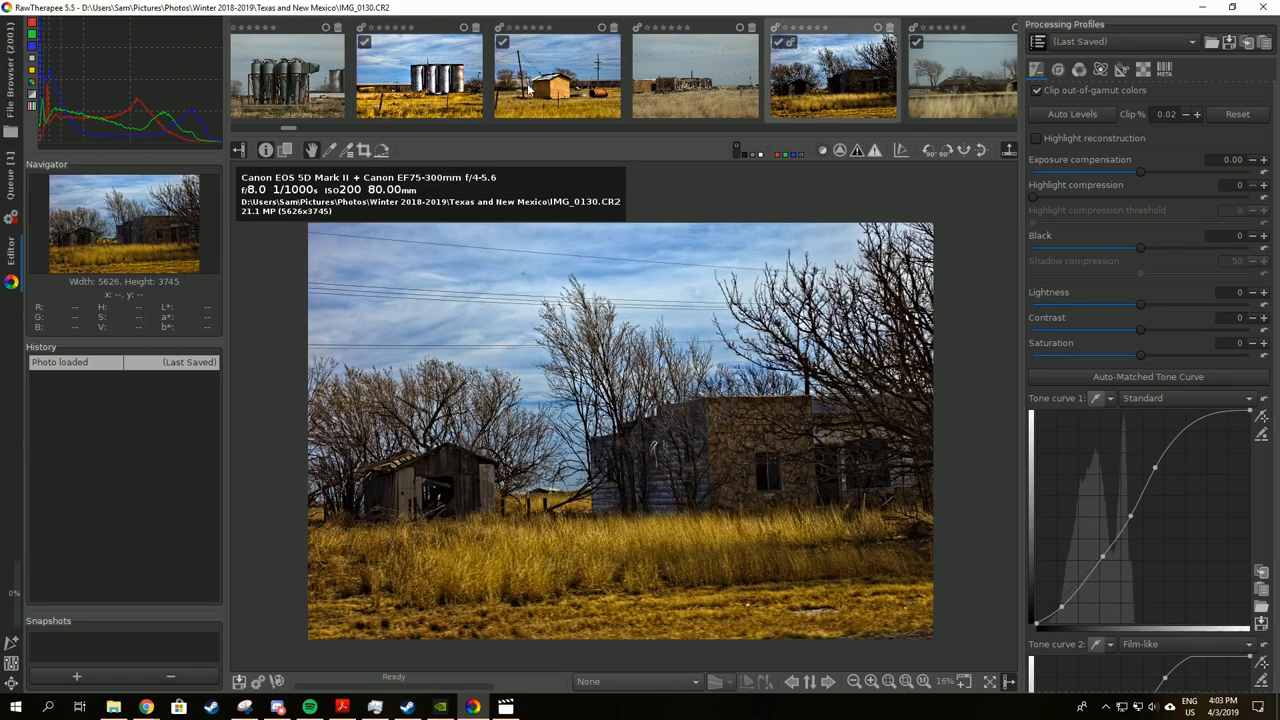
pyautogui.click(557, 73)
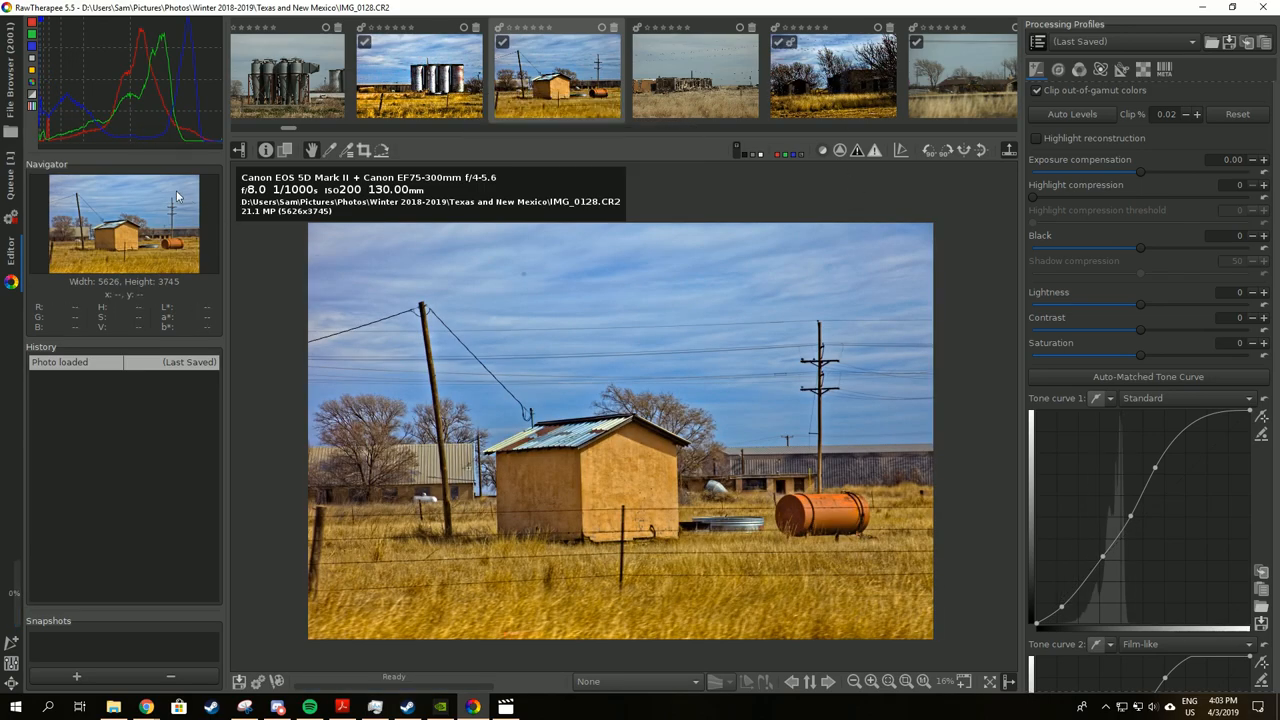
pyautogui.moveTo(810, 88)
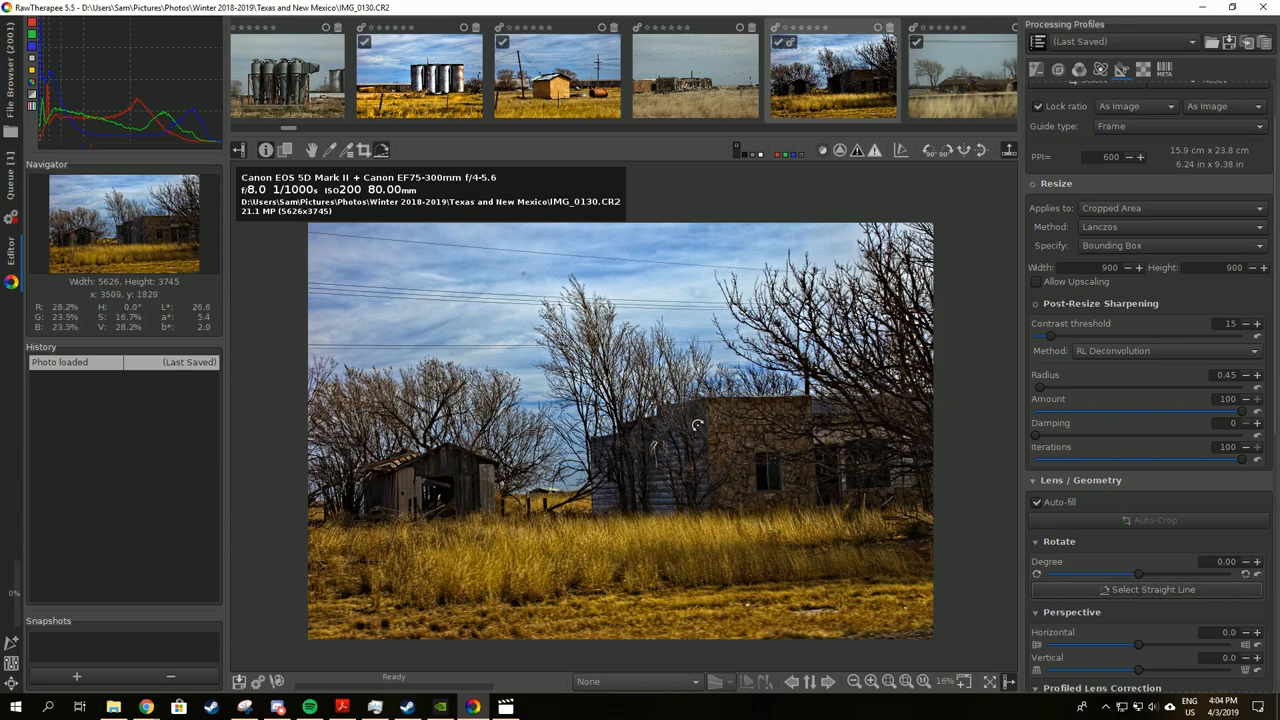
# Rotate the tree photo by -2.52 degrees and bring up its thumbnail context menu.
pyautogui.moveTo(697, 424); pyautogui.dragTo(712, 517)
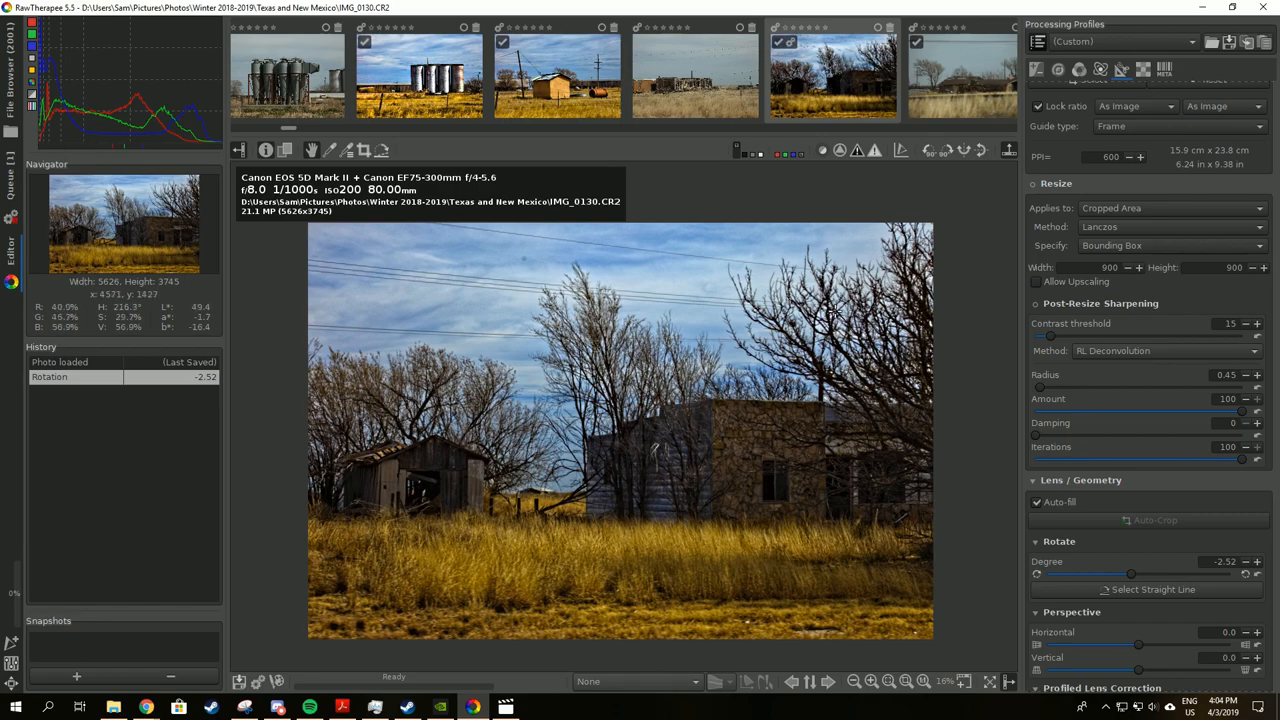
pyautogui.rightClick(833, 75)
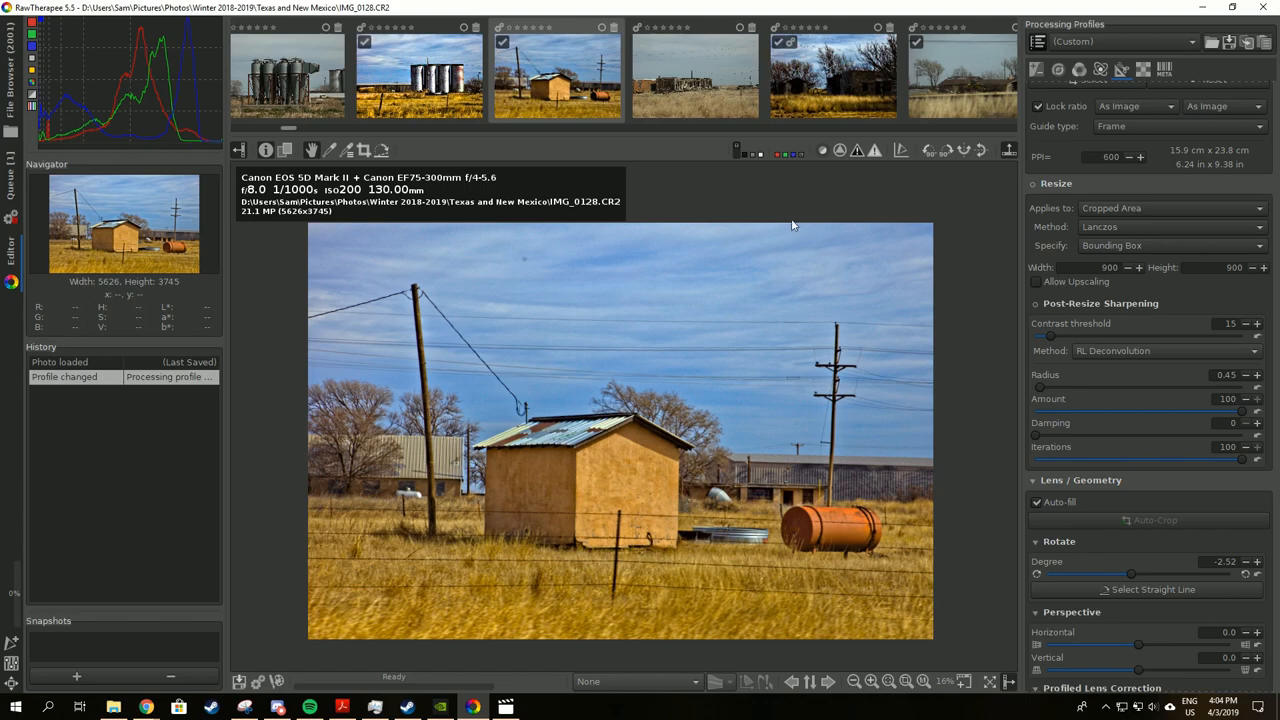
pyautogui.moveTo(672, 223)
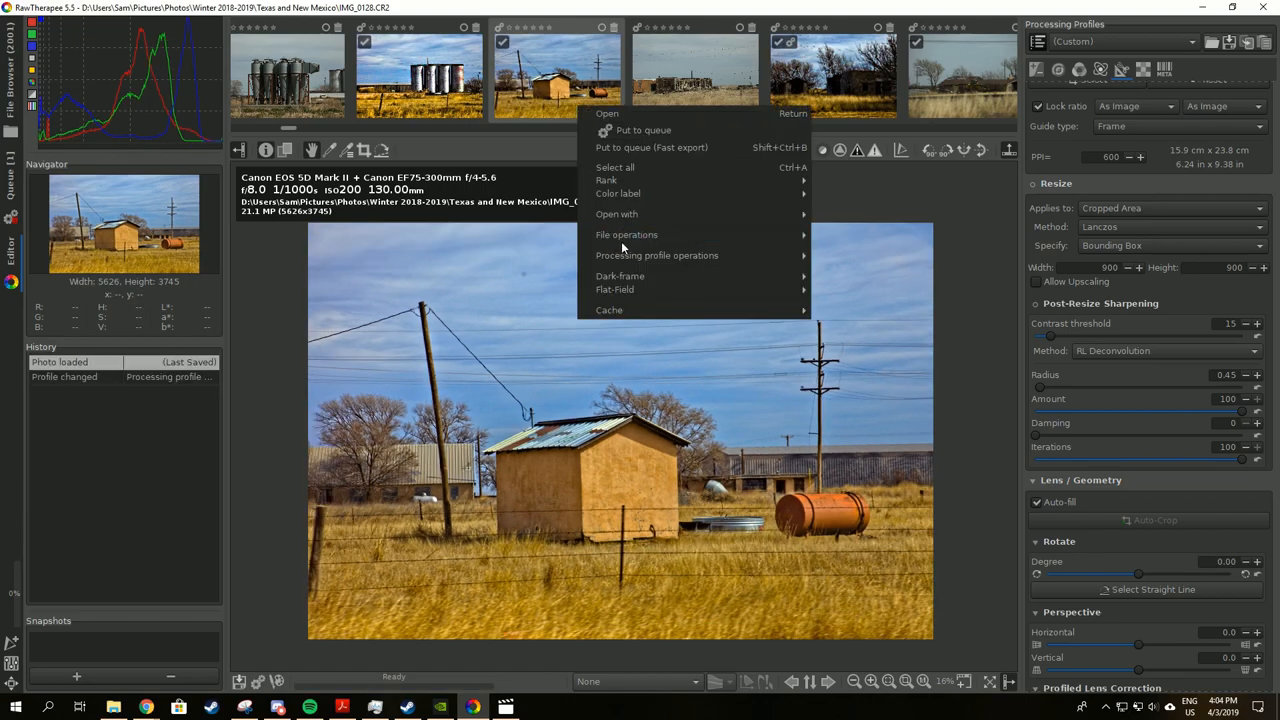
# Apply Paste - partial to IMG_0128 with Rotation unticked.
pyautogui.click(657, 255)
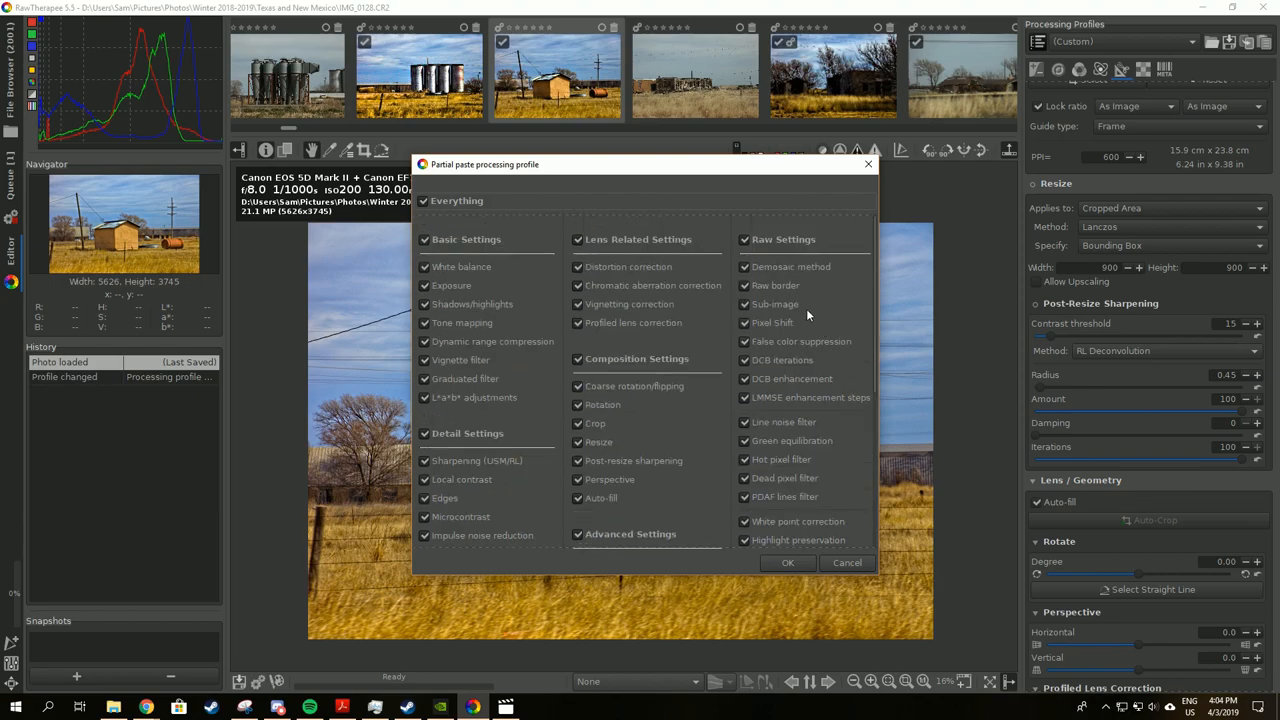
pyautogui.moveTo(752, 234)
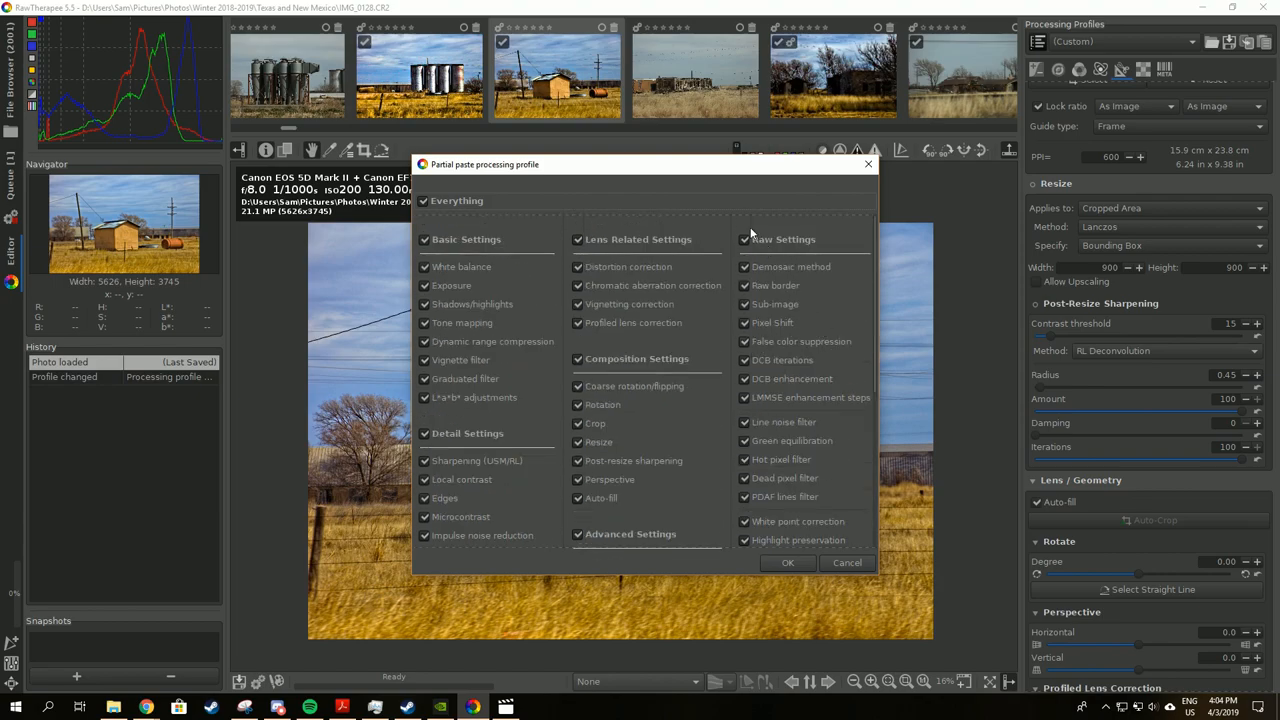
pyautogui.moveTo(815, 338)
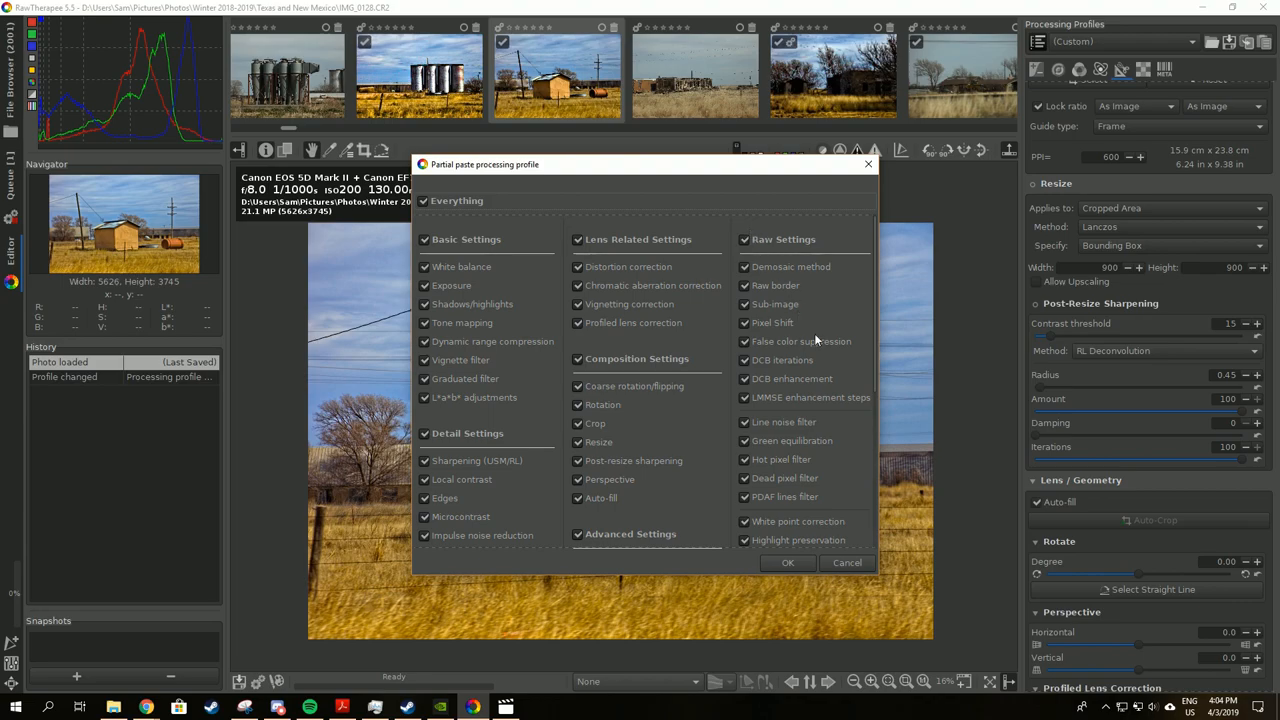
pyautogui.moveTo(590, 355)
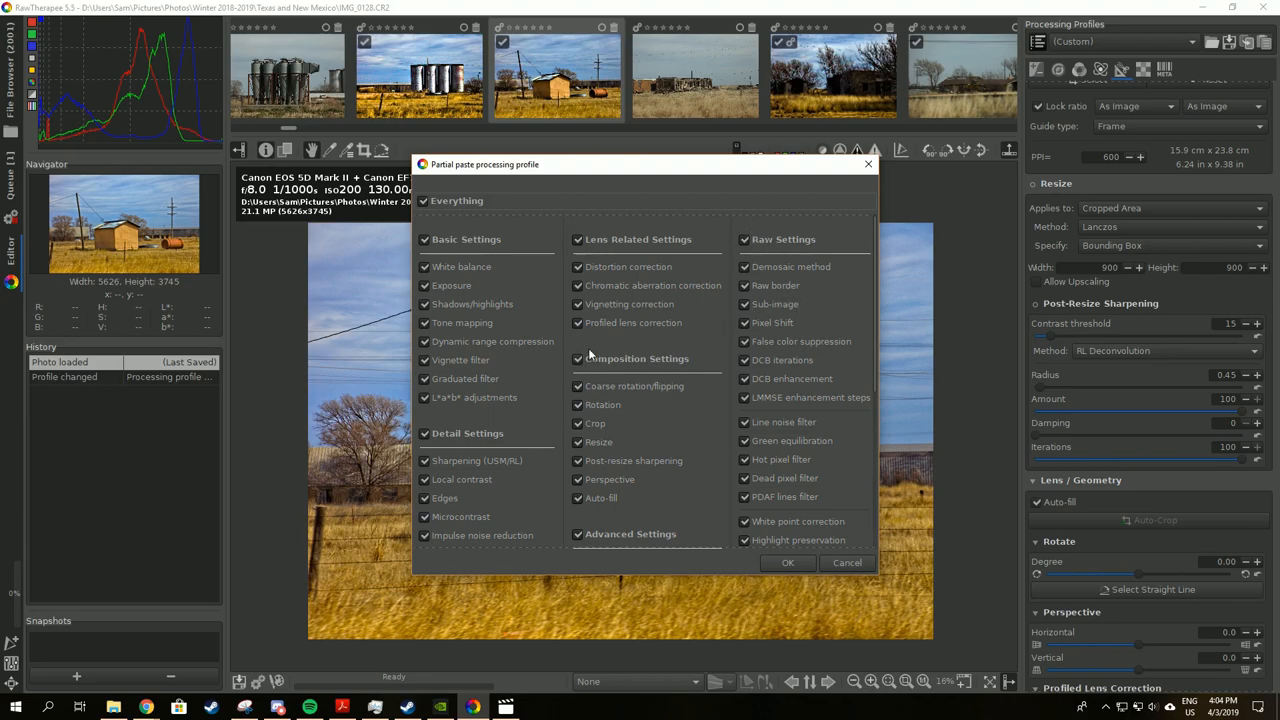
pyautogui.moveTo(643, 353)
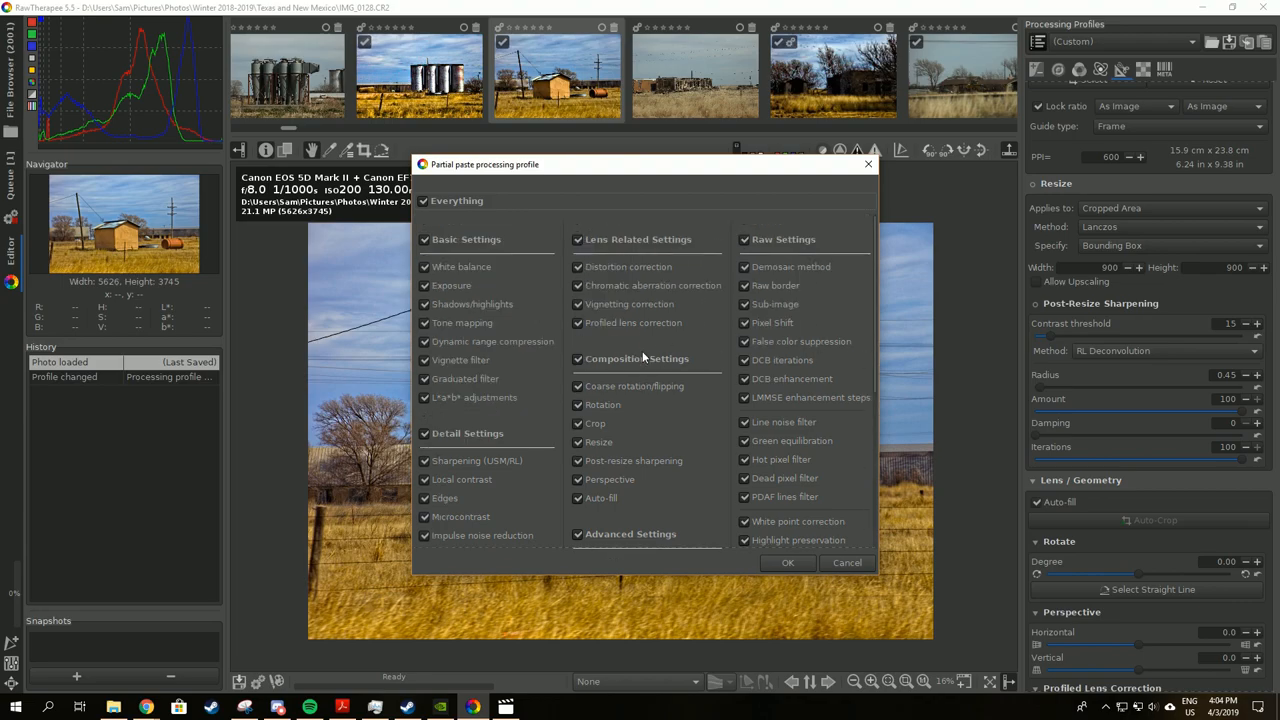
pyautogui.moveTo(565, 405)
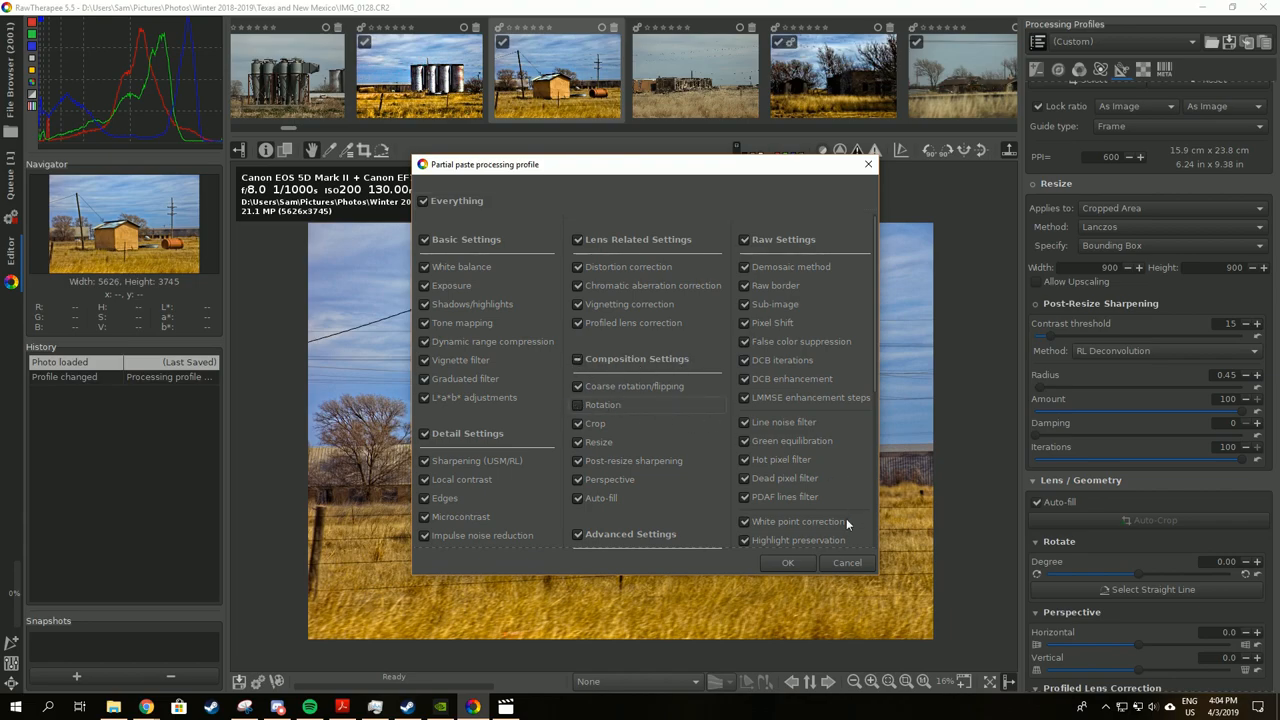
pyautogui.click(787, 562)
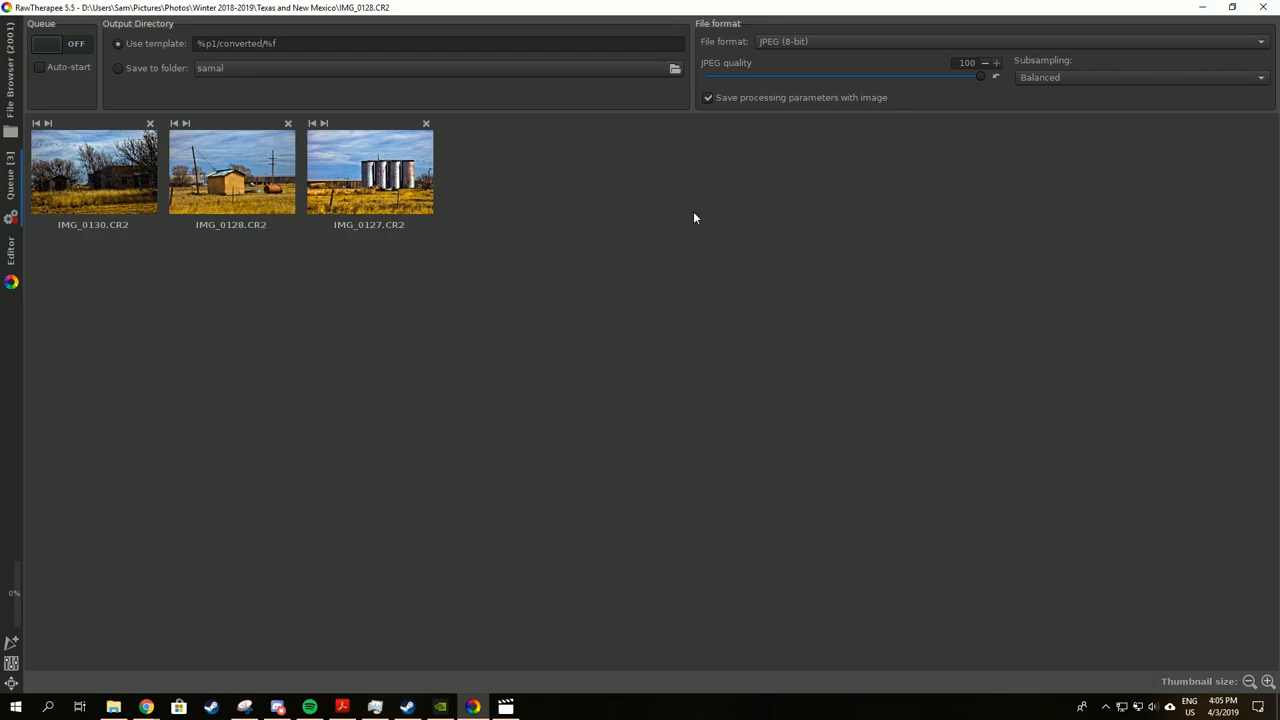
pyautogui.moveTo(500, 37)
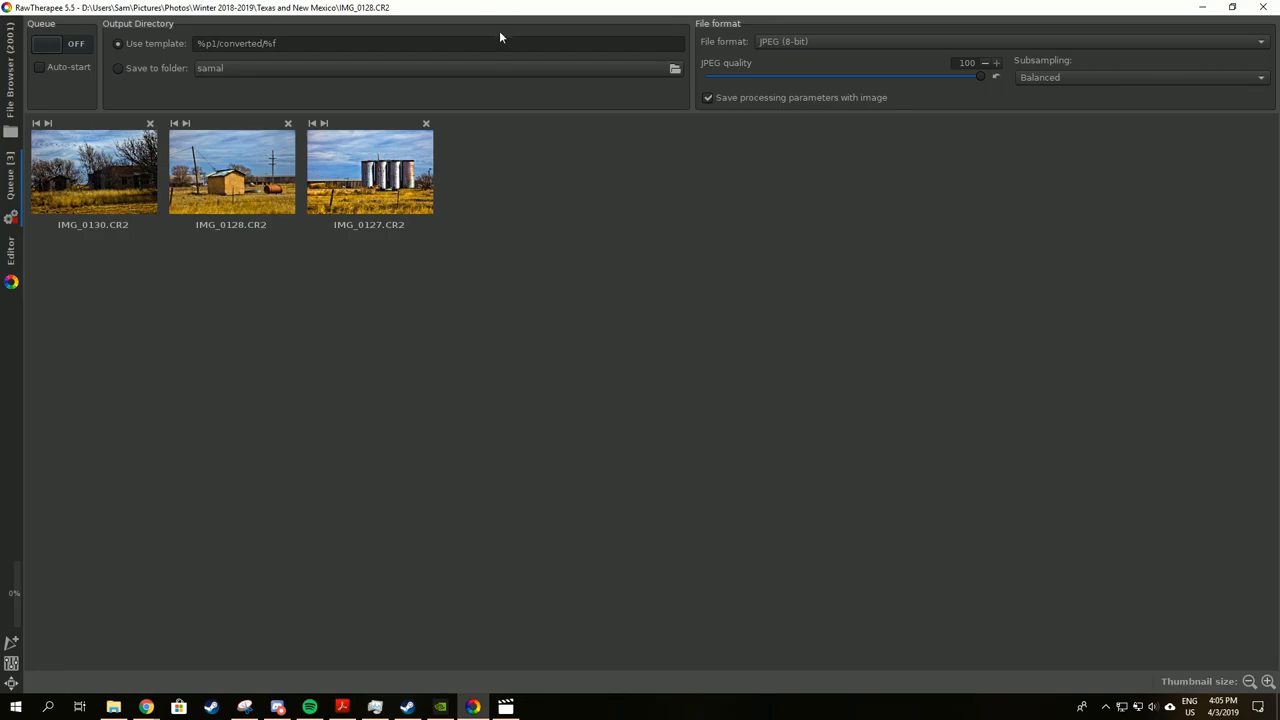
pyautogui.moveTo(362, 29)
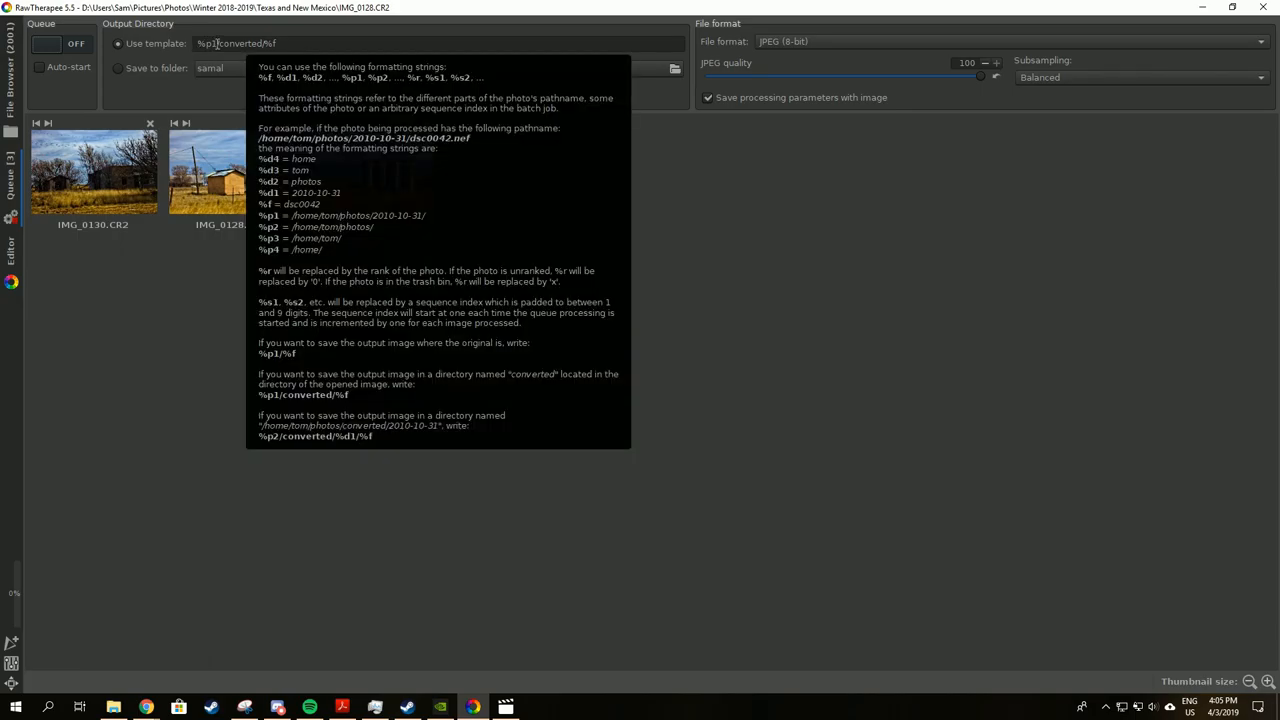
# Check the %p1/converted/%f output template in the Queue tab.
pyautogui.click(240, 43)
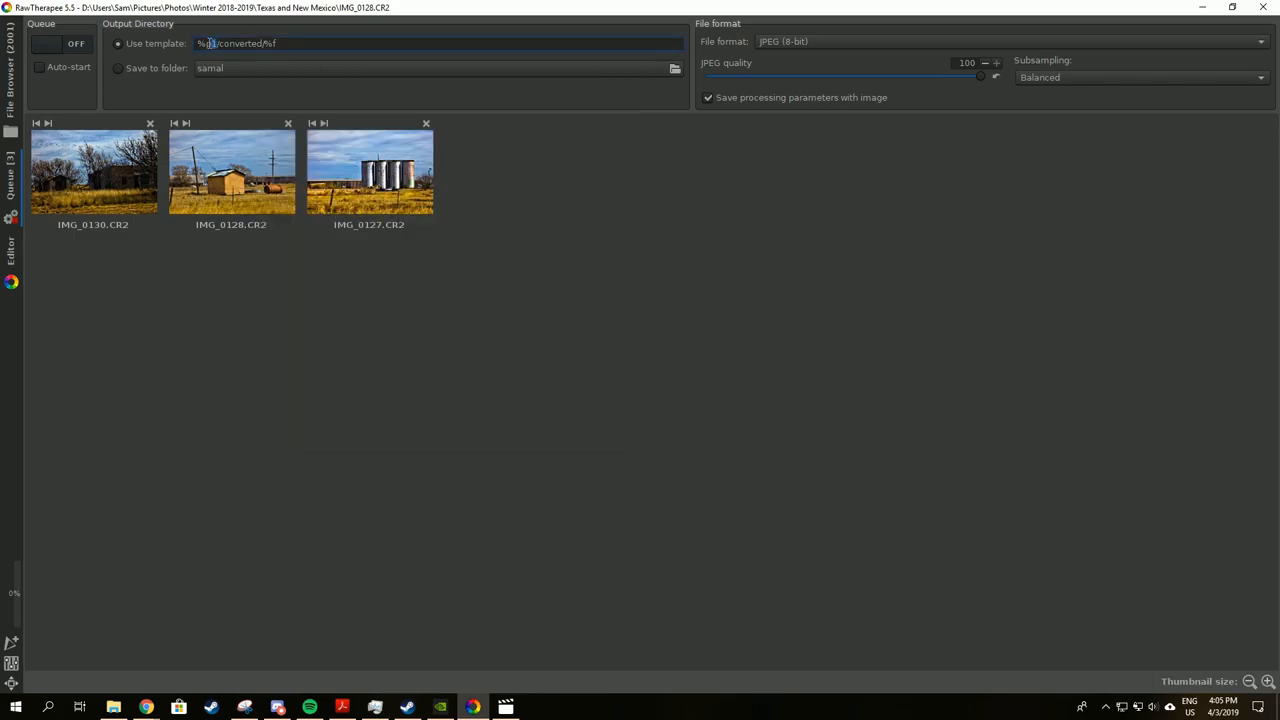
pyautogui.moveTo(240, 43)
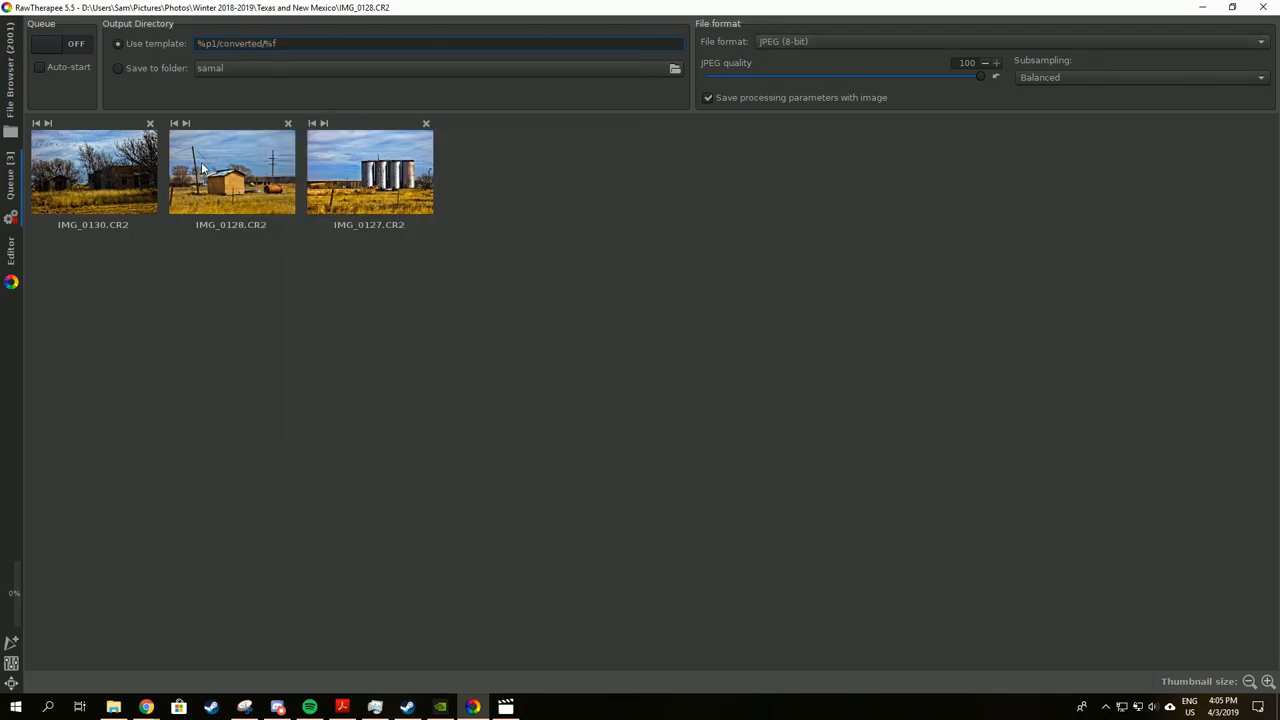
pyautogui.moveTo(231, 170)
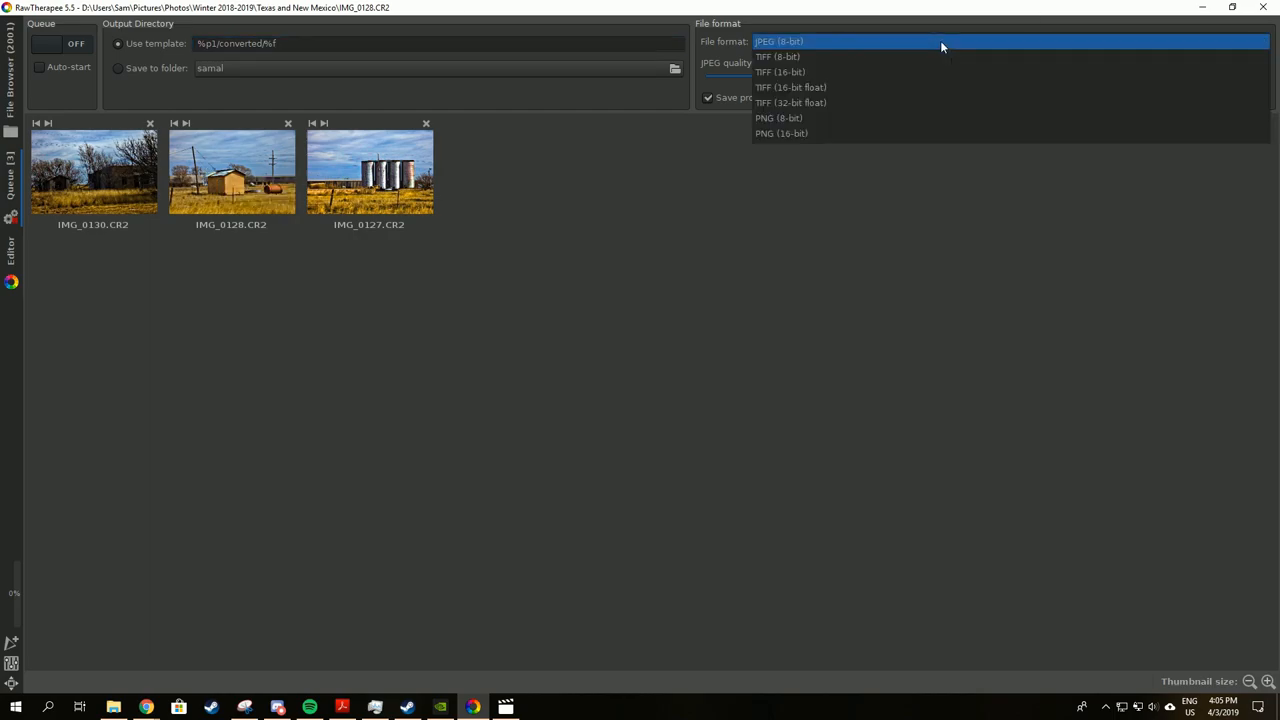
# Set the output format to TIFF (8-bit) and switch the queue on to process.
pyautogui.click(776, 56)
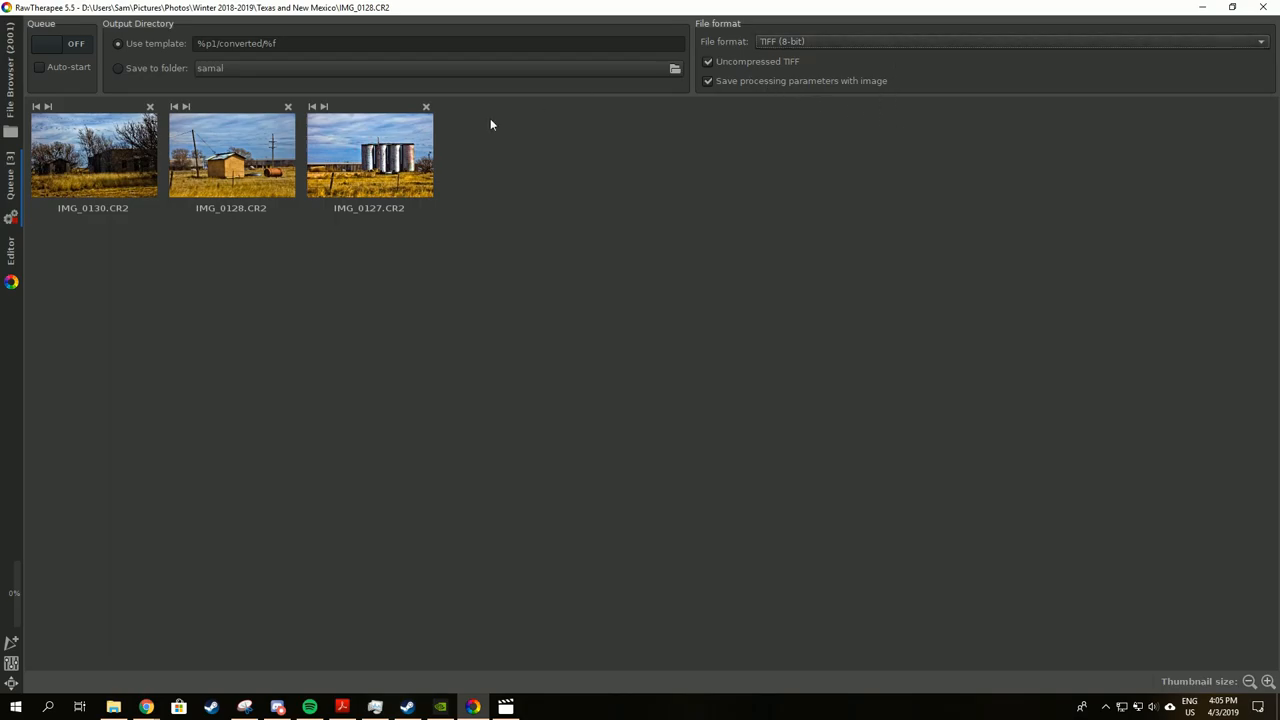
pyautogui.moveTo(76, 43)
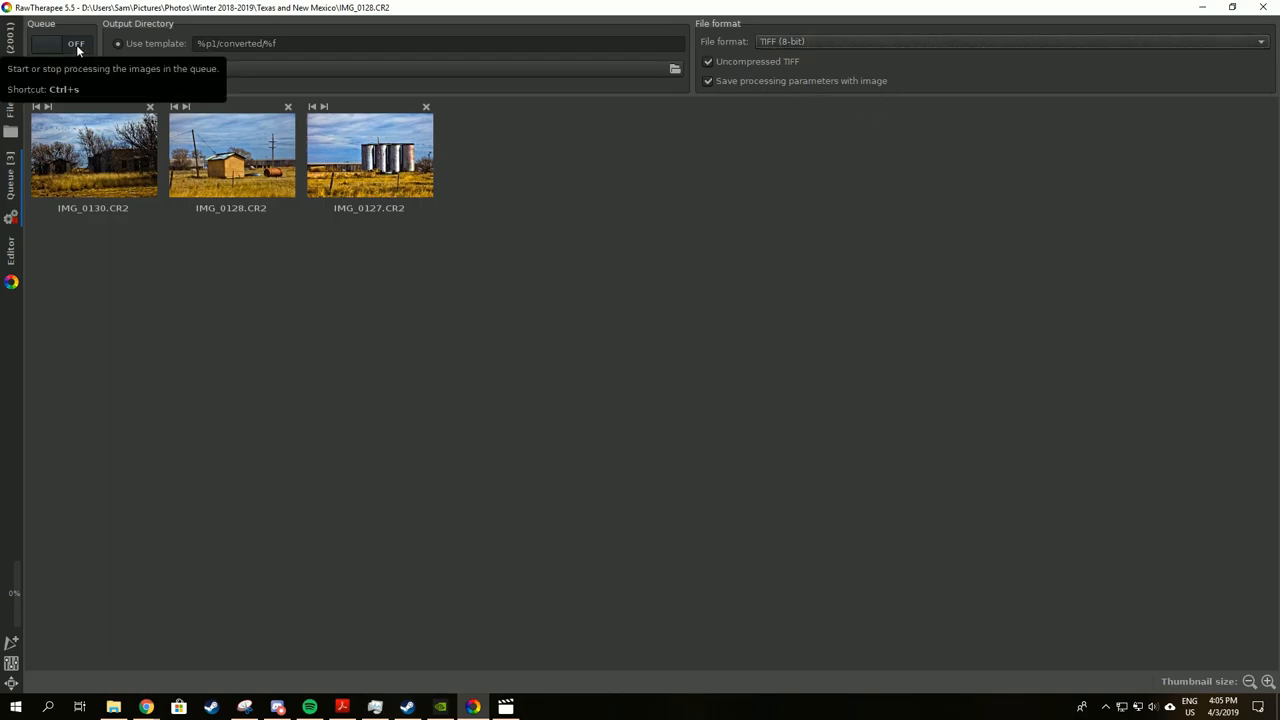
pyautogui.click(47, 43)
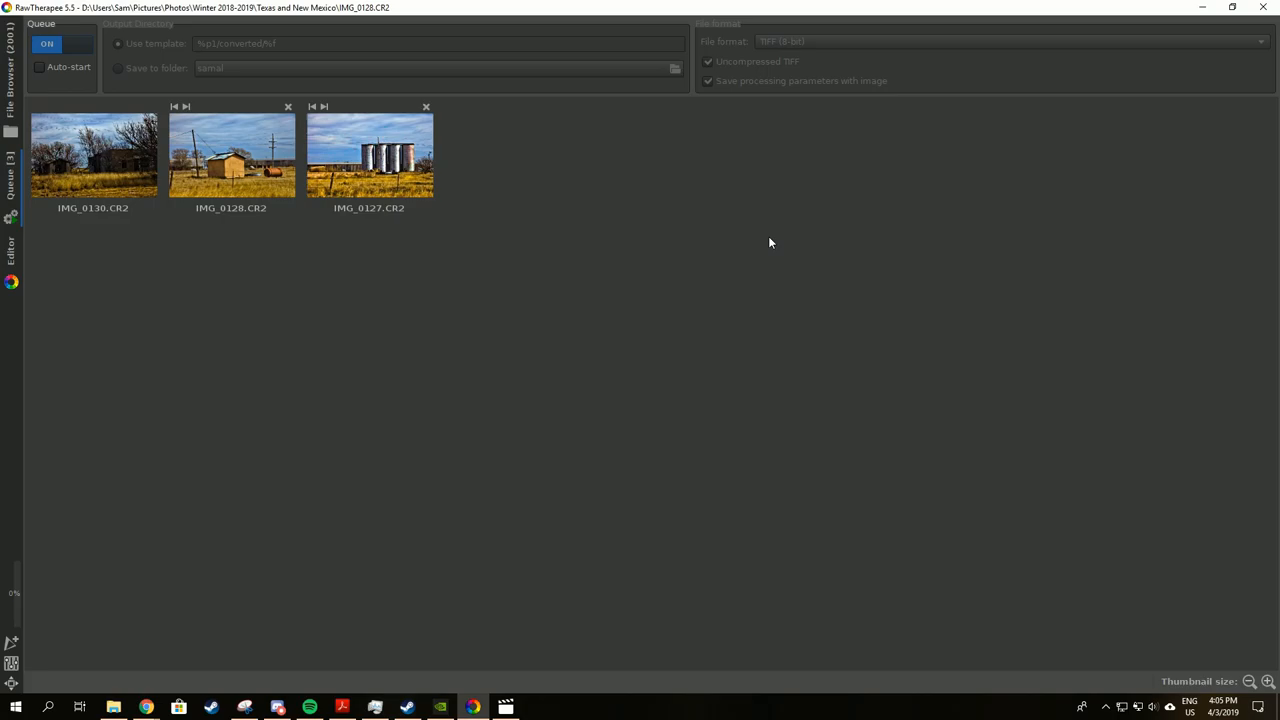
pyautogui.click(46, 43)
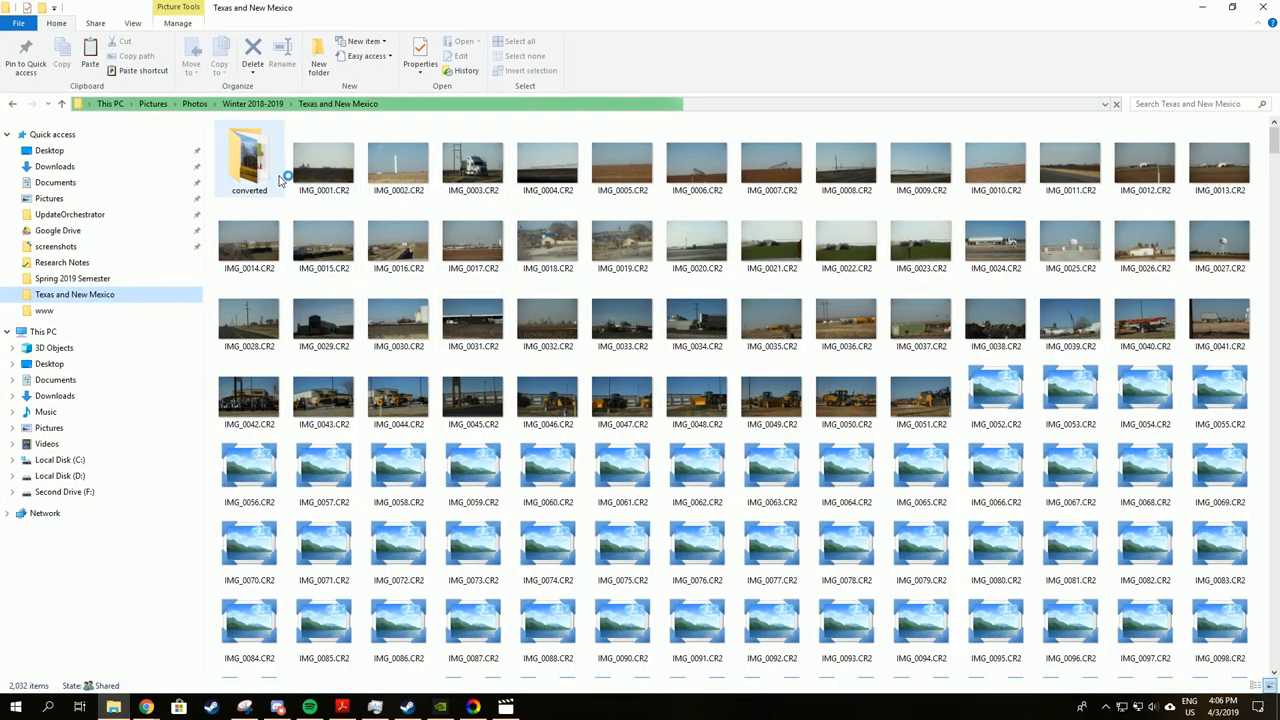
# Open the 'converted' folder under Texas and New Mexico to view the three TIFFs and pp3 sidecars.
pyautogui.doubleClick(249, 155)
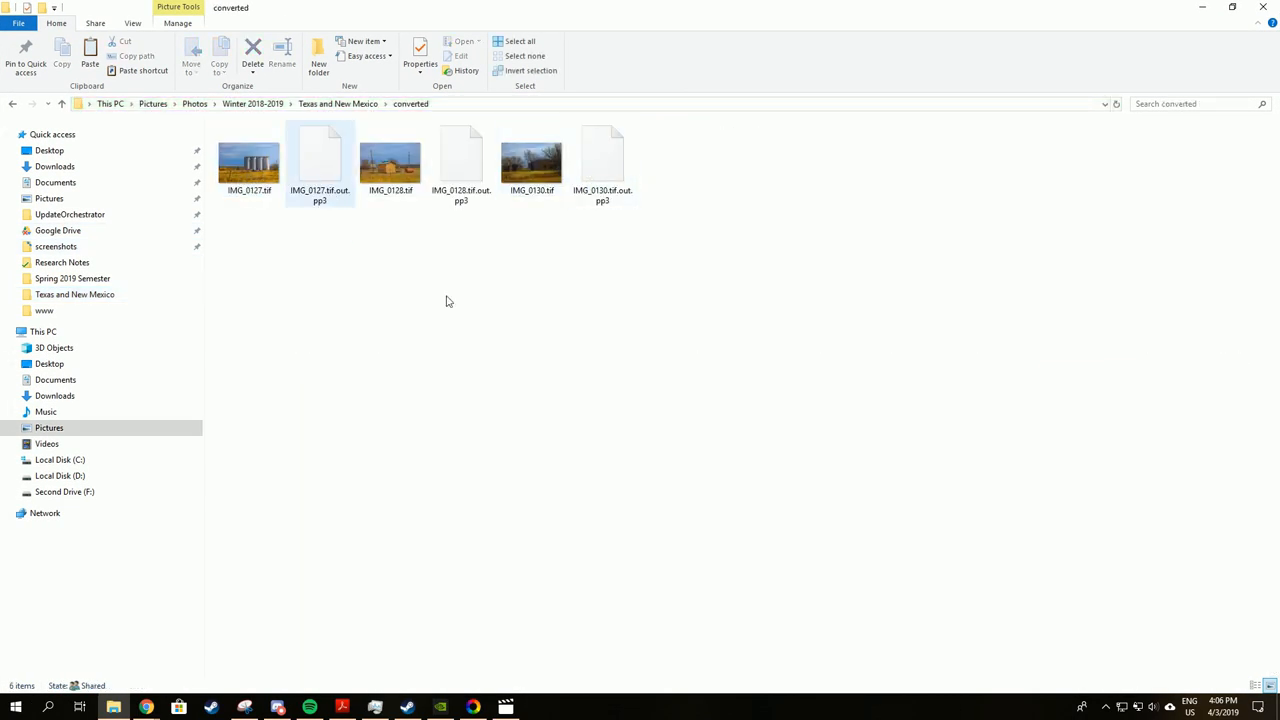
pyautogui.click(460, 283)
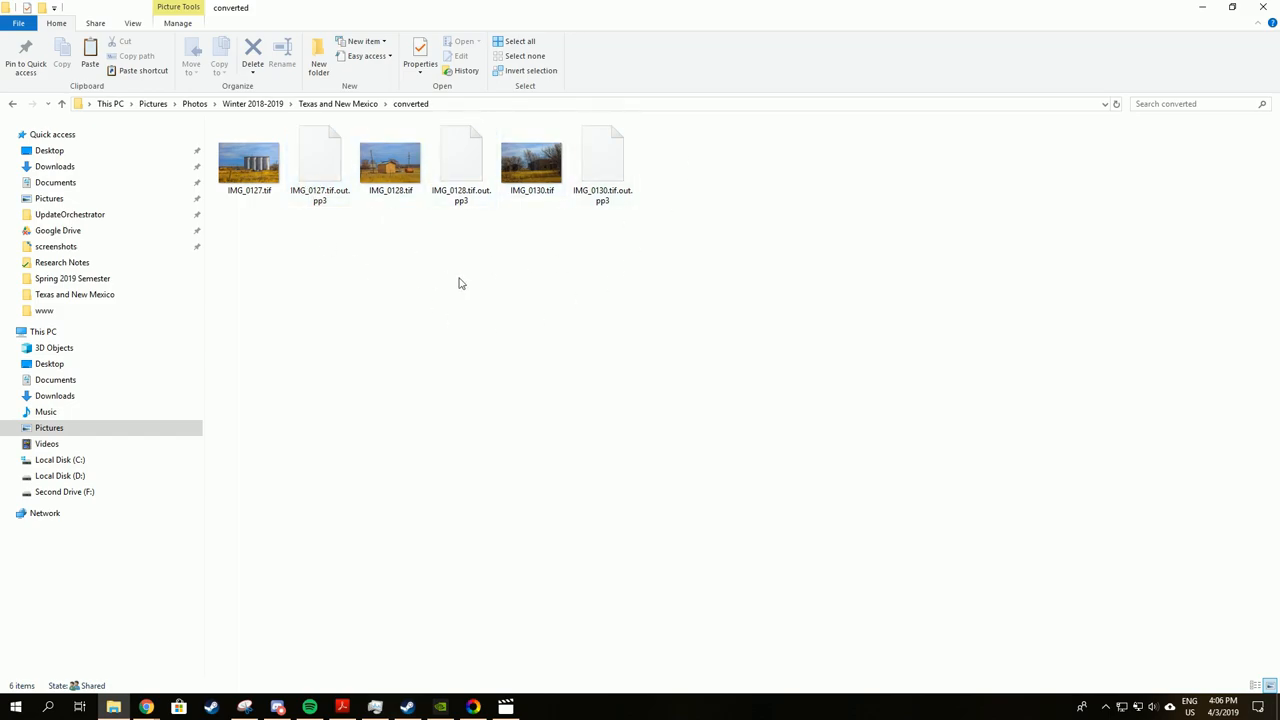
pyautogui.moveTo(405, 468)
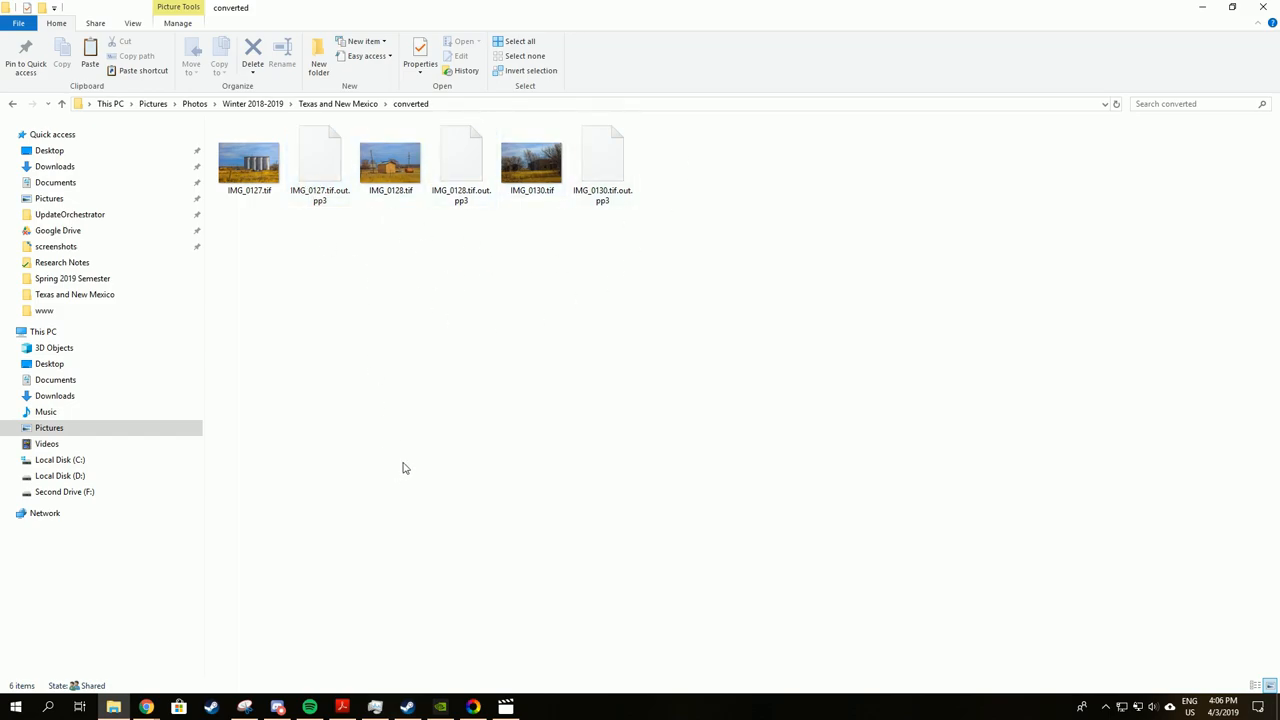